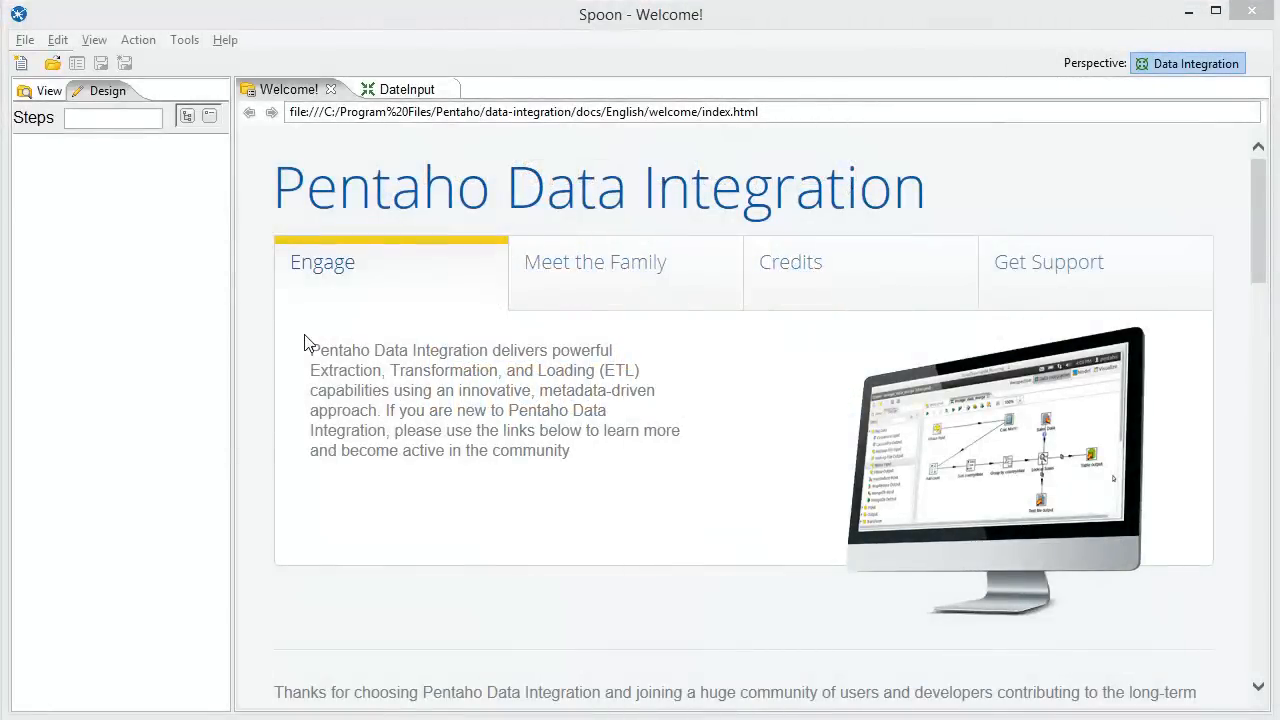
Start a new transformation and place a CSV file input step on the canvas
click(24, 39)
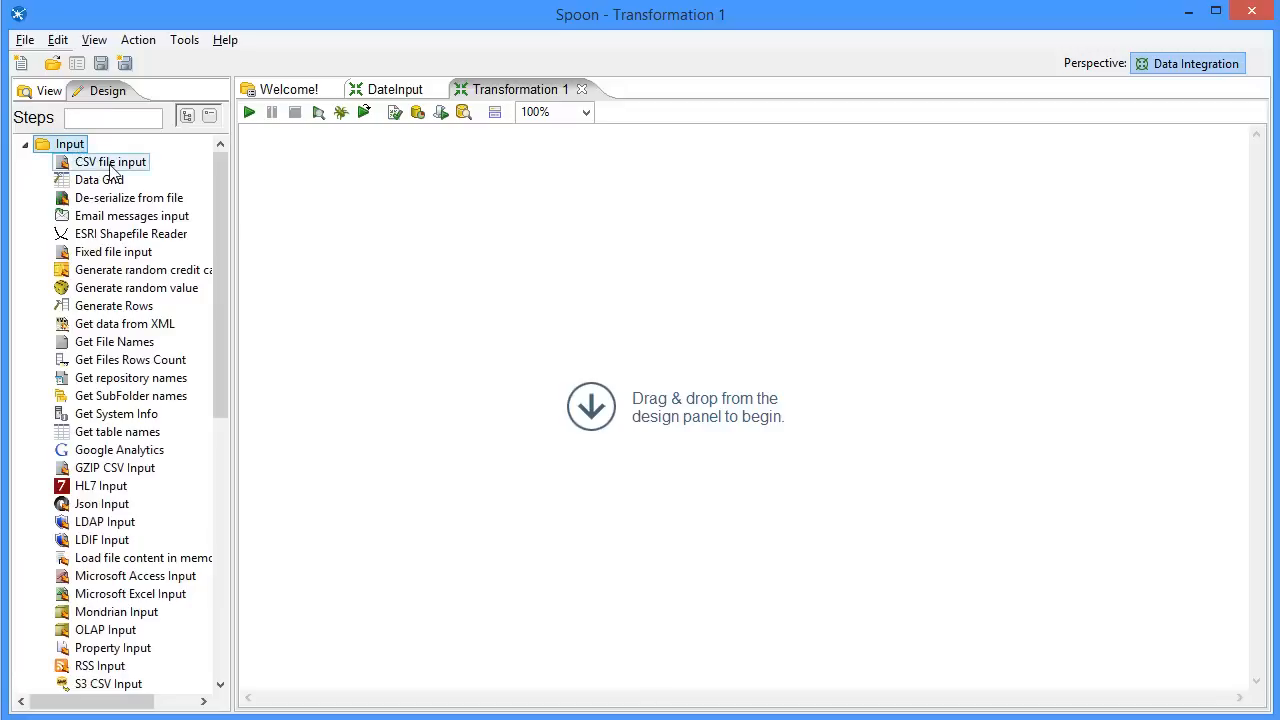
drag(110, 161, 408, 247)
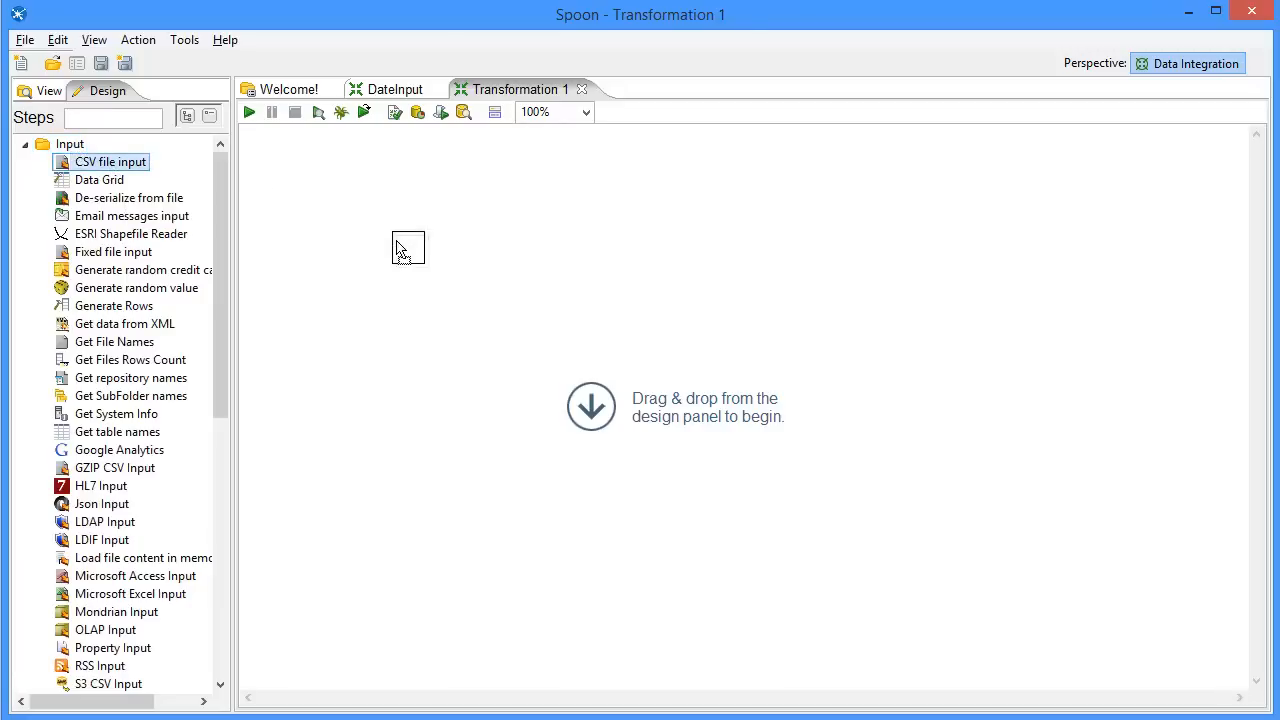
drag(110, 161, 408, 248)
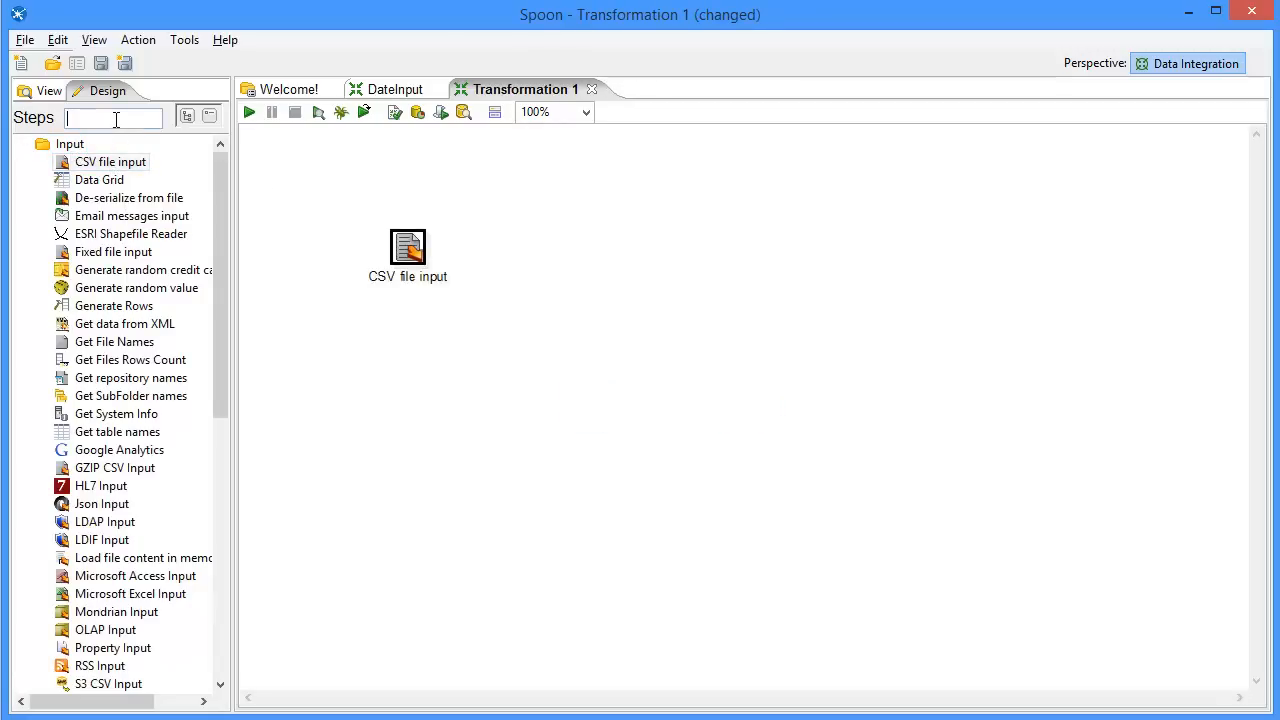
Add a Dummy (do nothing) step and connect the CSV file input to it with a hop
text(dummy)
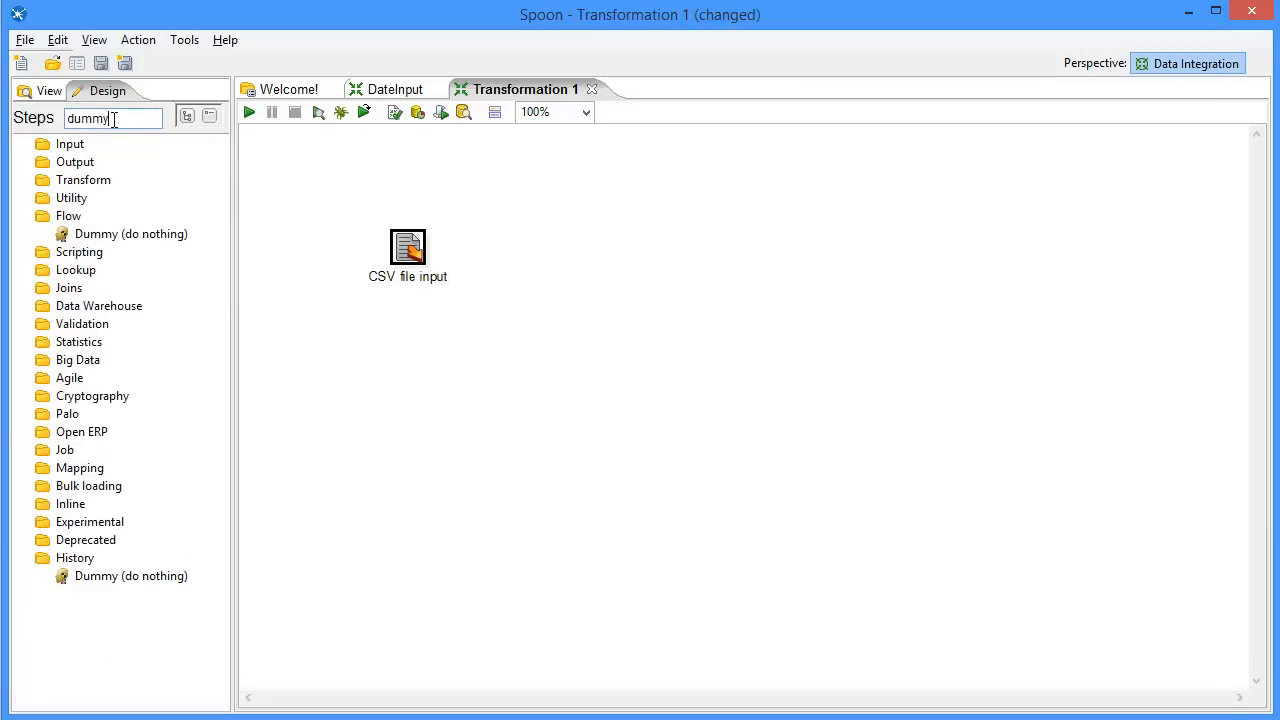
drag(130, 233, 573, 256)
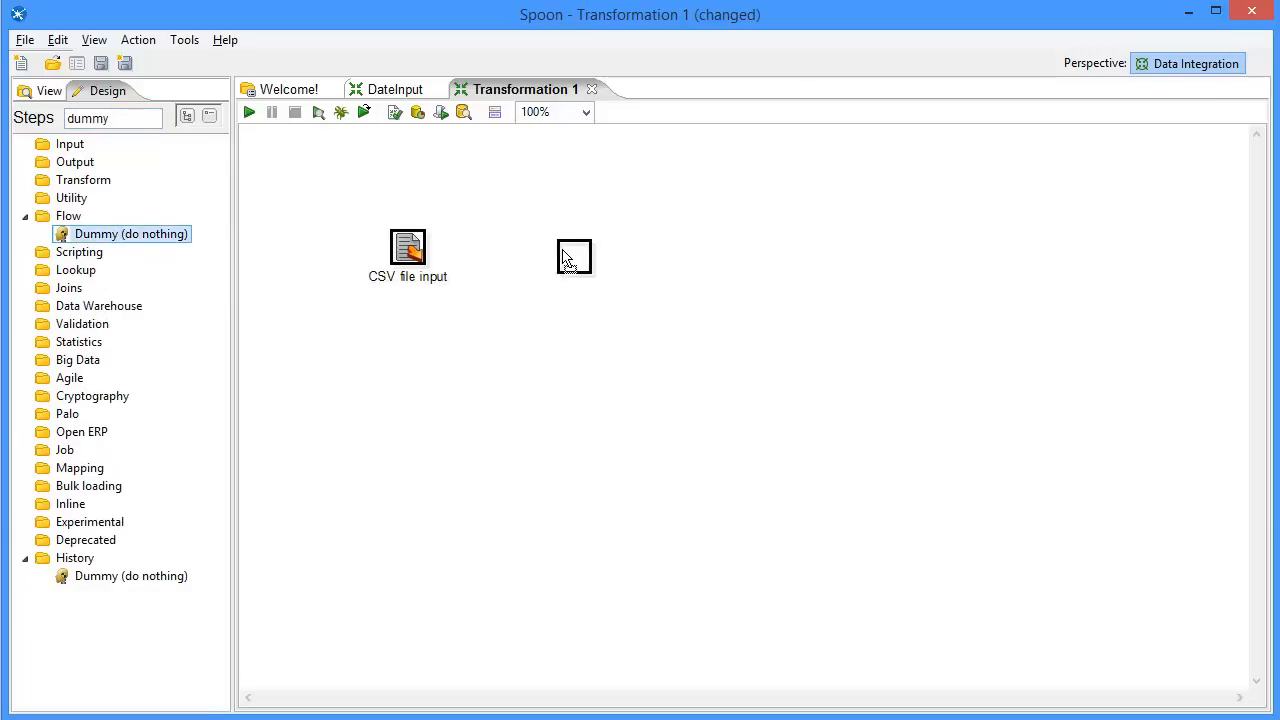
drag(130, 233, 574, 256)
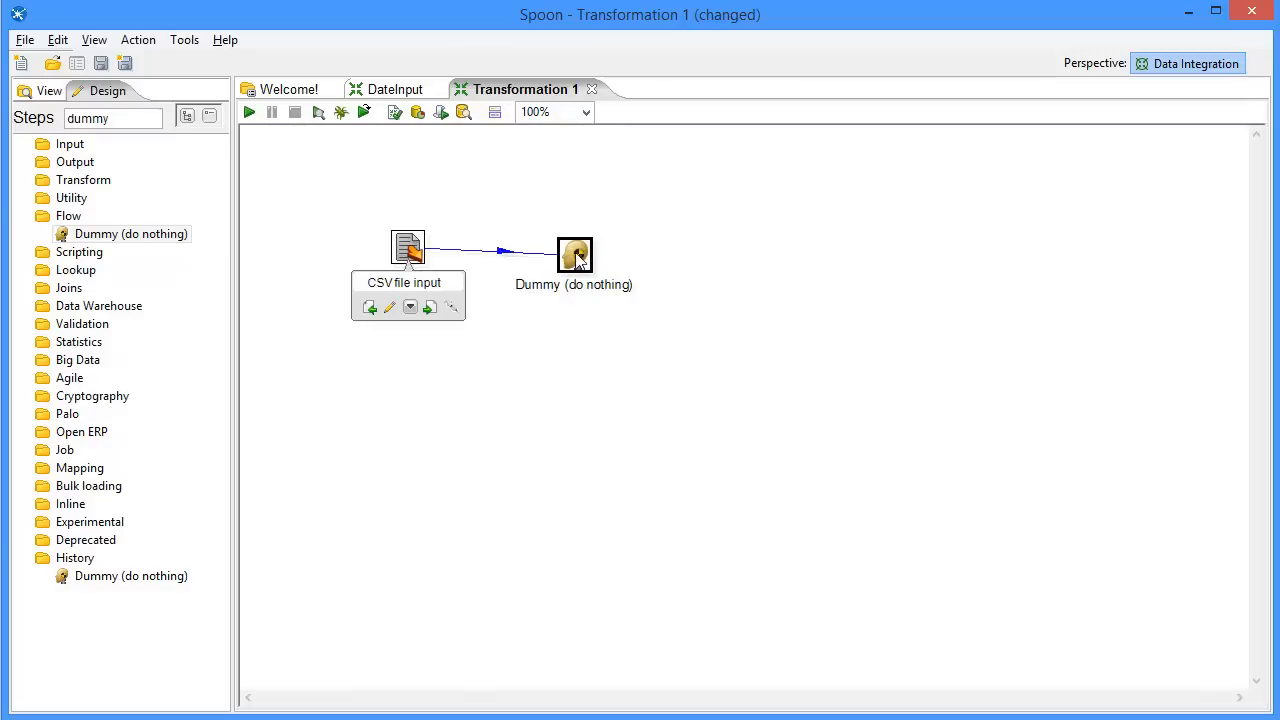
click(574, 255)
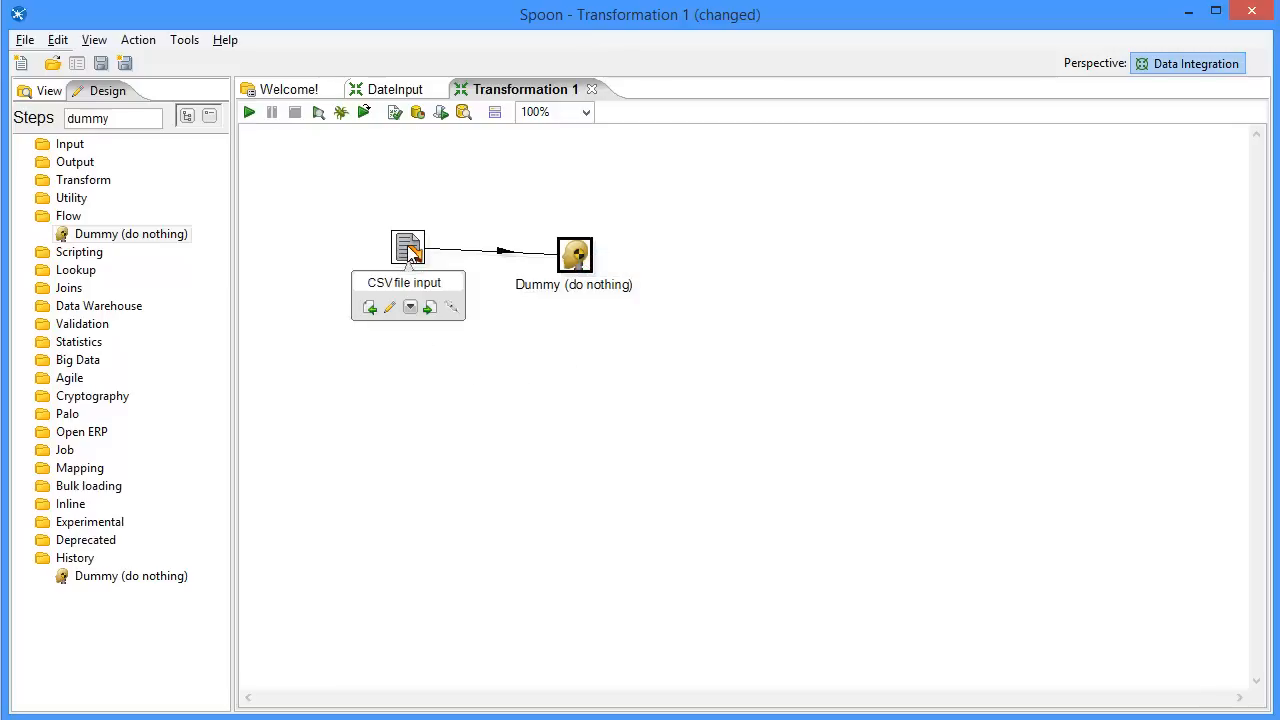
Point the CSV file input step at StateStats.csv via Browse
double_click(407, 248)
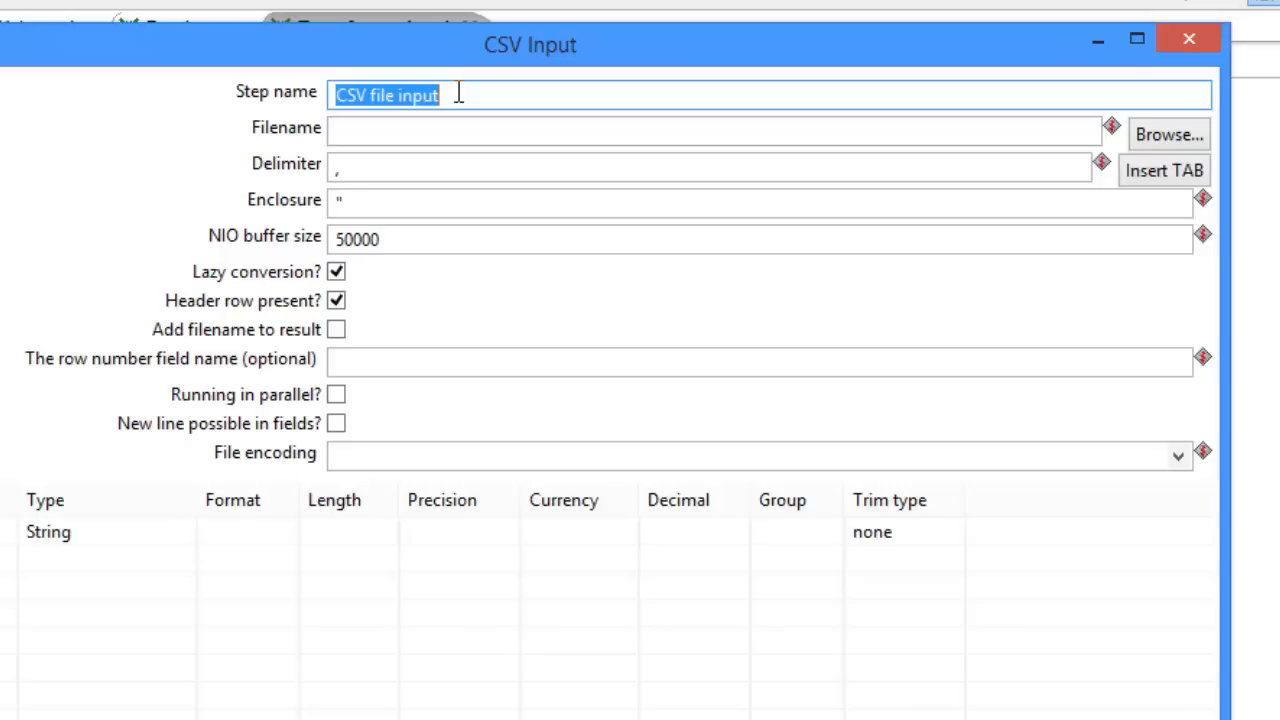
mouse_move(731, 143)
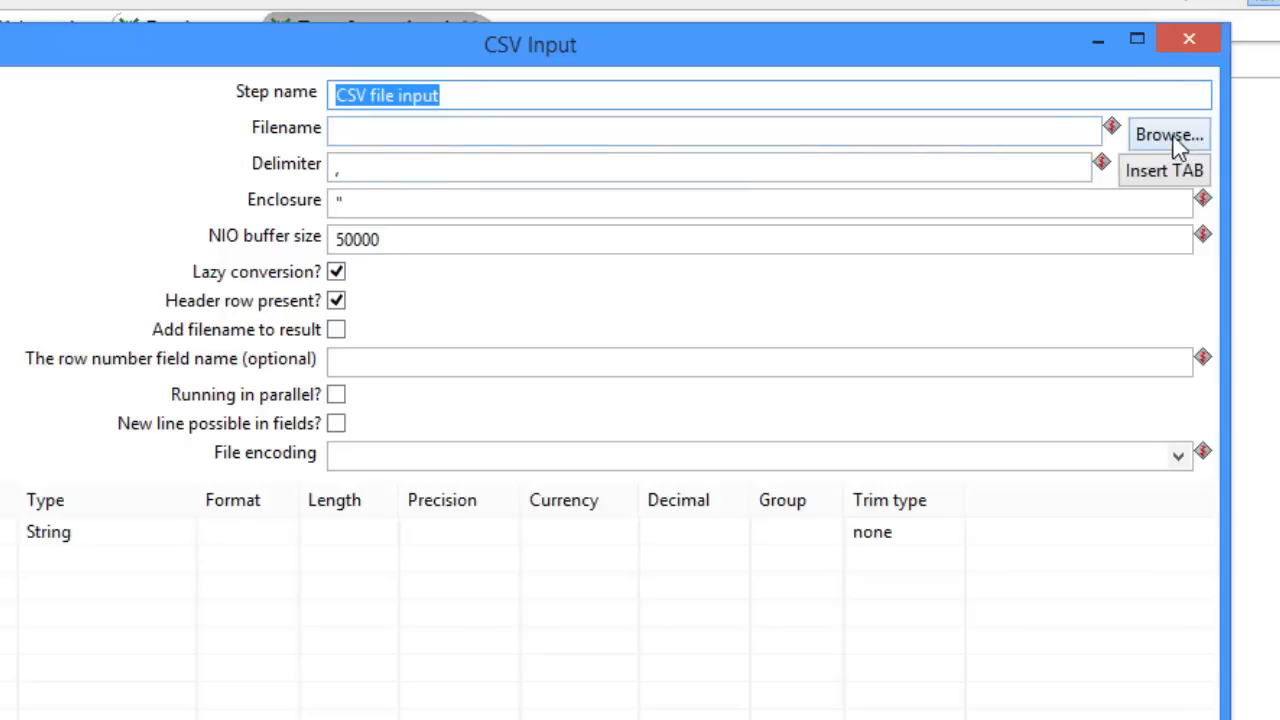
click(1172, 135)
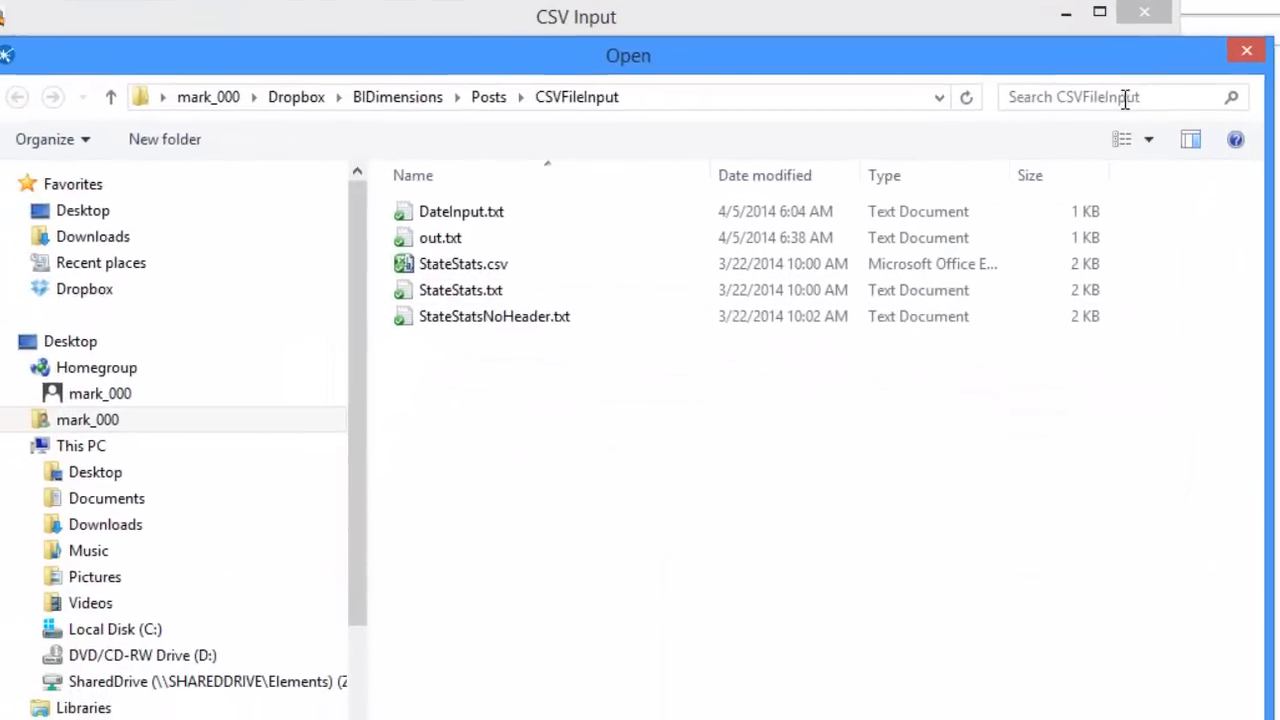
click(465, 257)
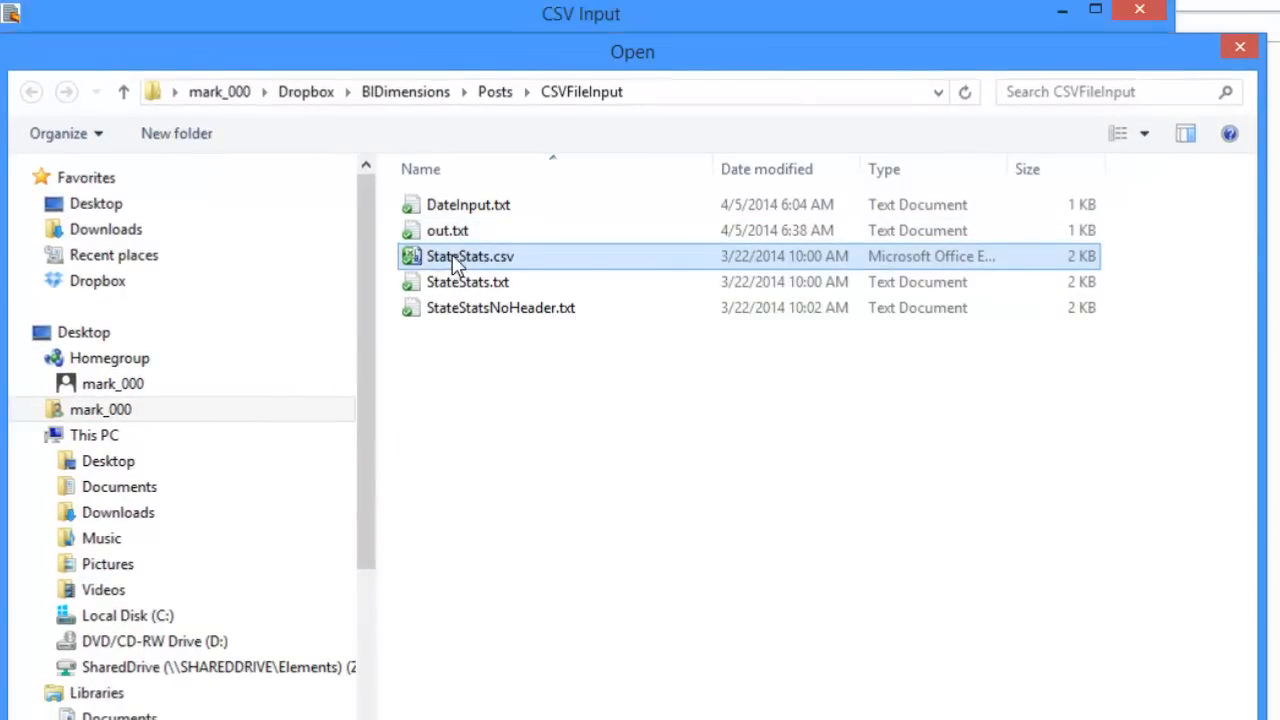
double_click(464, 256)
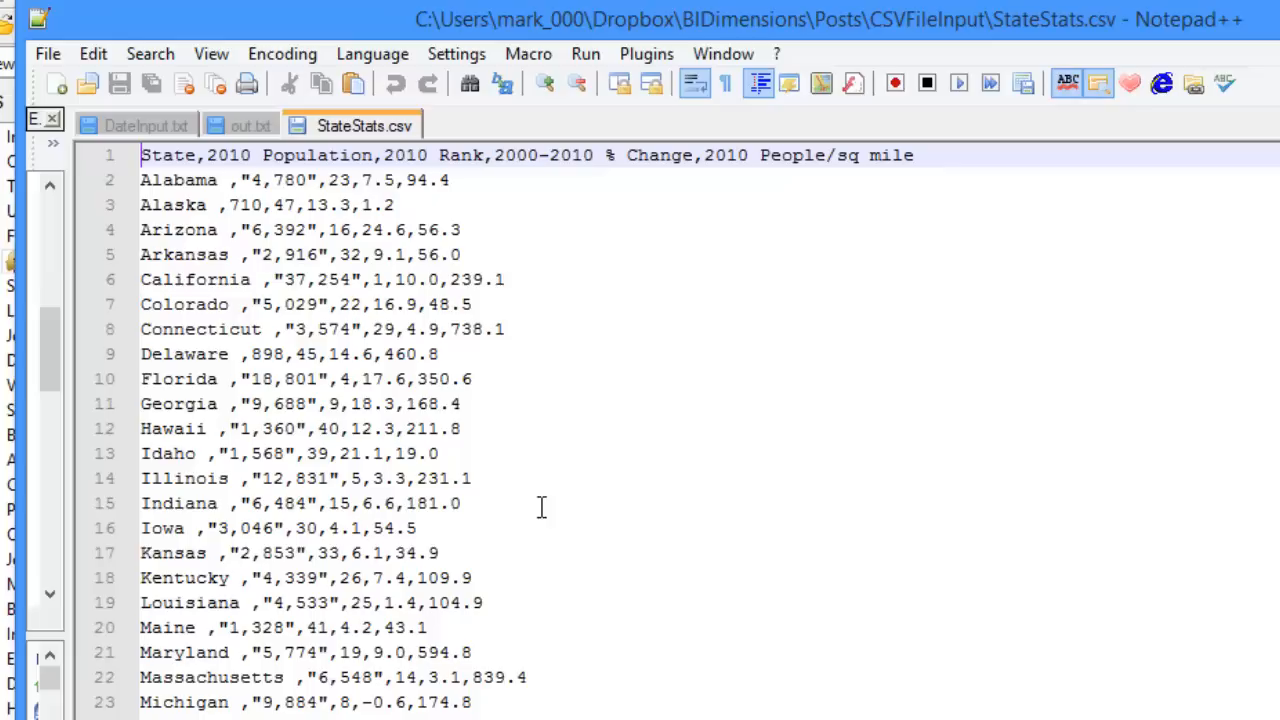
mouse_move(224, 185)
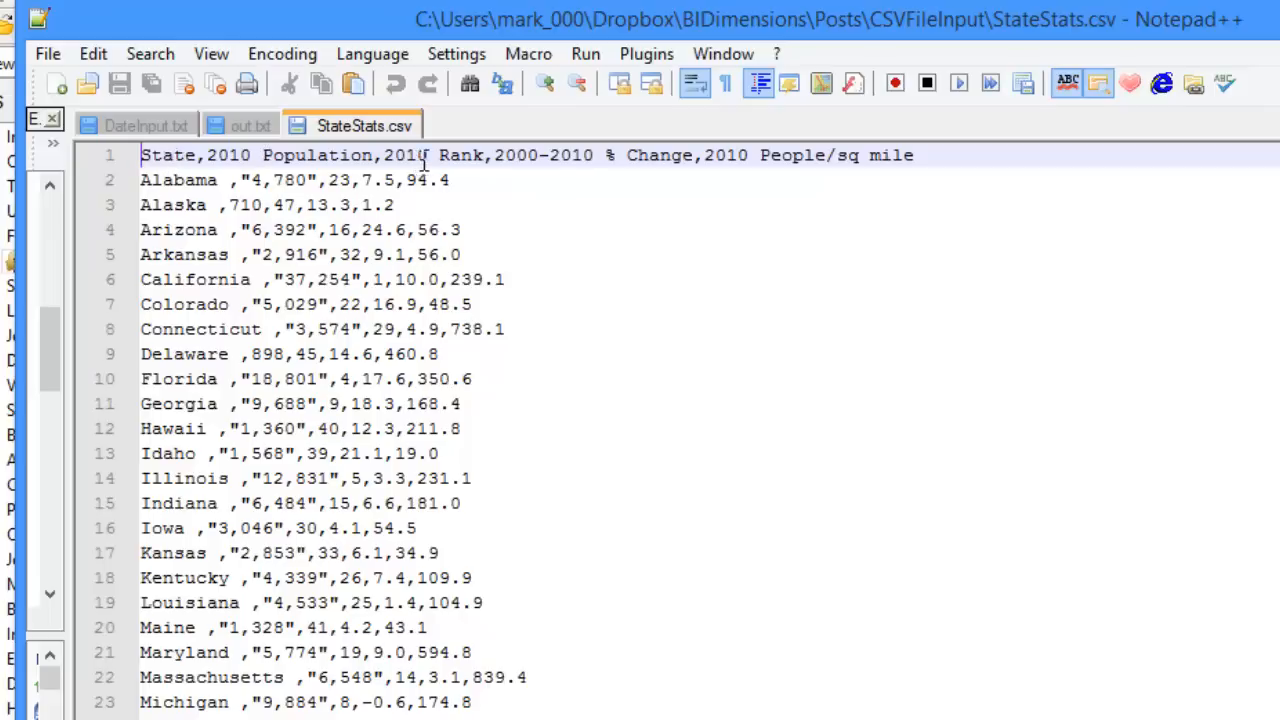
mouse_move(574, 160)
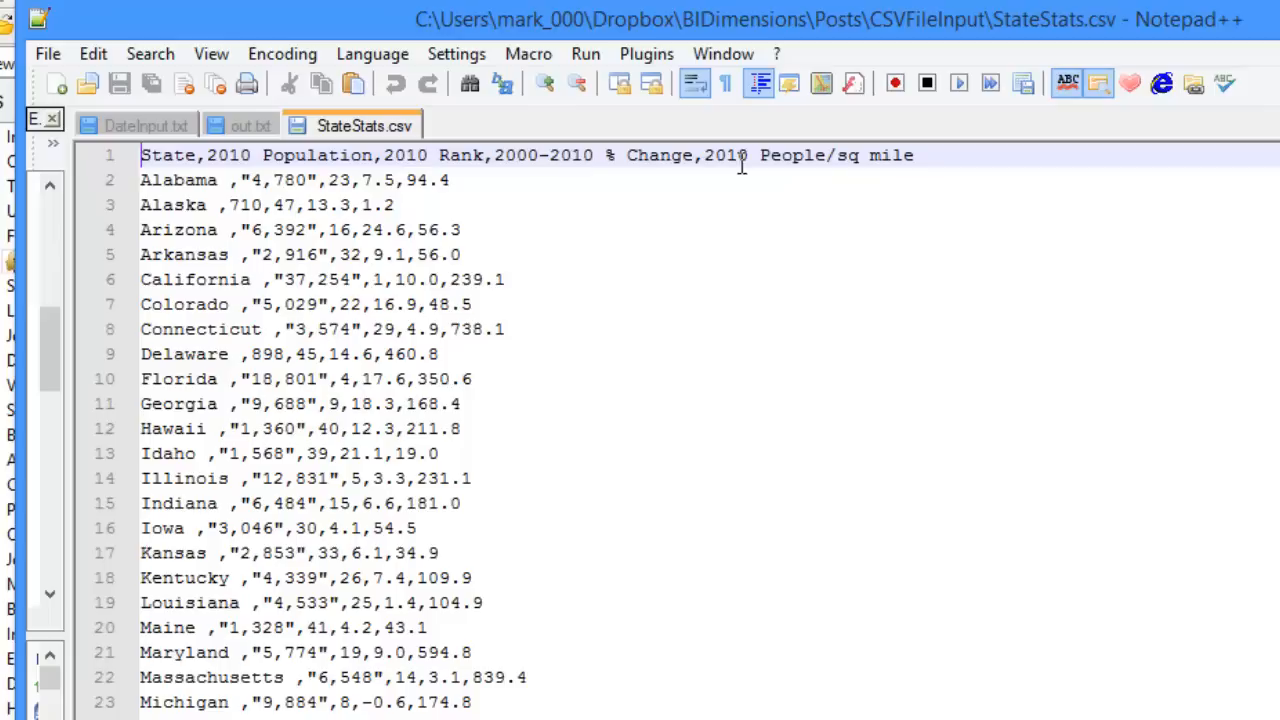
mouse_move(345, 229)
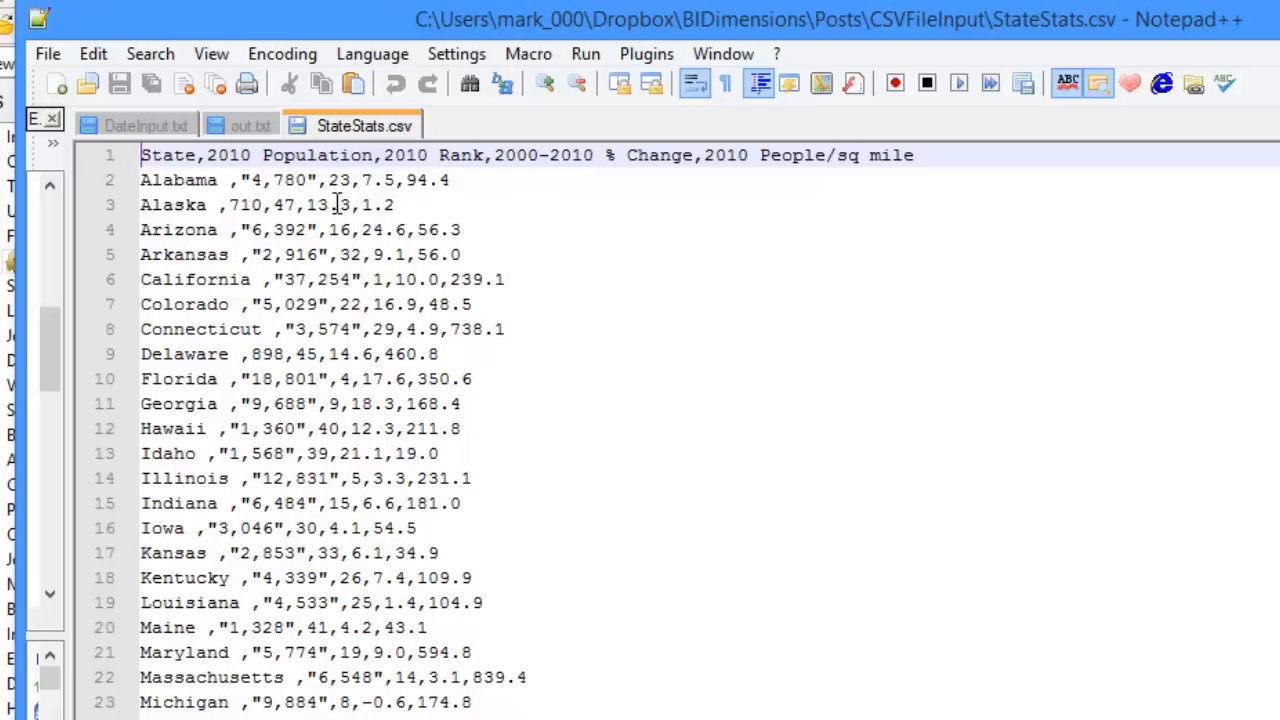
mouse_move(378, 190)
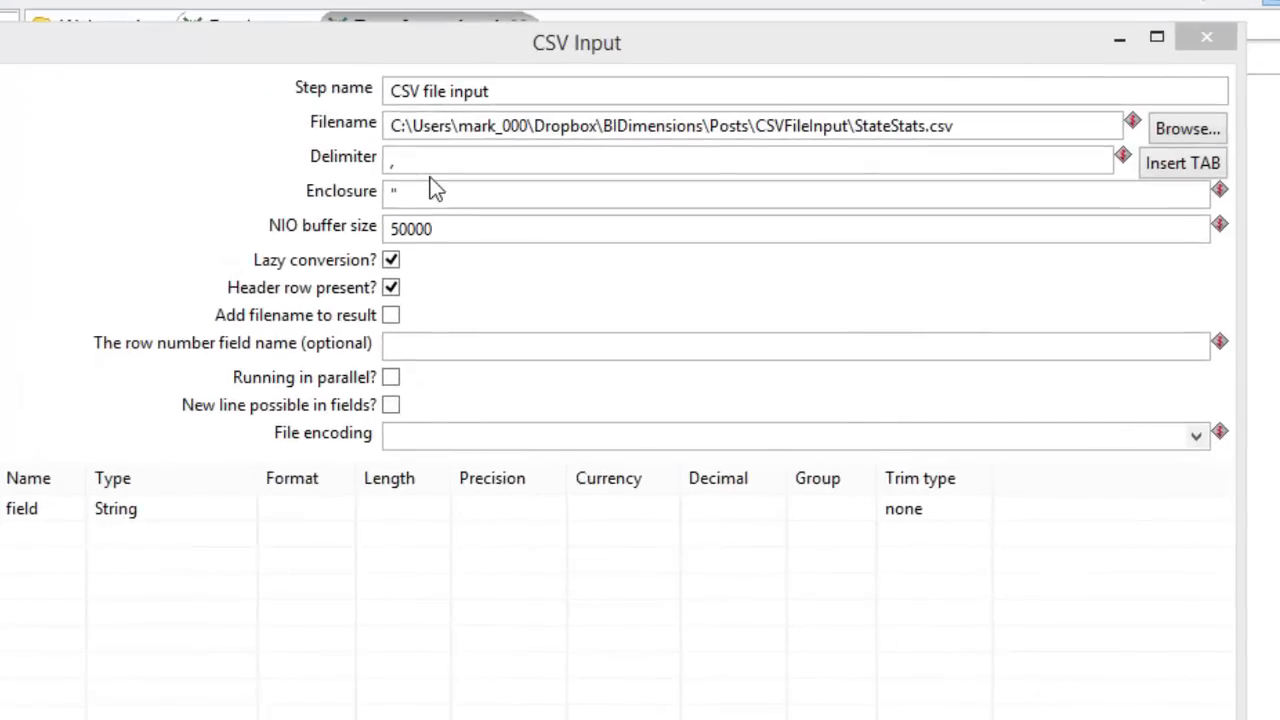
click(440, 157)
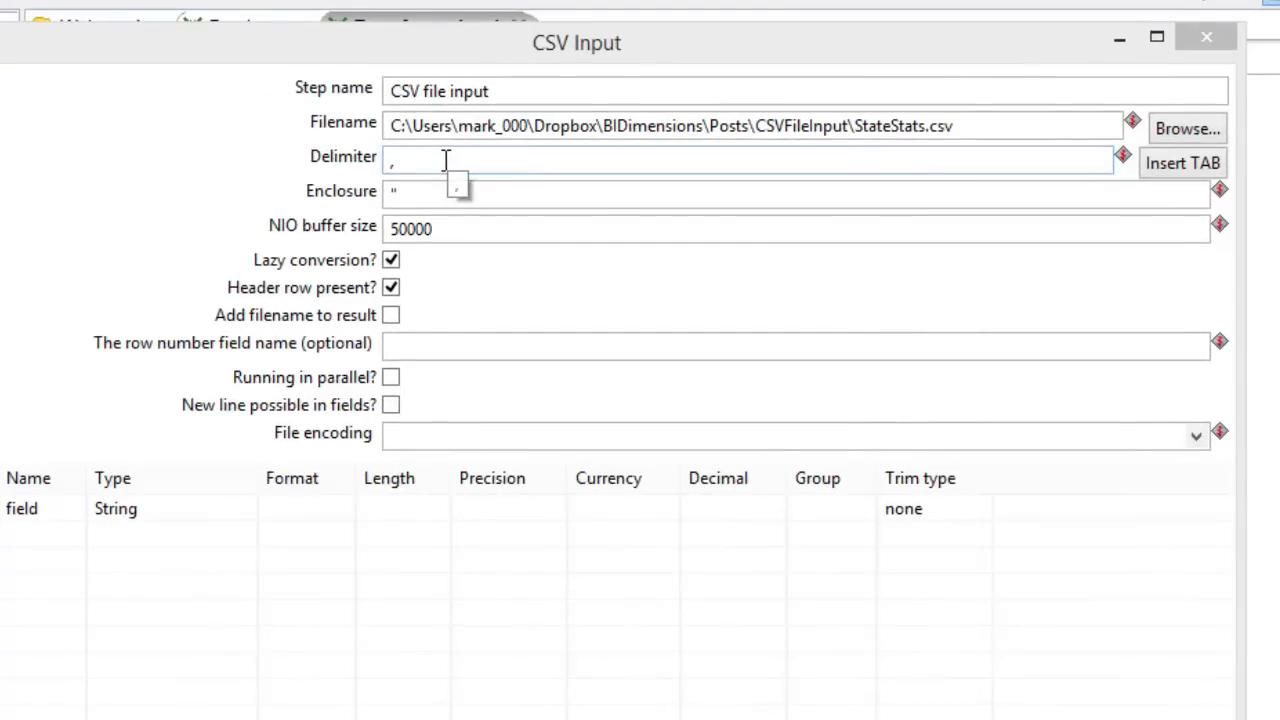
mouse_move(408, 162)
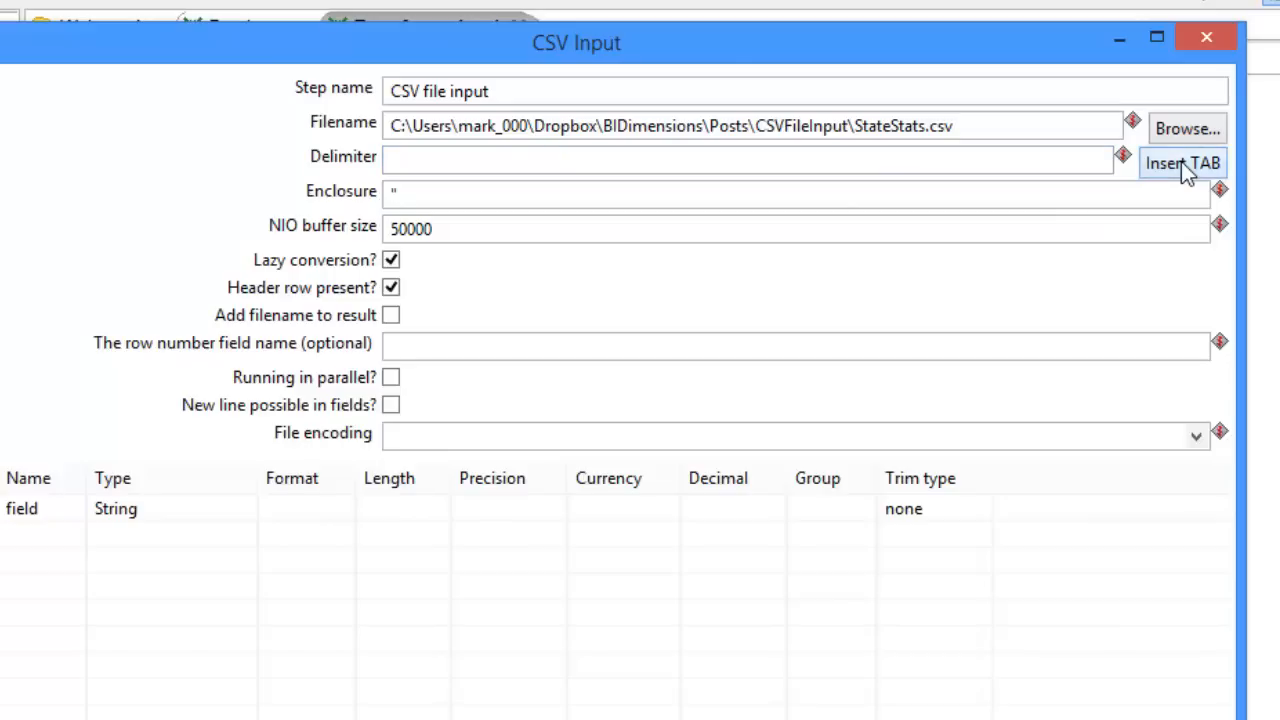
click(712, 158)
text(,)
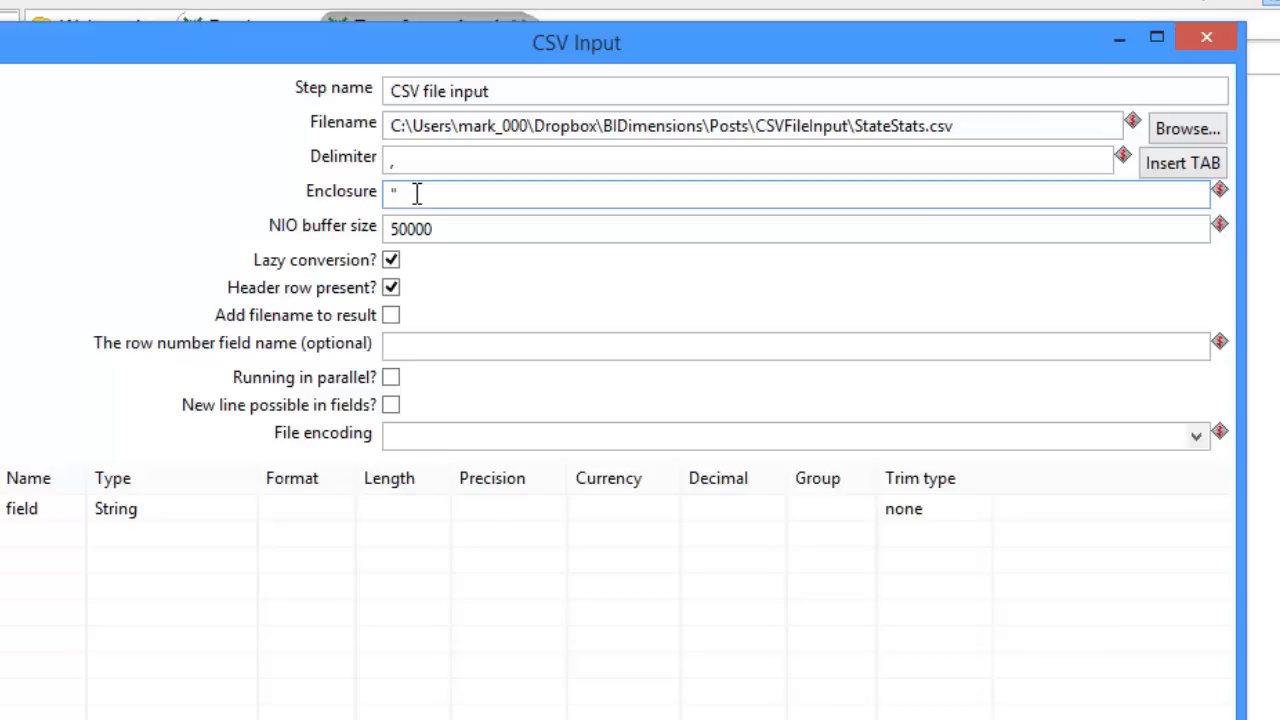
click(415, 191)
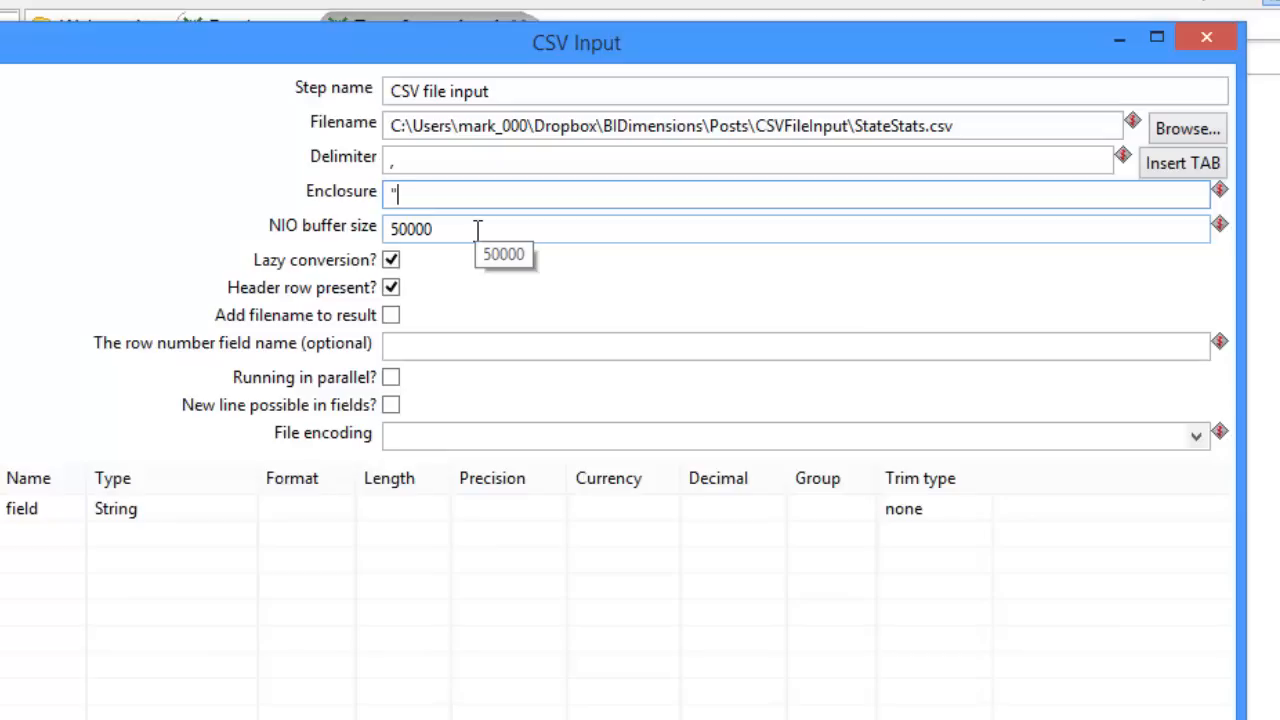
mouse_move(477, 230)
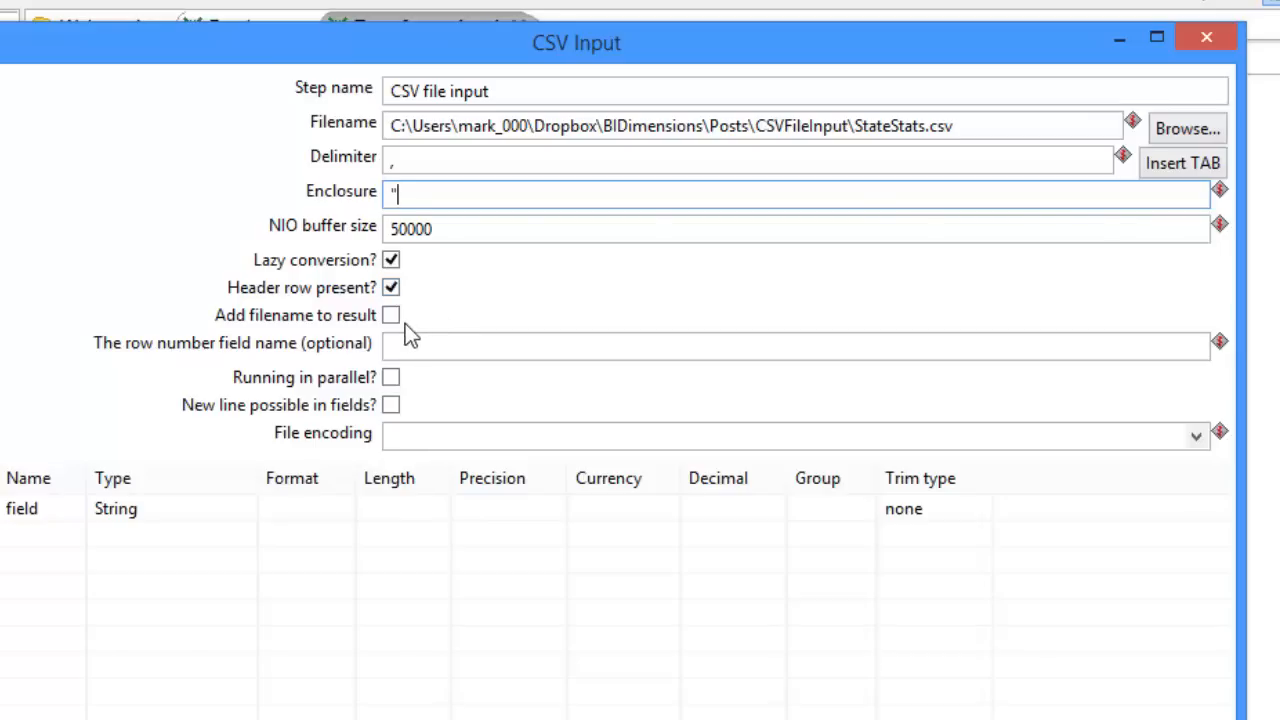
mouse_move(397, 320)
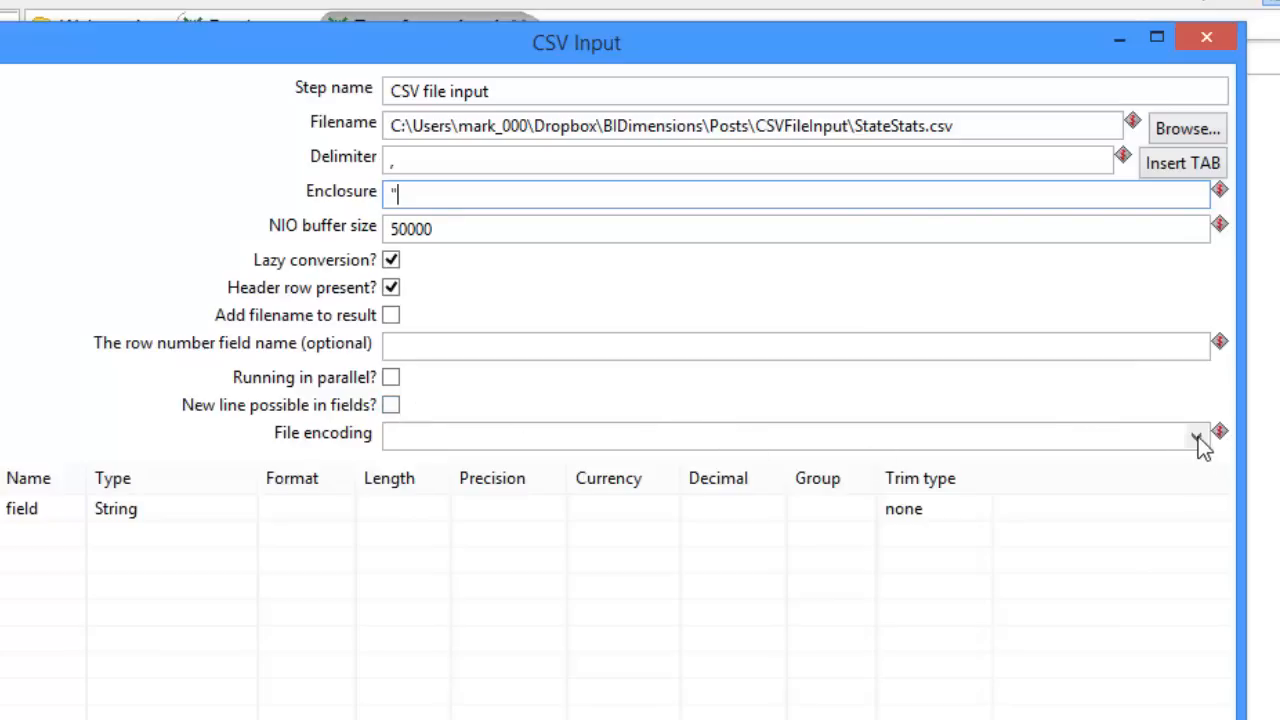
click(1179, 427)
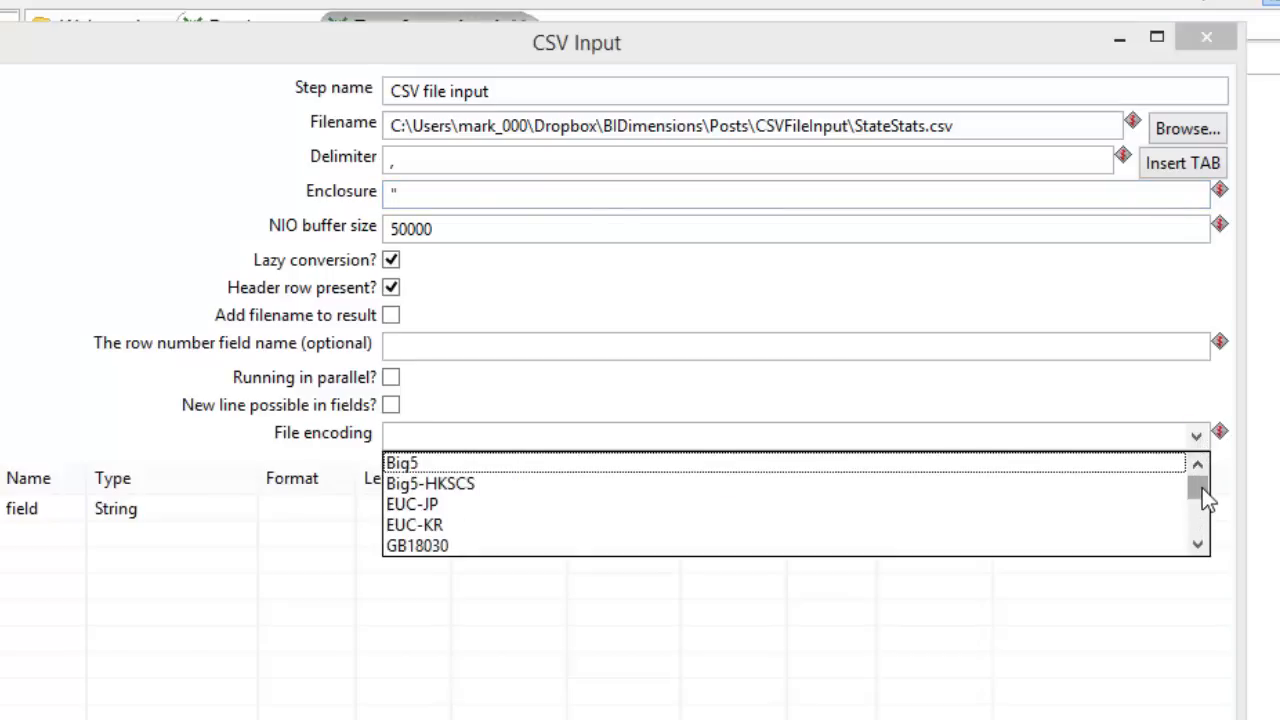
scroll(down, 3)
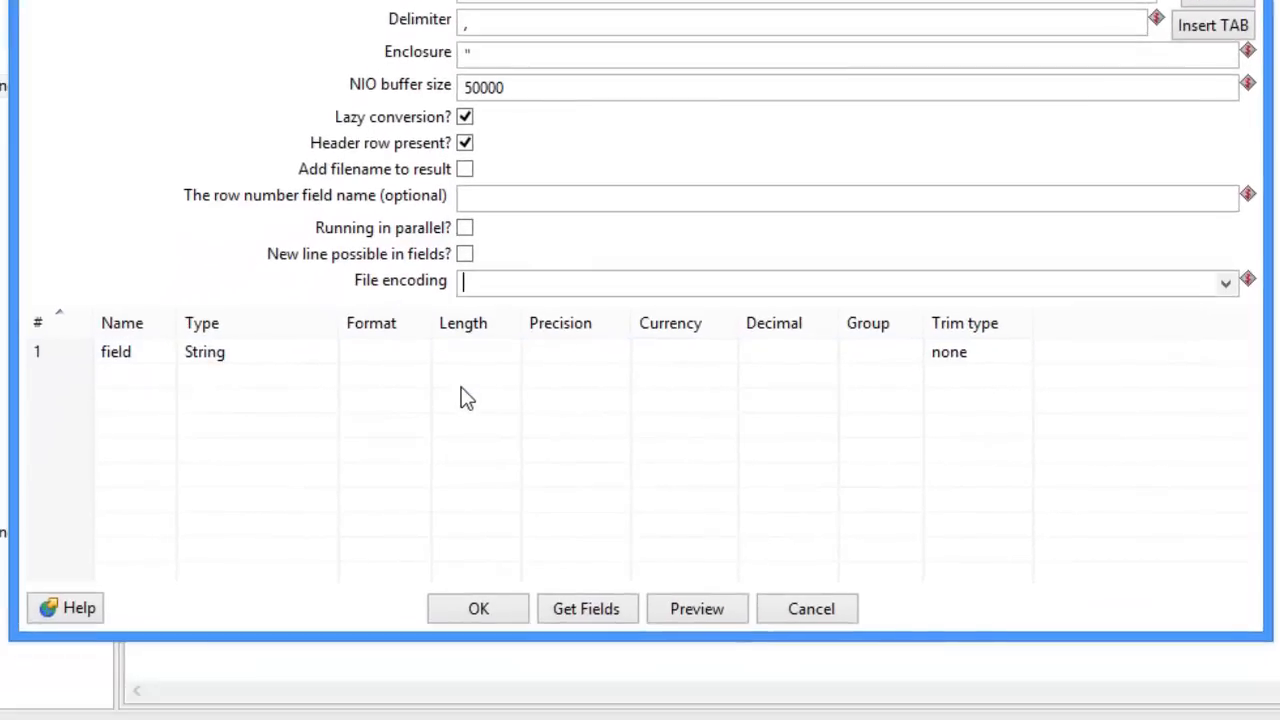
mouse_move(178, 385)
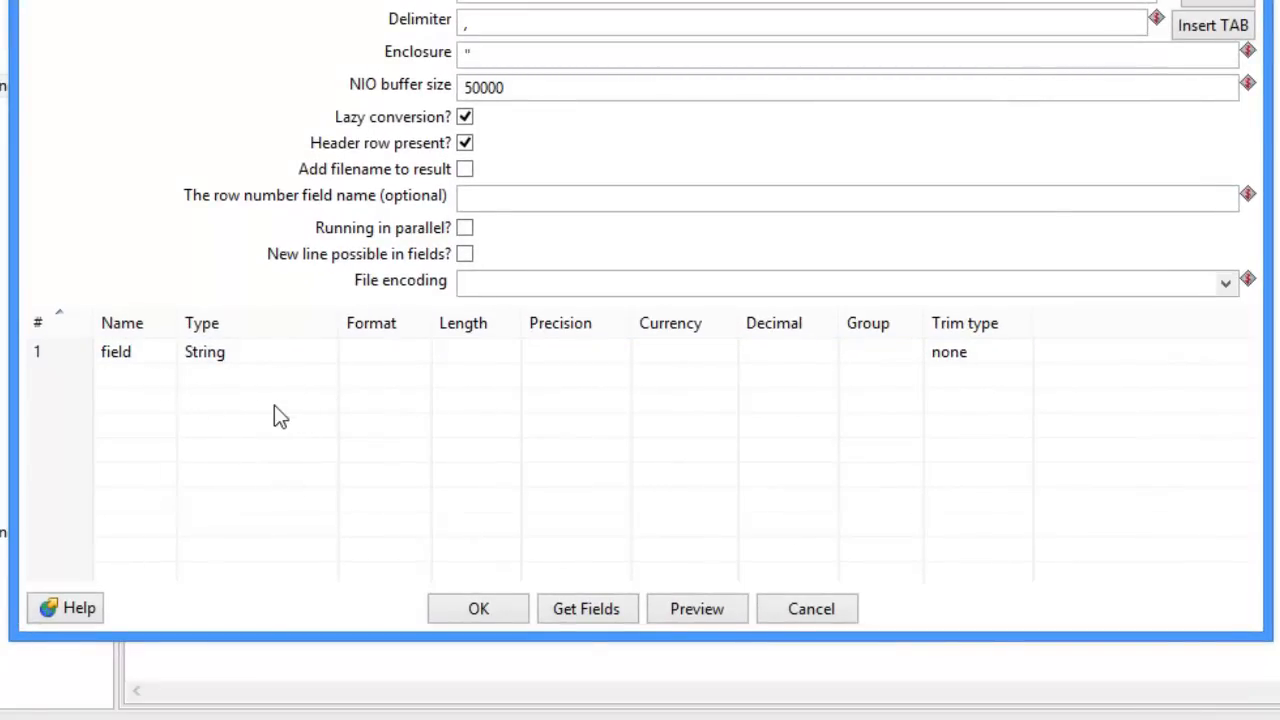
mouse_move(595, 622)
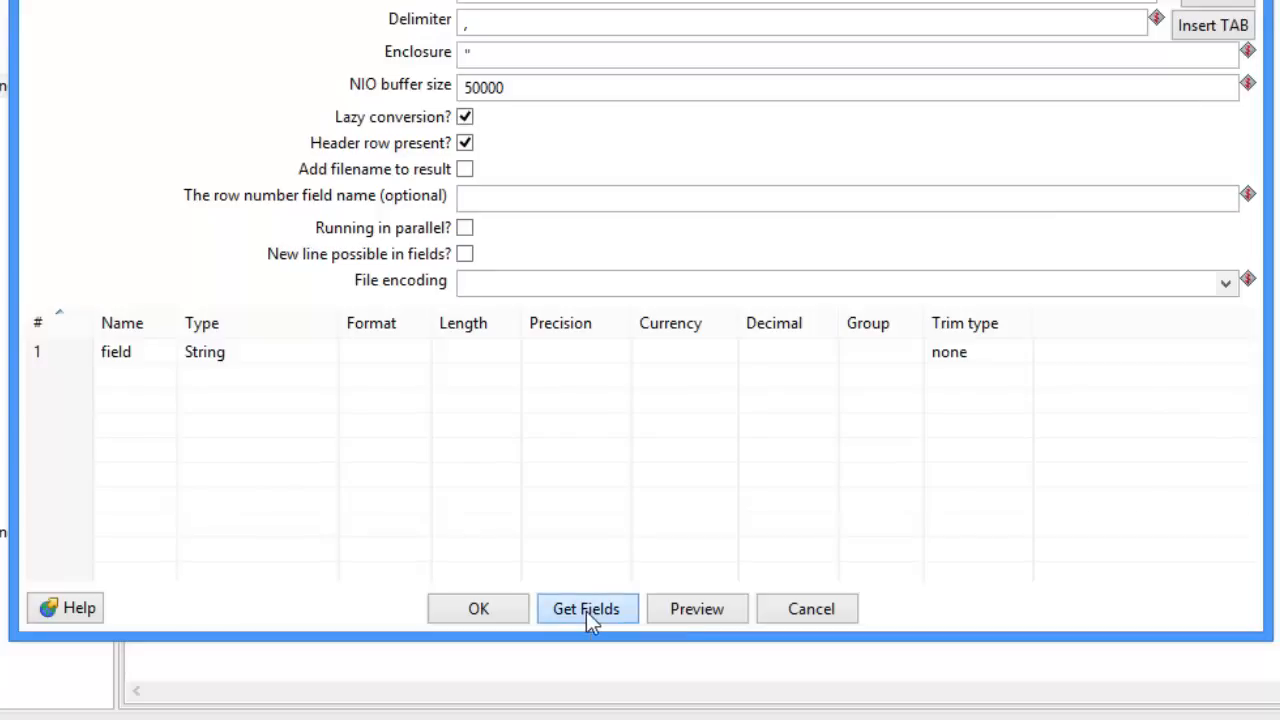
Run Get Fields with a 100-line sample and accept the five detected StateStats fields
click(586, 608)
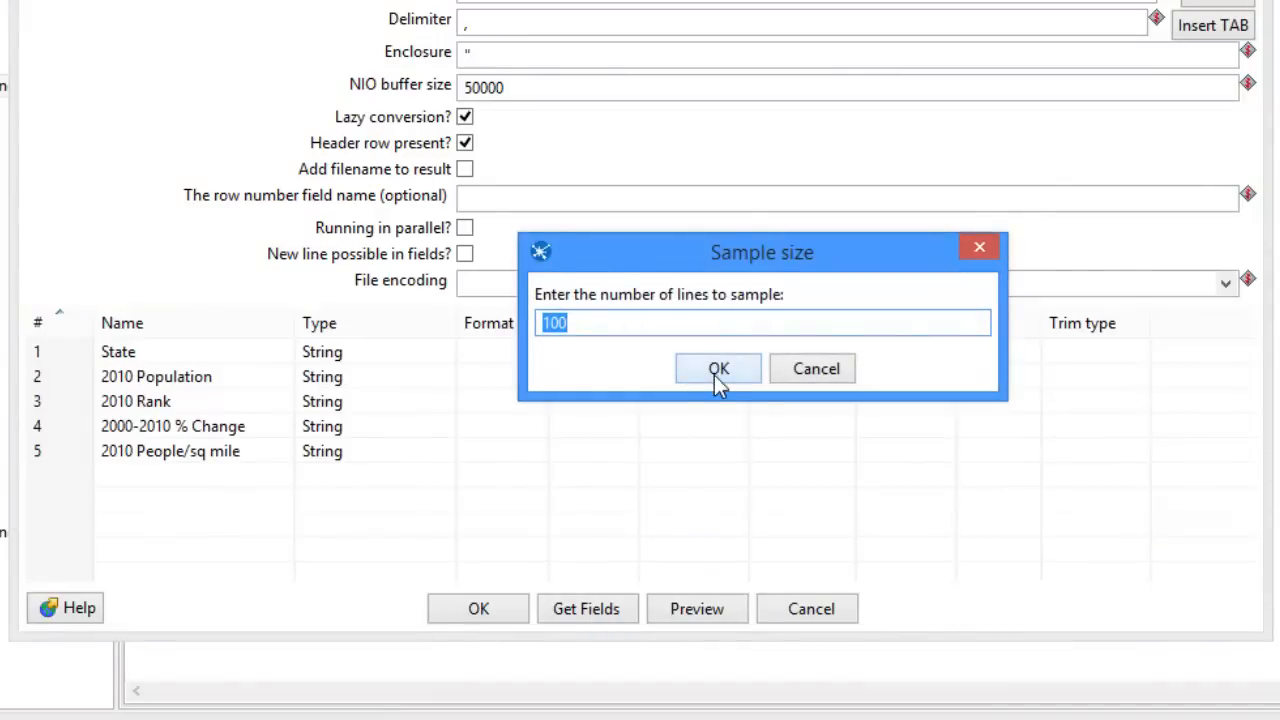
mouse_move(718, 373)
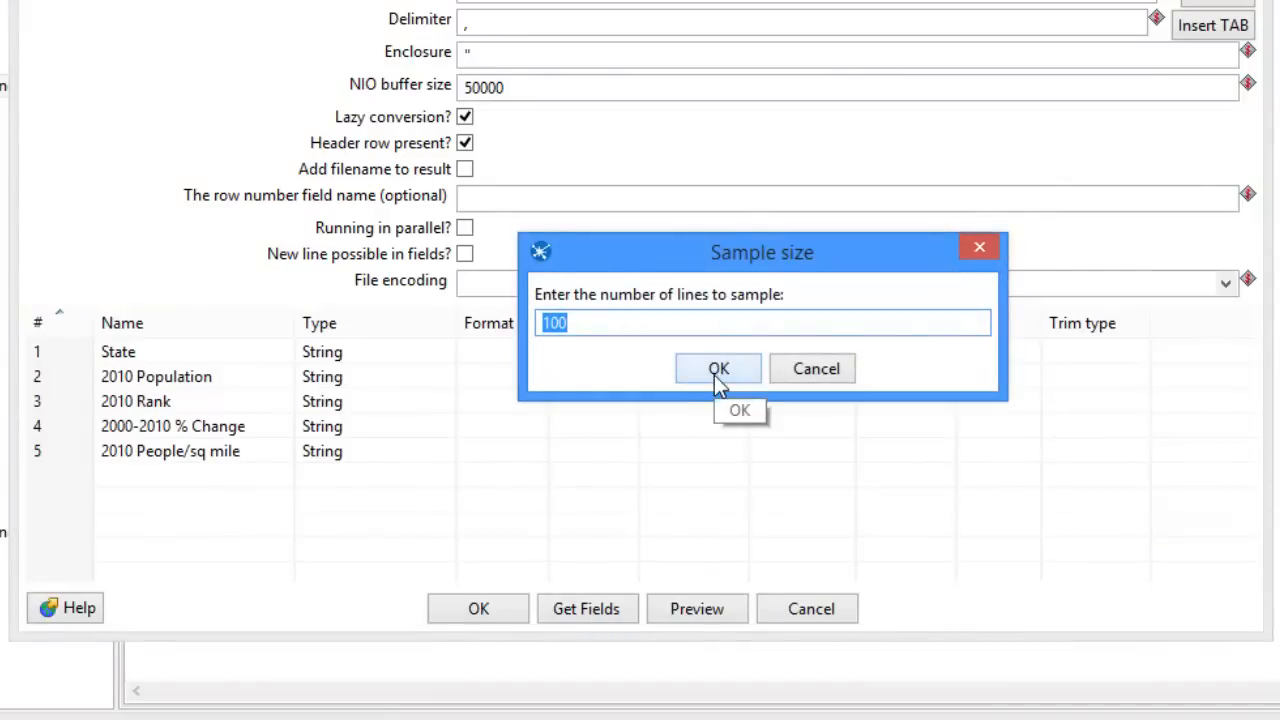
click(718, 368)
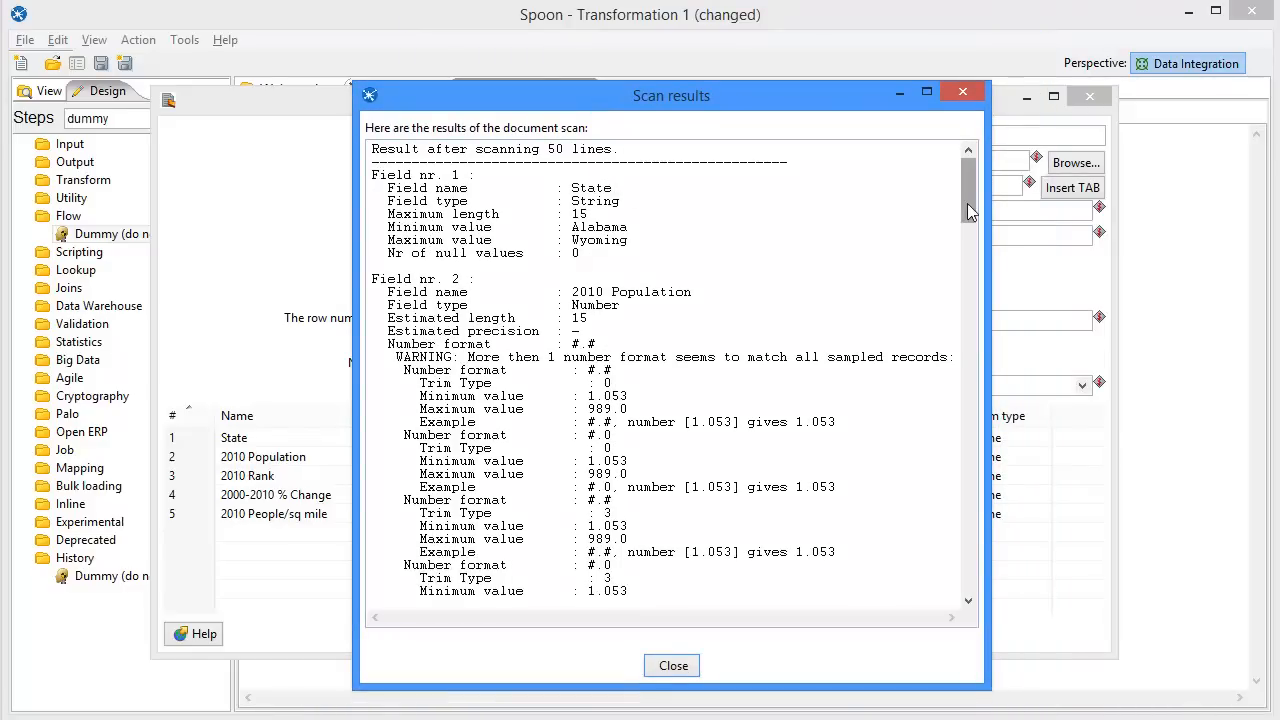
drag(967, 200, 967, 440)
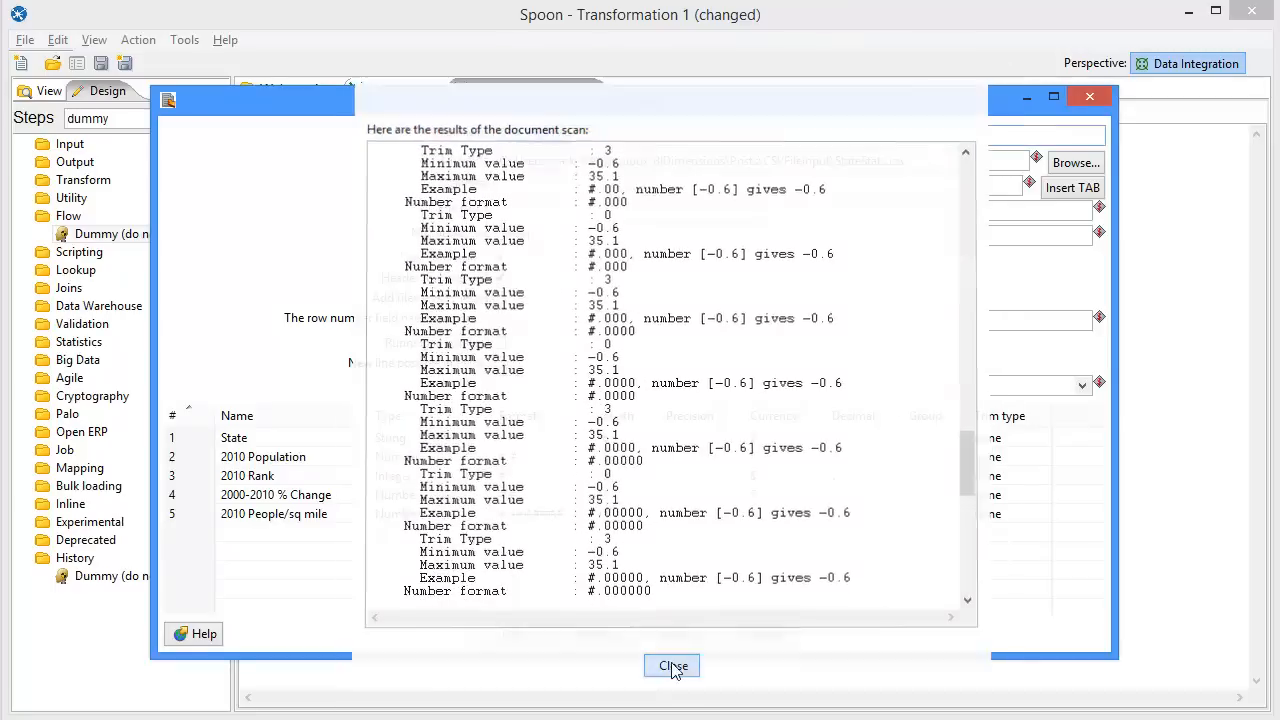
click(671, 665)
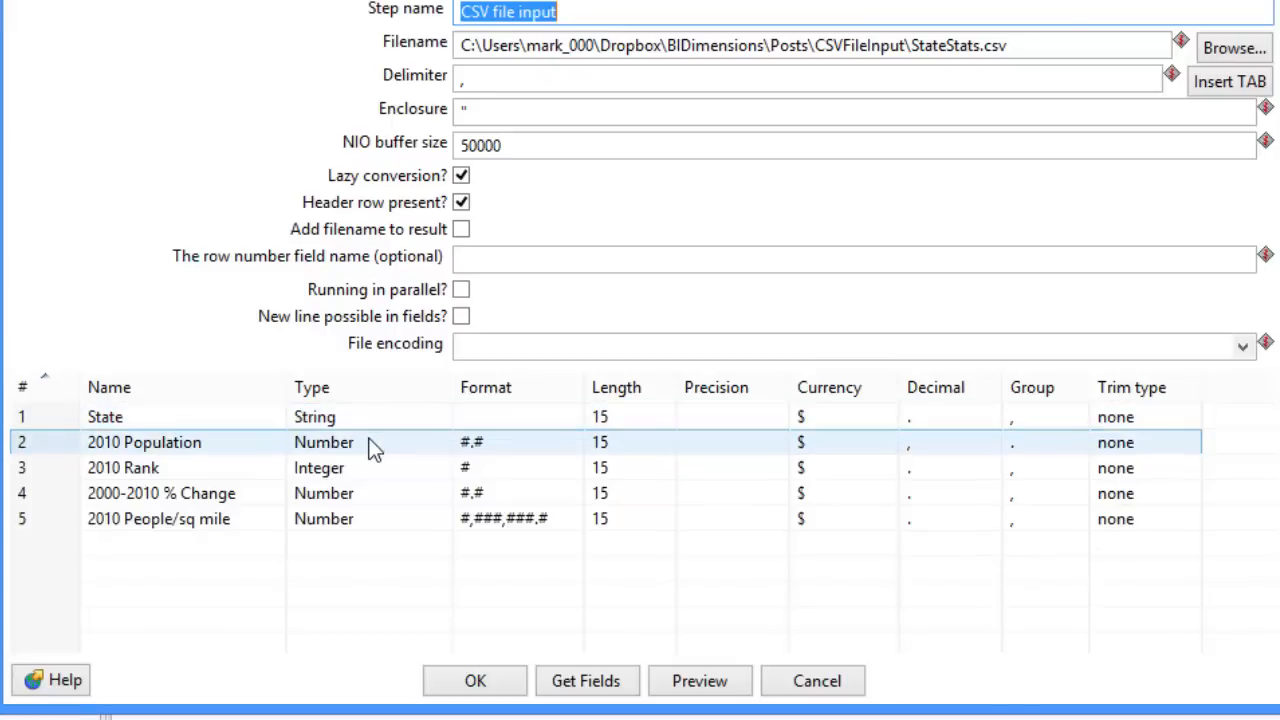
click(366, 468)
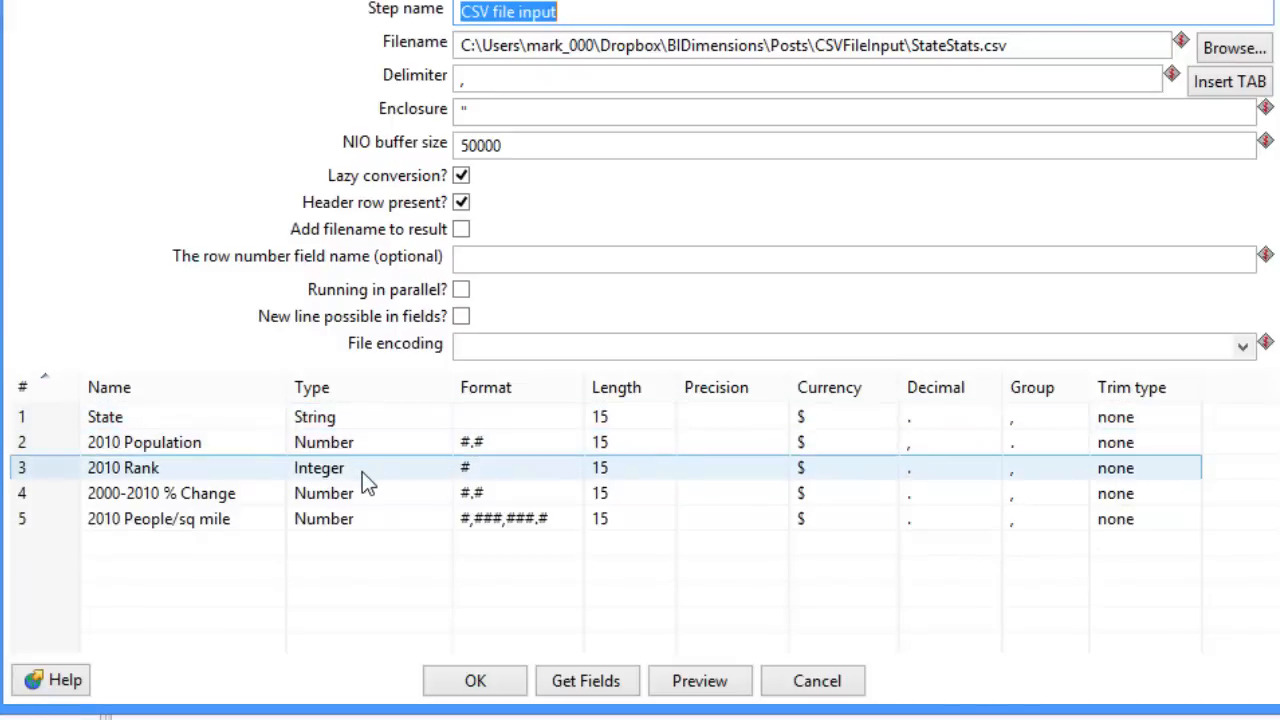
click(363, 493)
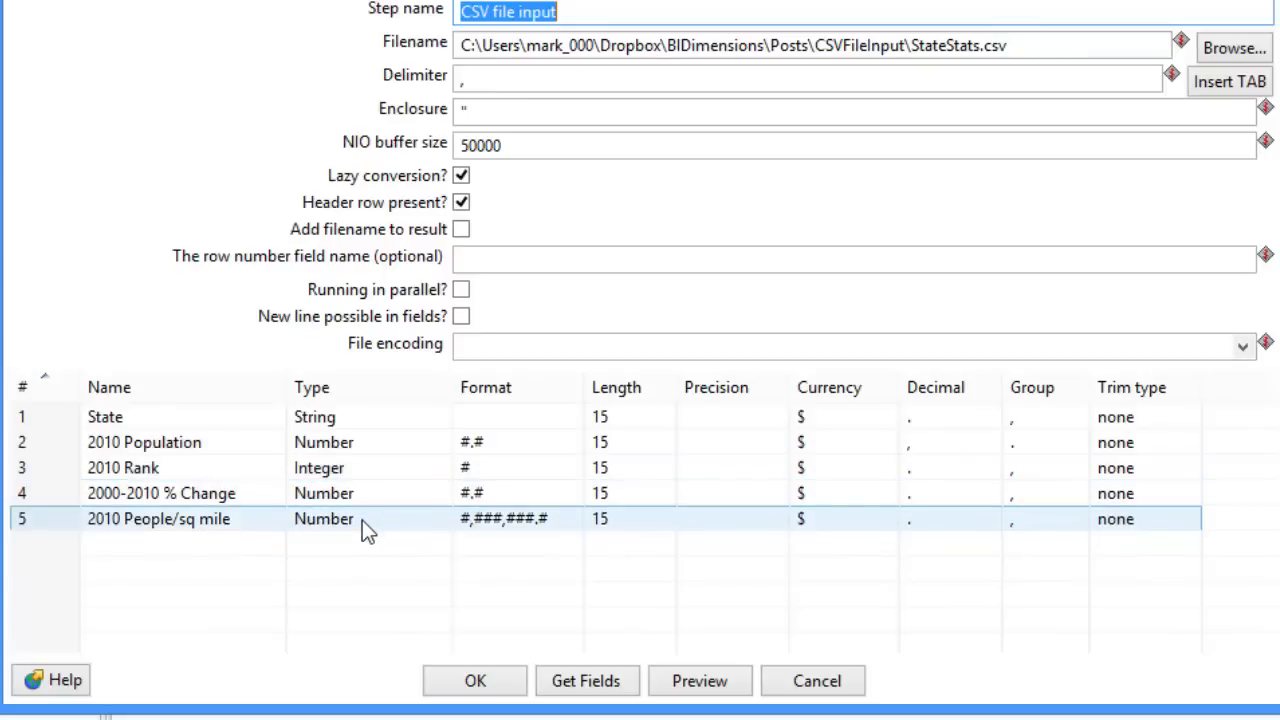
mouse_move(401, 530)
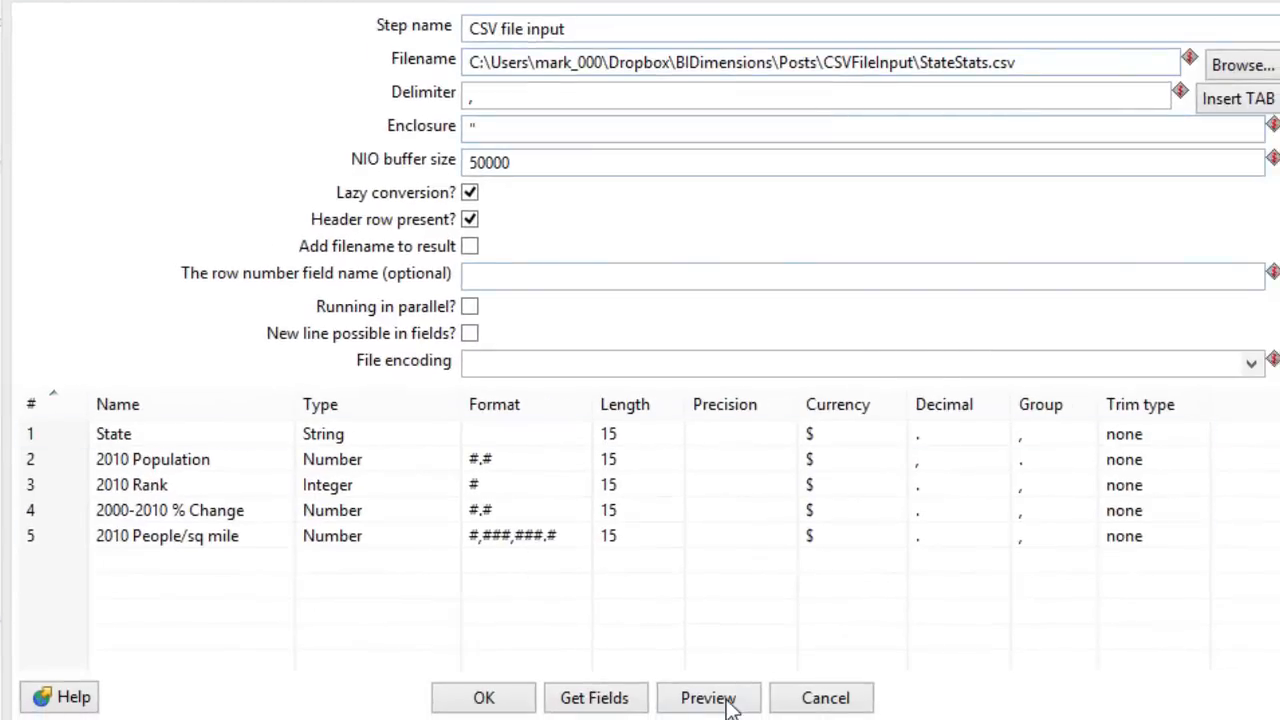
click(723, 698)
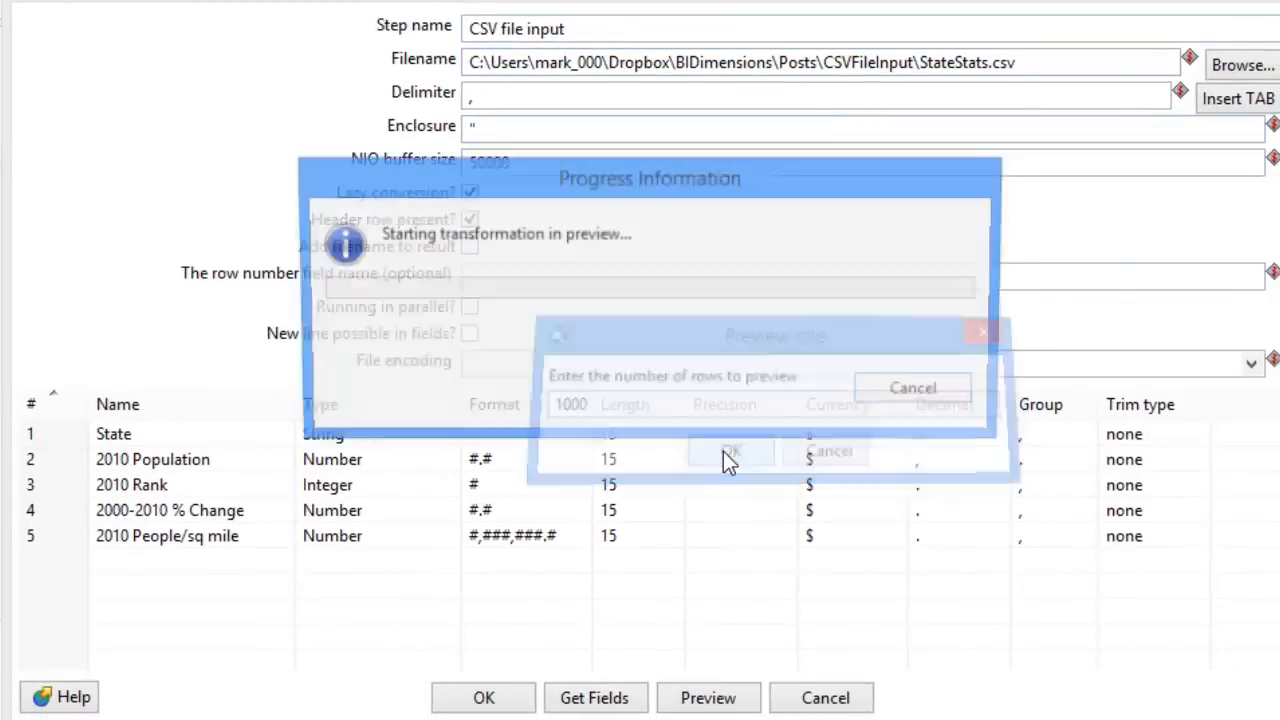
click(728, 453)
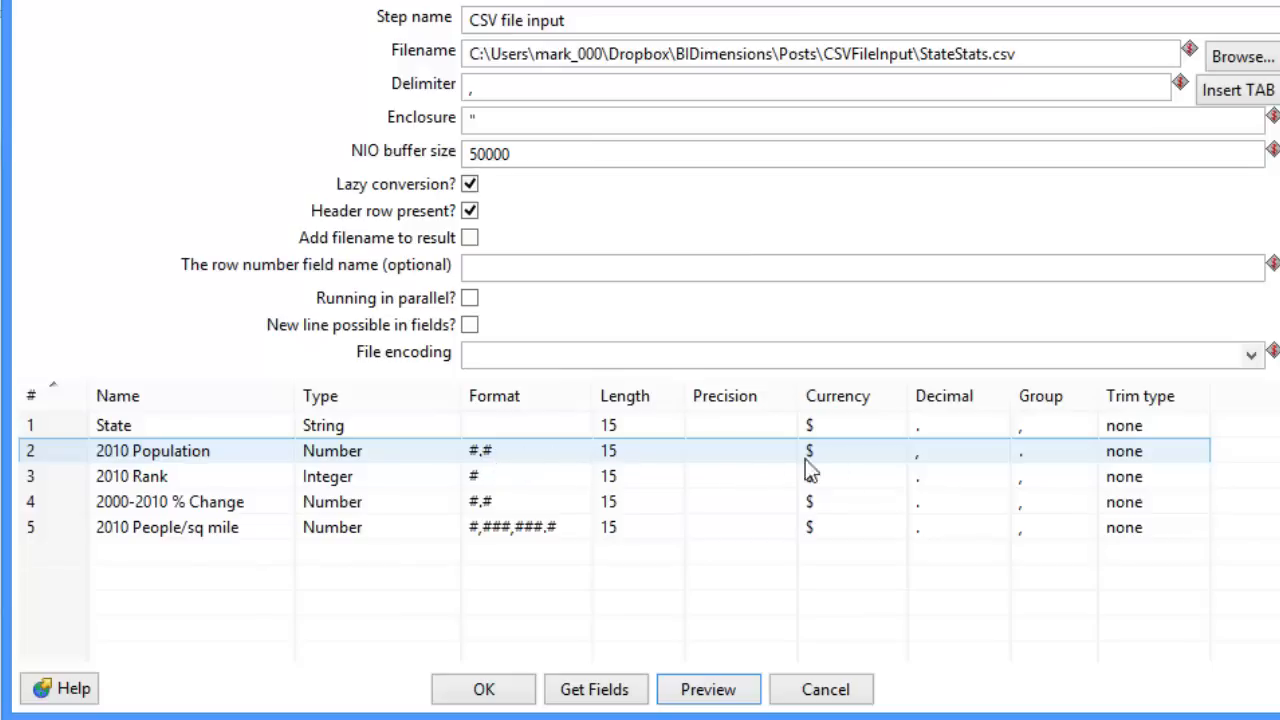
click(935, 451)
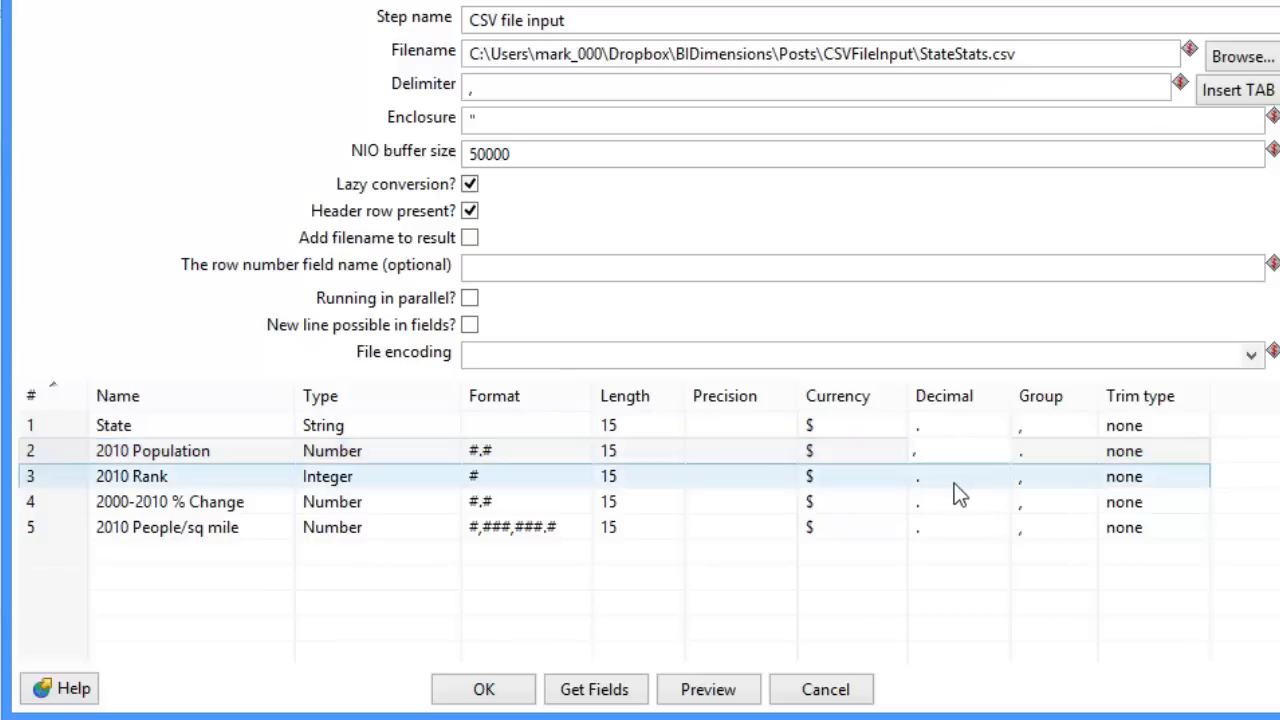
Change the 2010 Population field format from #.# to ###,###
click(955, 451)
text(.)
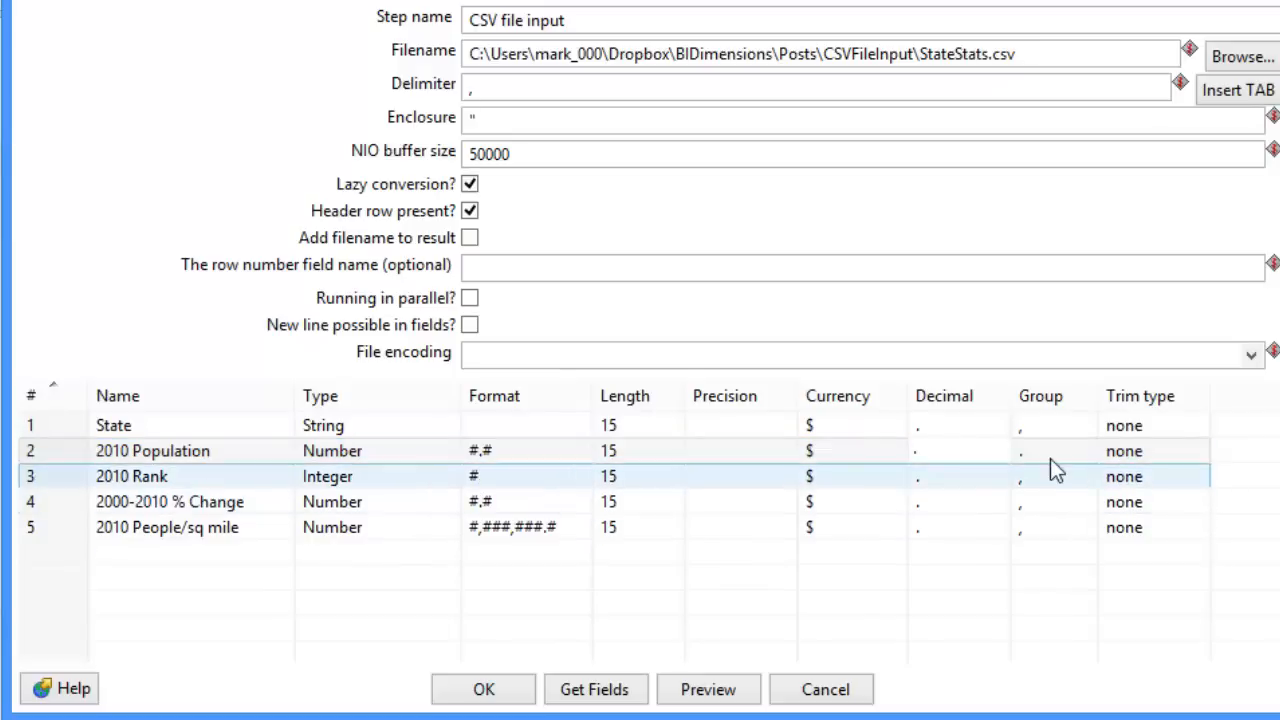
click(1040, 451)
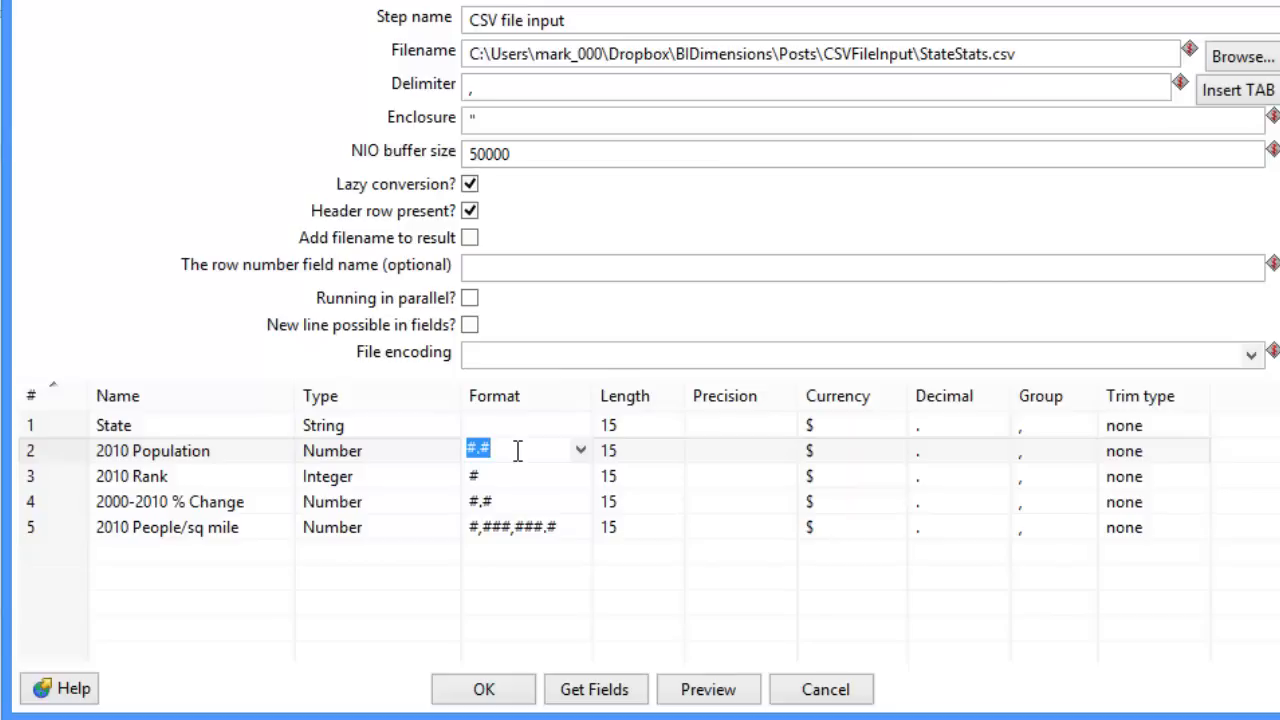
text(###)
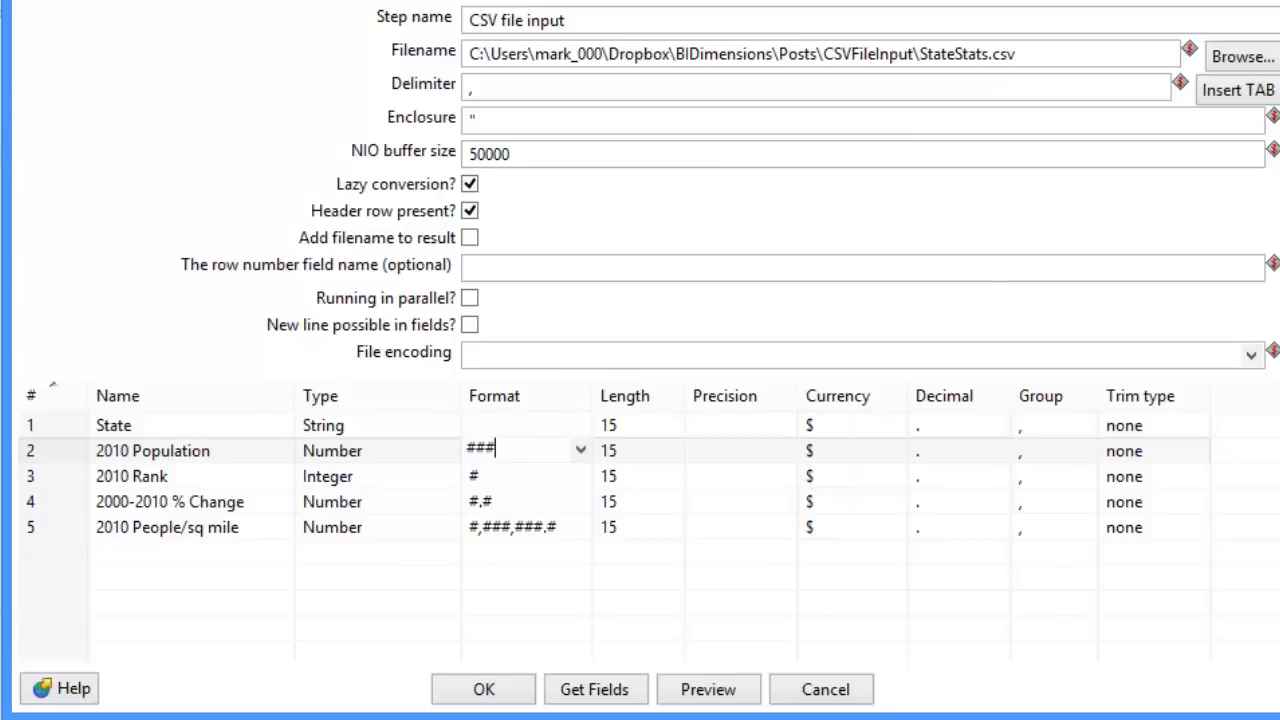
text(,###)
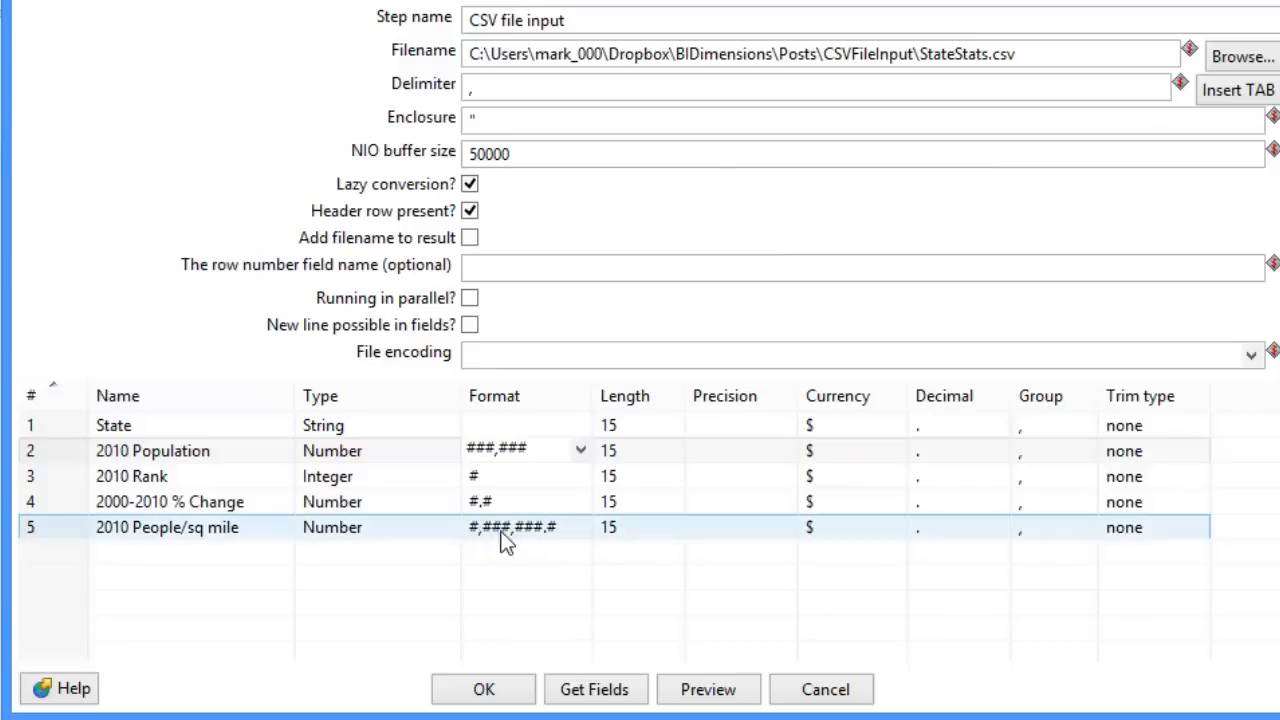
mouse_move(530, 542)
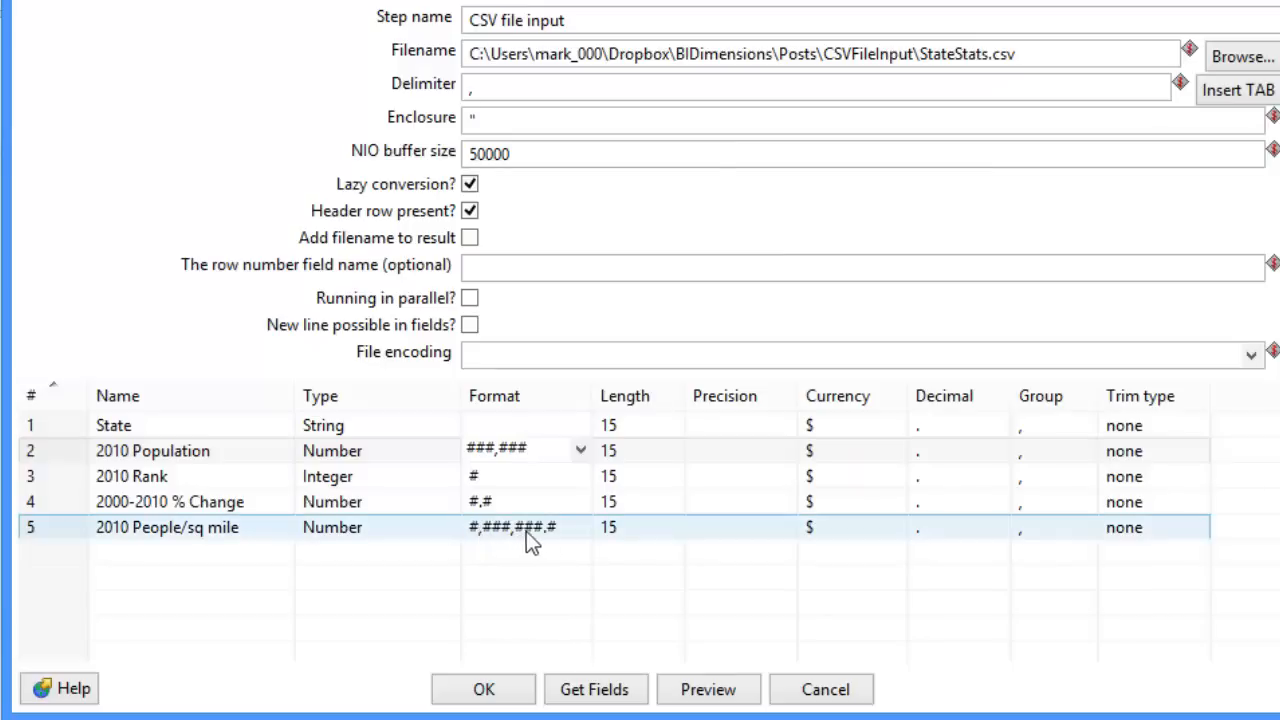
mouse_move(557, 550)
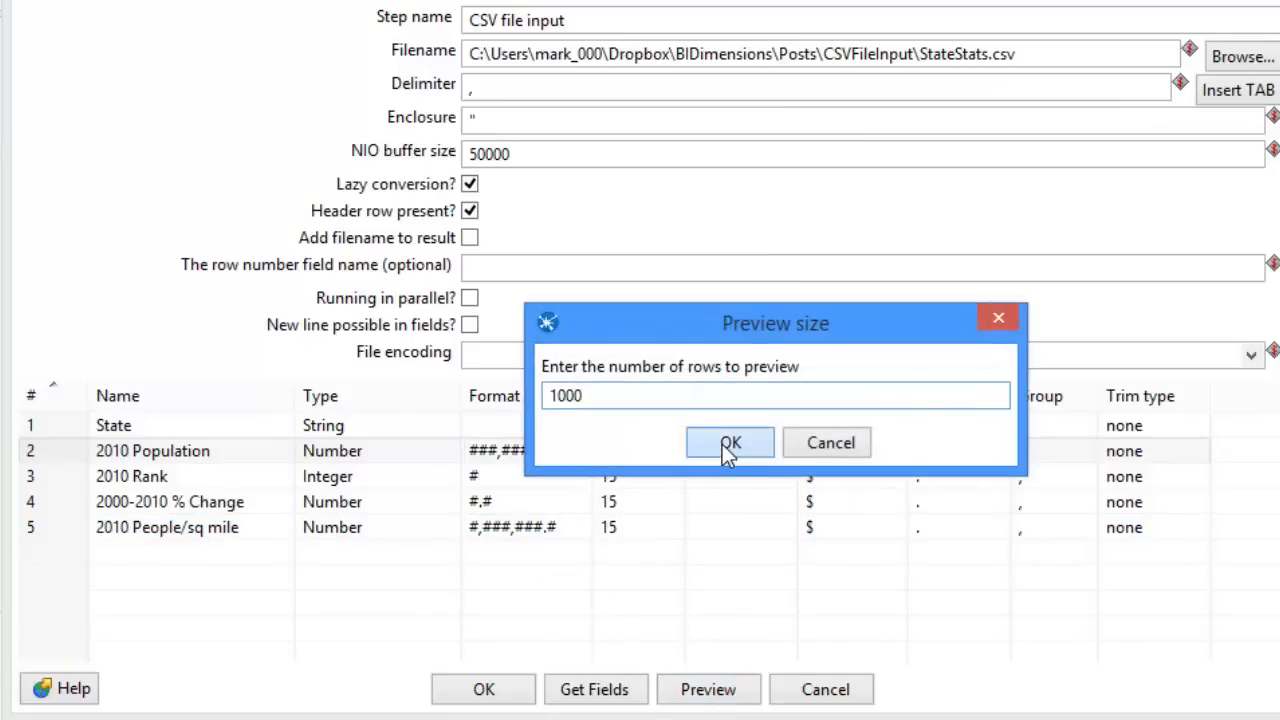
Preview the 50 state rows with 2010 Population showing thousands separators
click(730, 442)
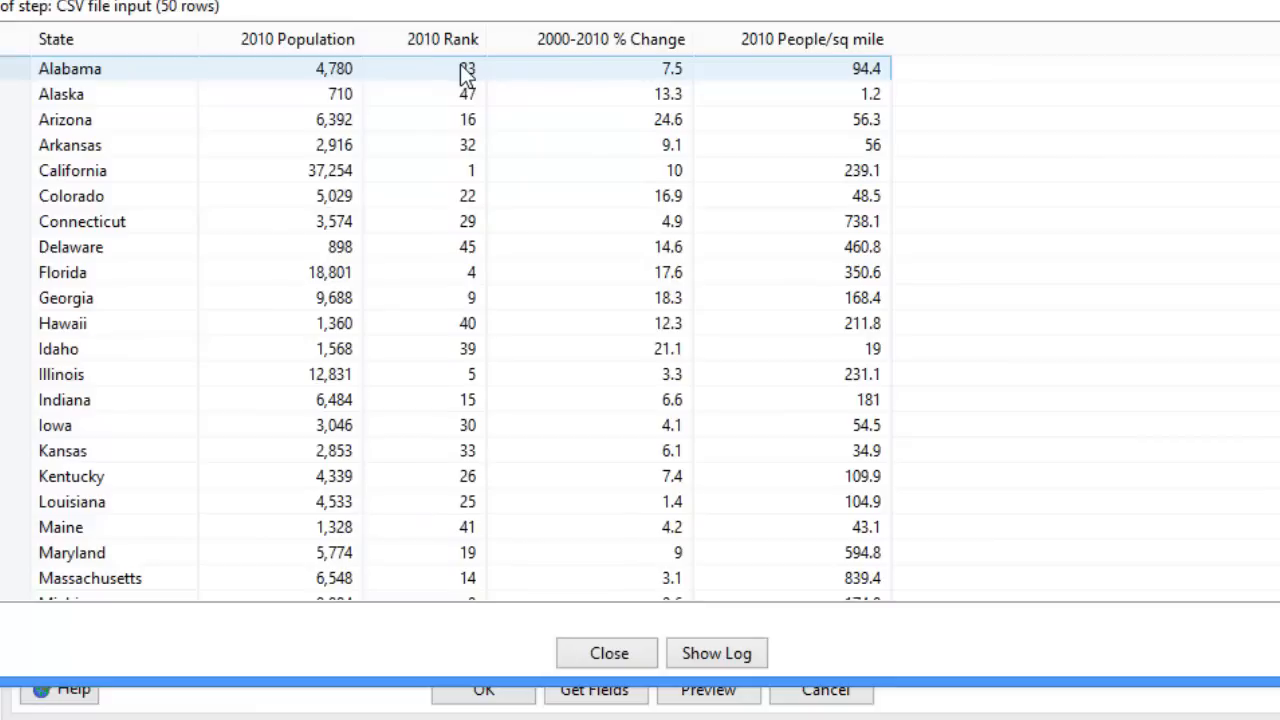
mouse_move(590, 78)
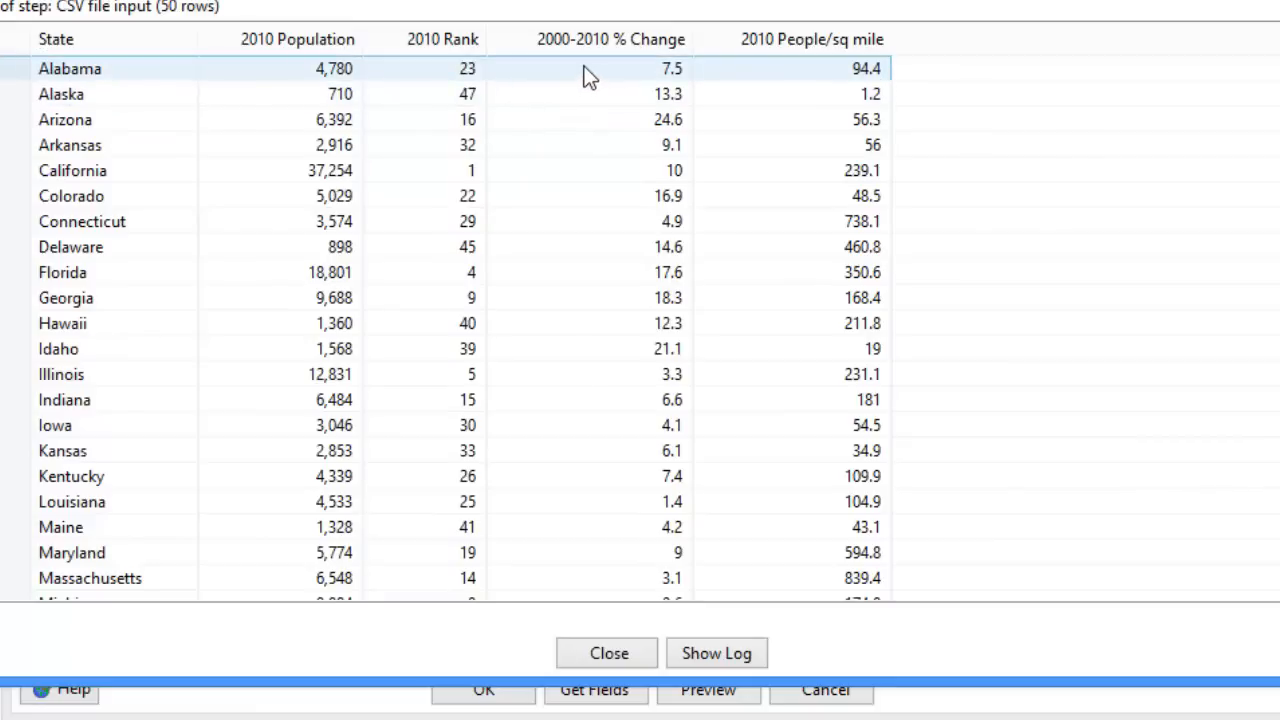
mouse_move(695, 88)
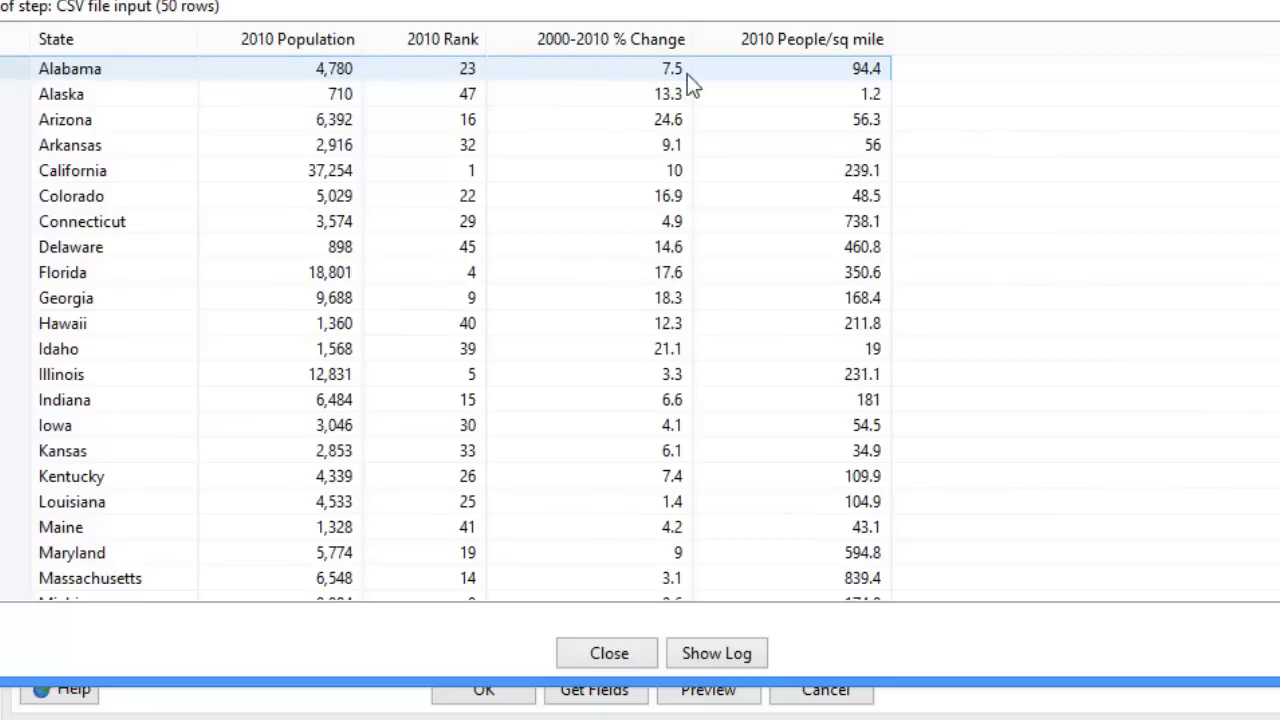
mouse_move(836, 82)
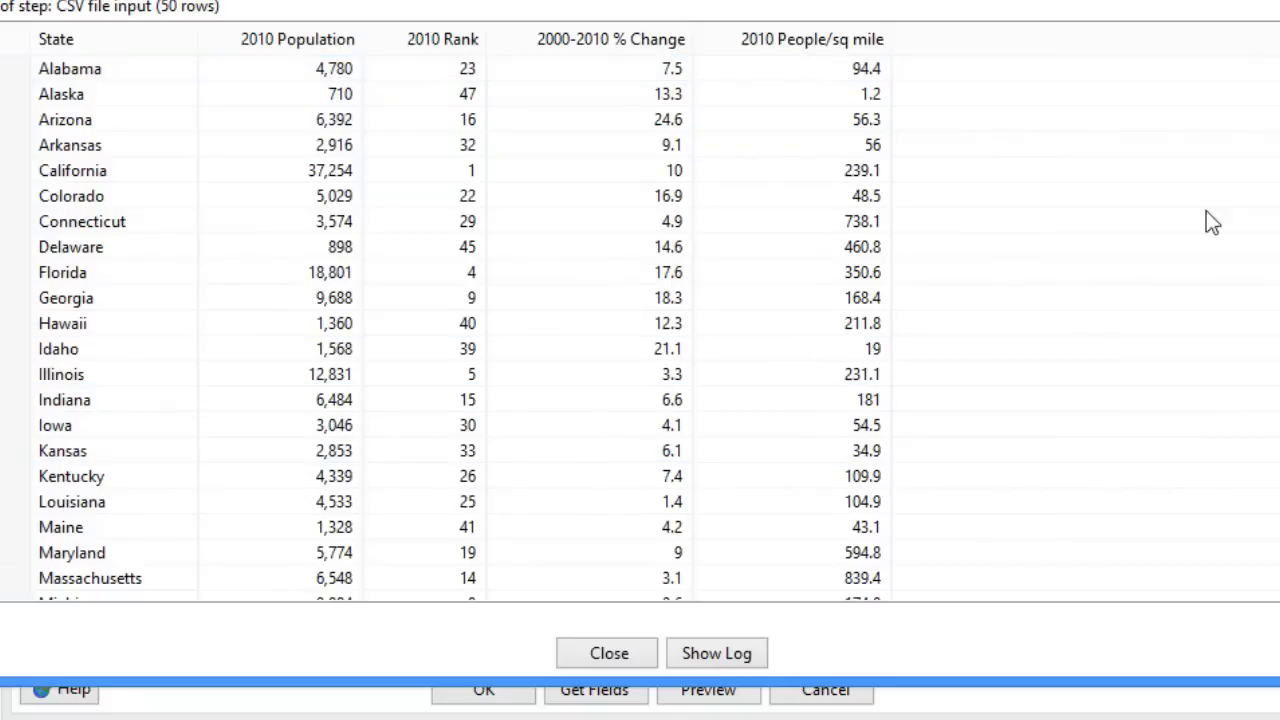
scroll(down, 3)
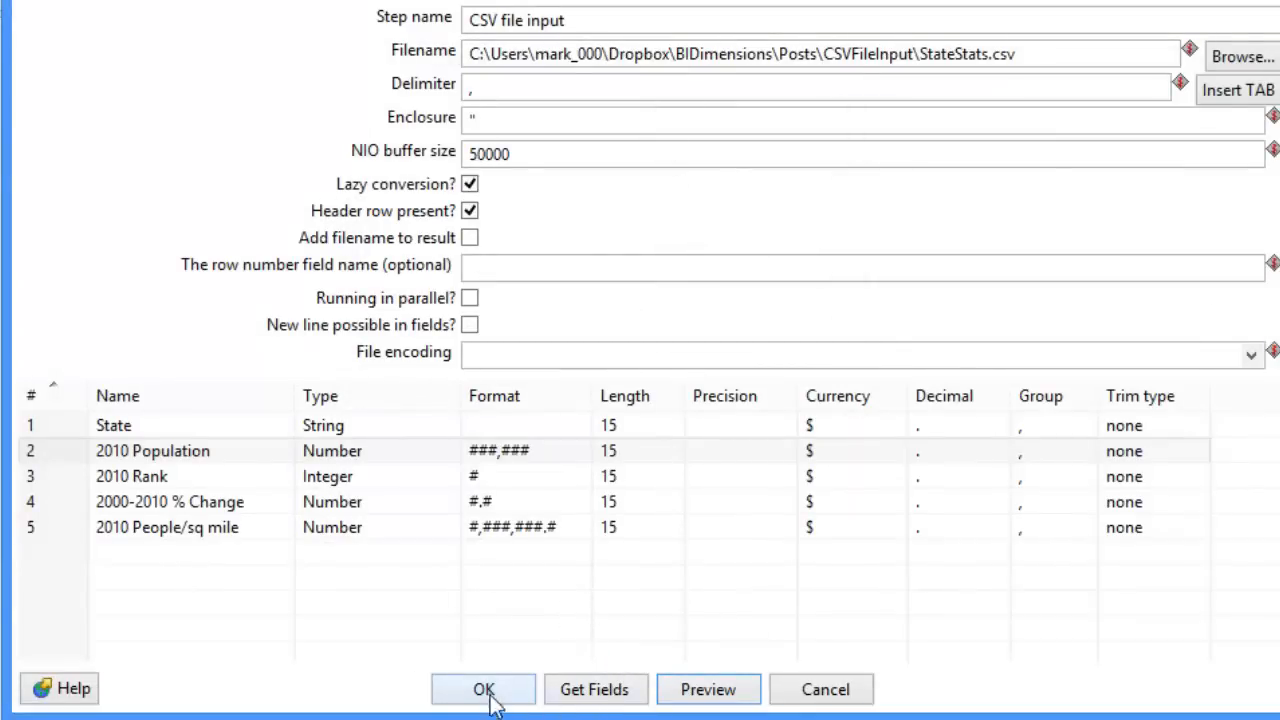
Accept the StateStats input settings and switch to the DateInput transformation
click(482, 689)
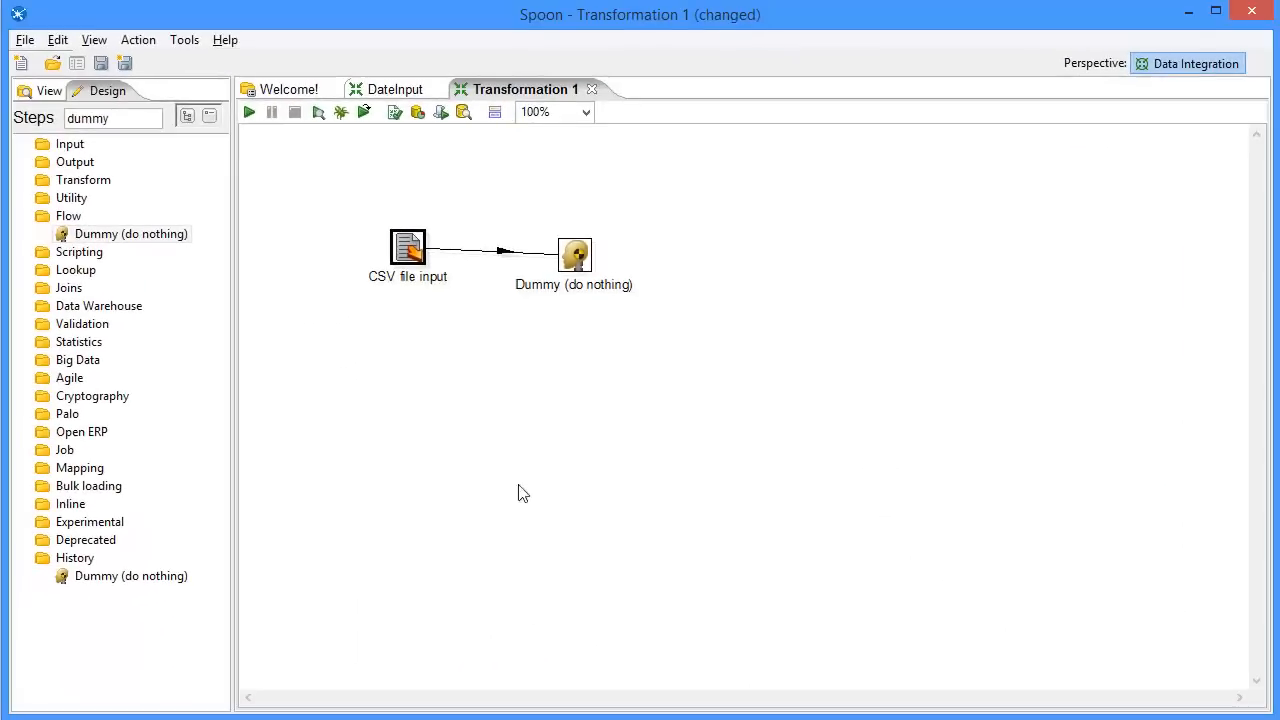
mouse_move(394, 89)
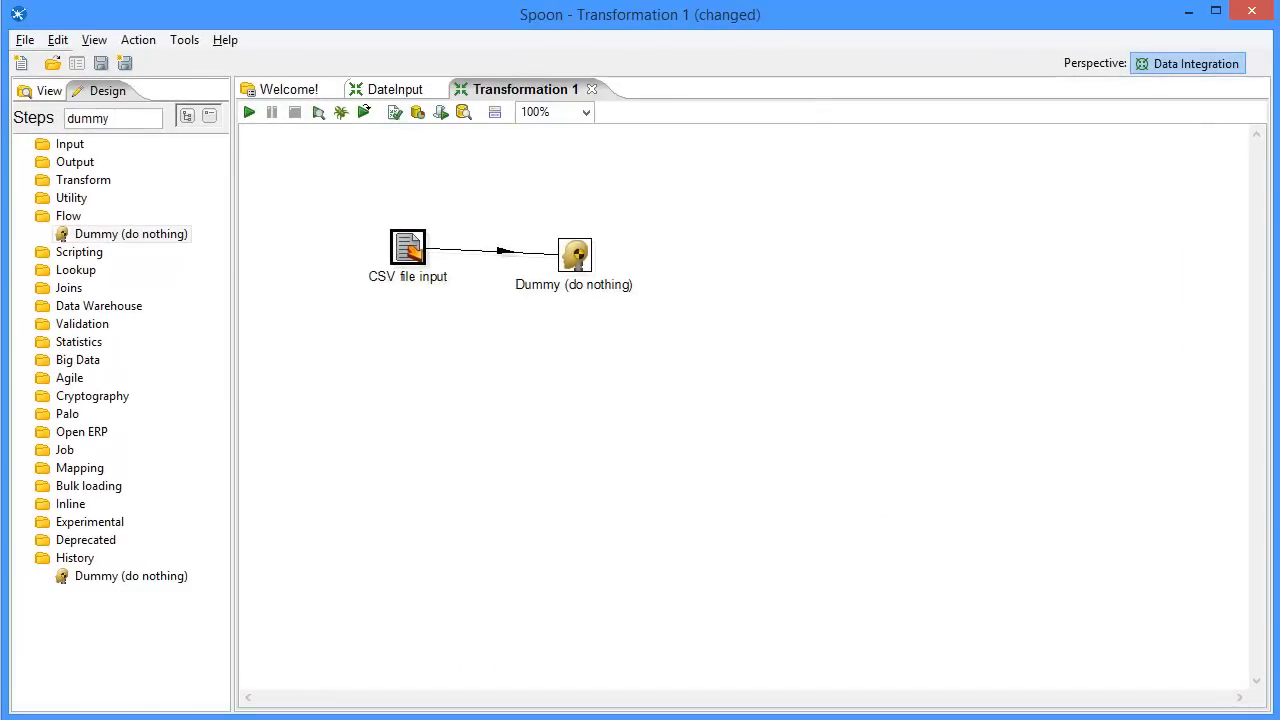
mouse_move(390, 89)
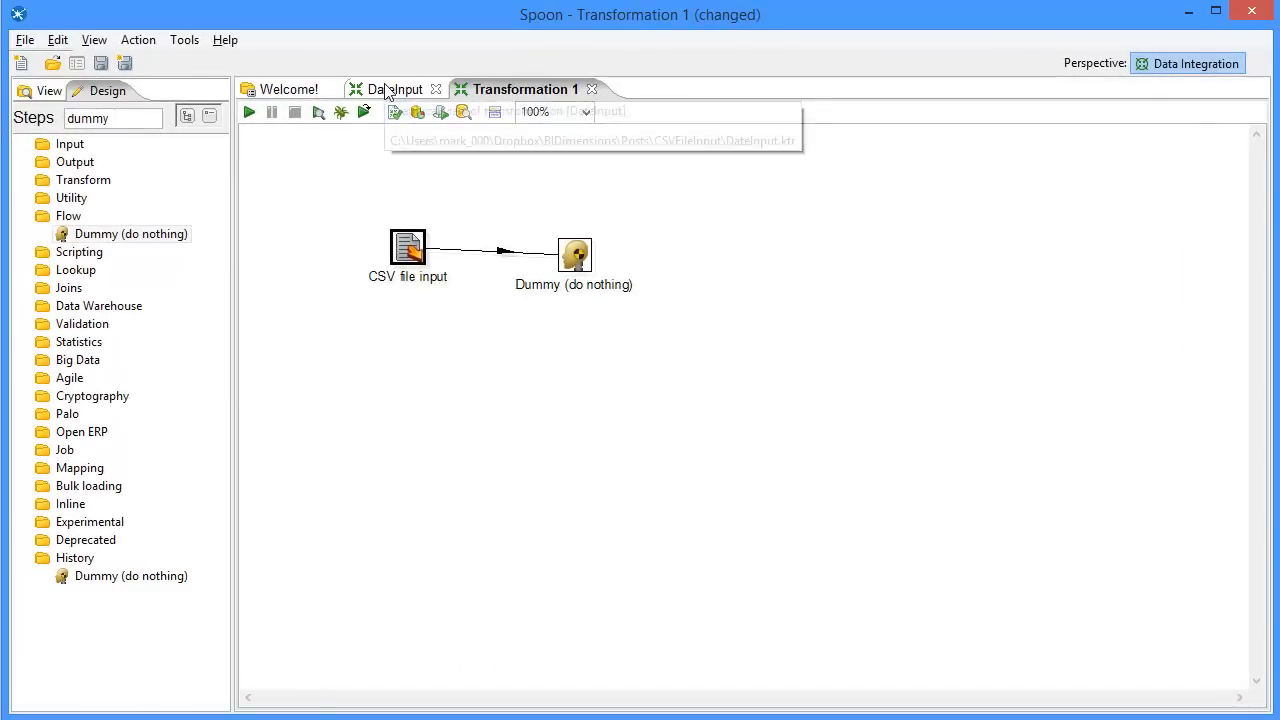
click(392, 89)
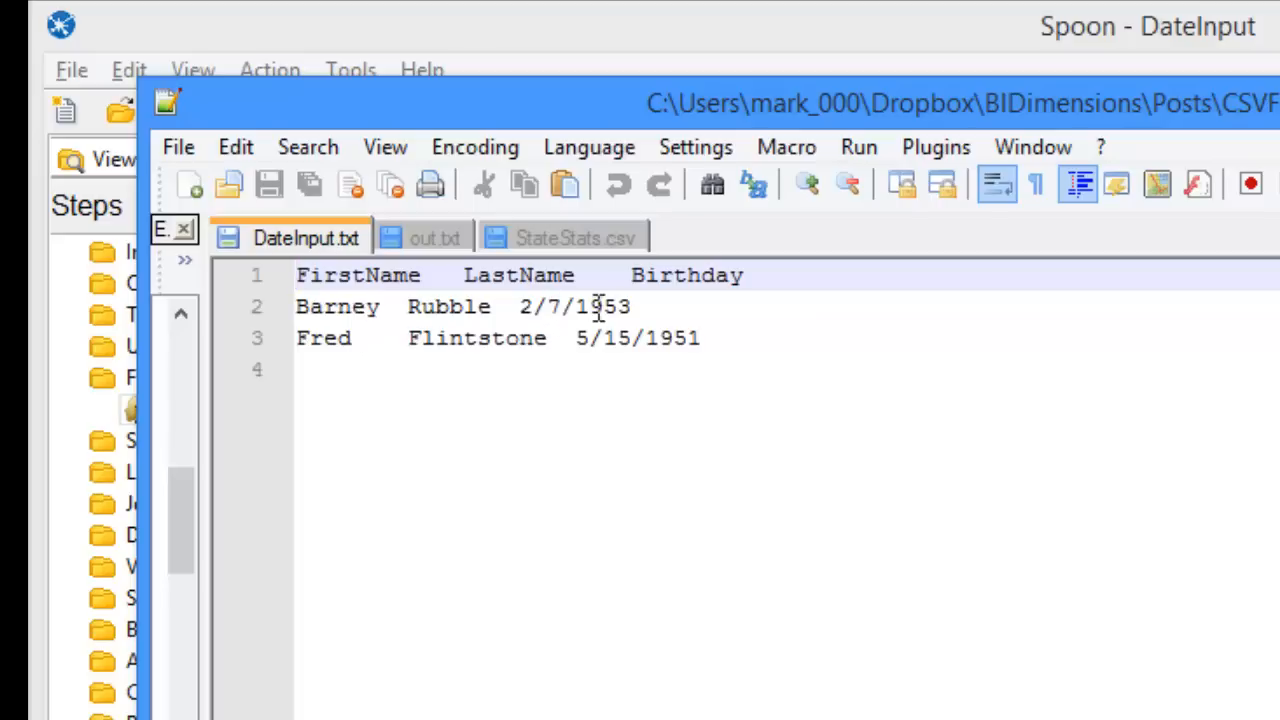
mouse_move(467, 345)
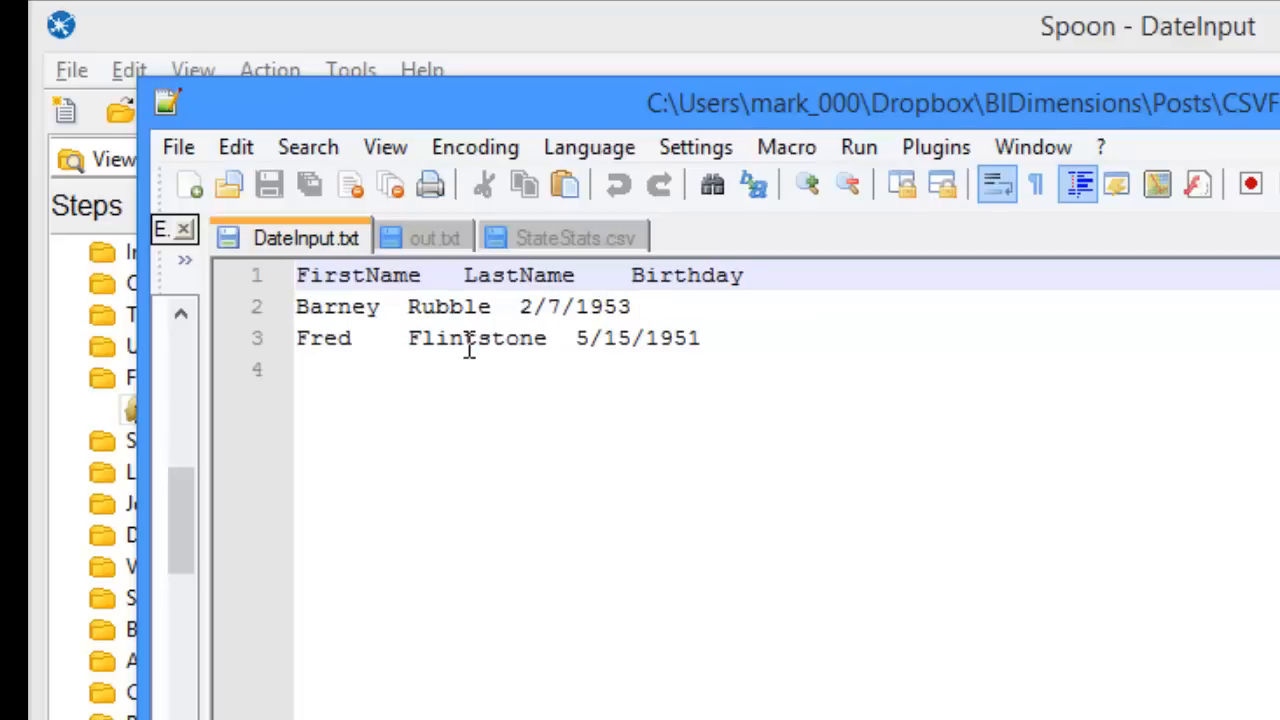
mouse_move(736, 427)
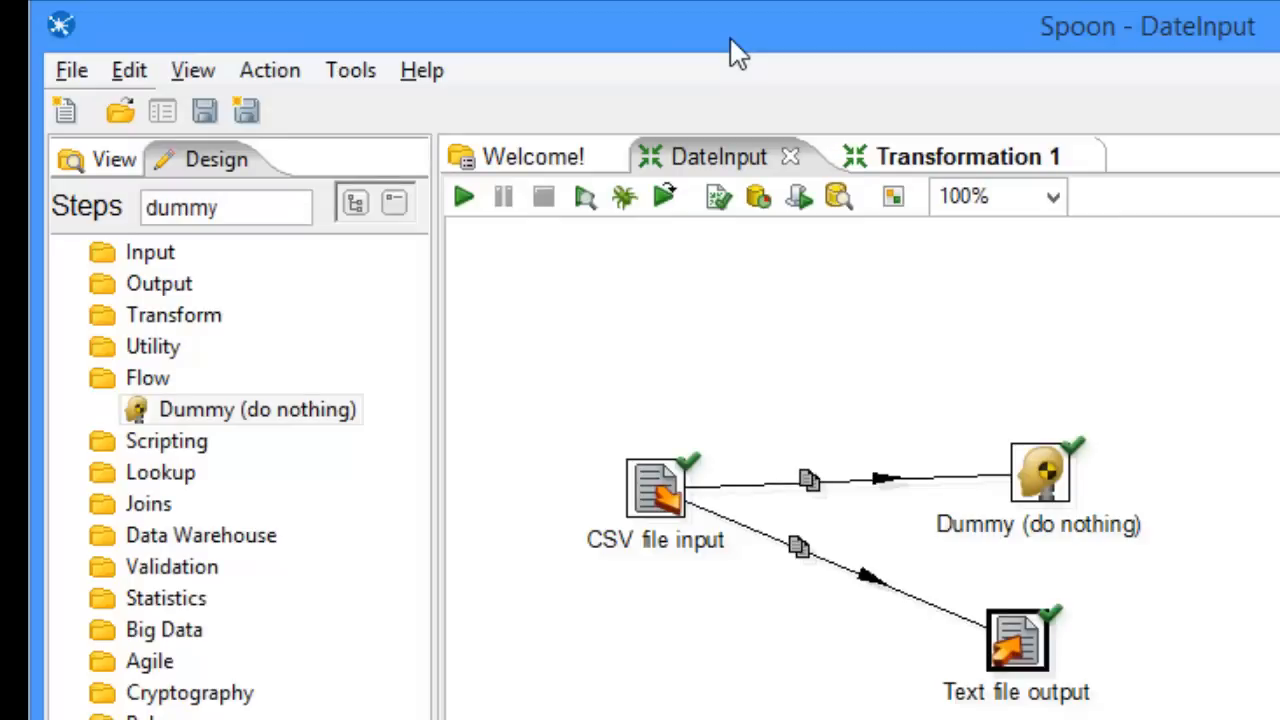
In the DateInput CSV input step, keep Birthday's date format as MM/dd/yyyy
double_click(656, 485)
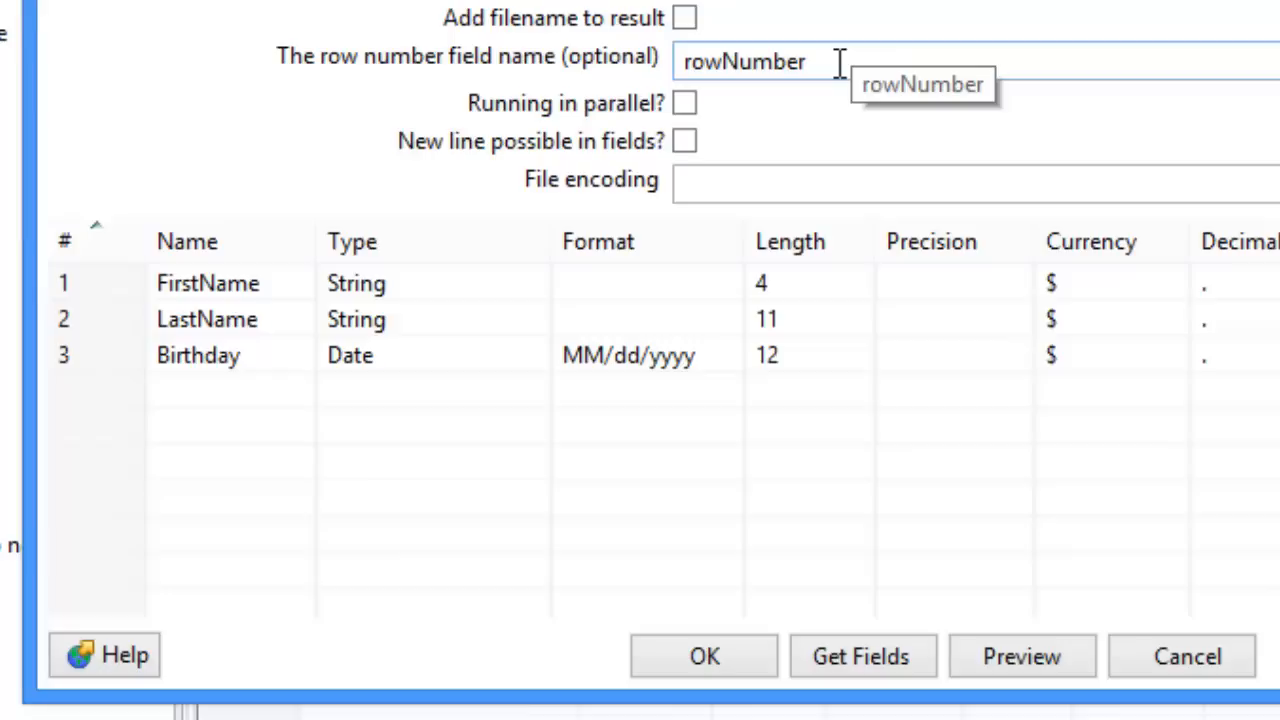
mouse_move(832, 62)
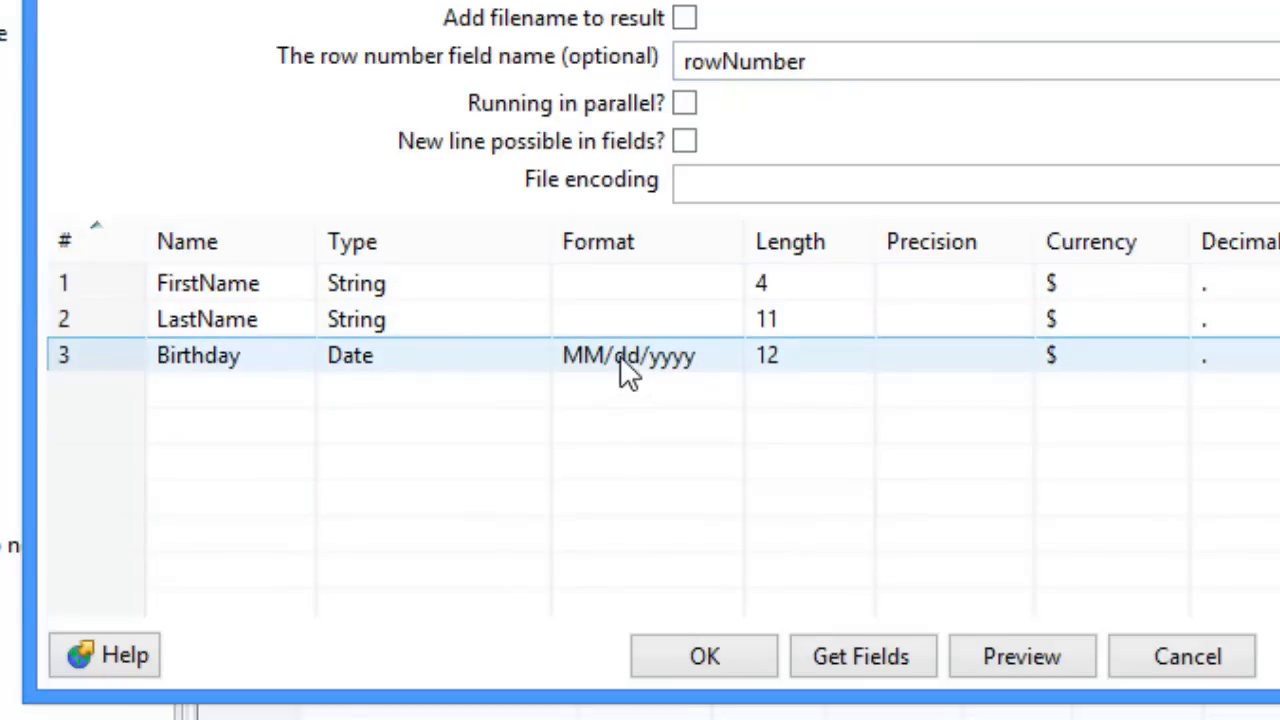
mouse_move(606, 368)
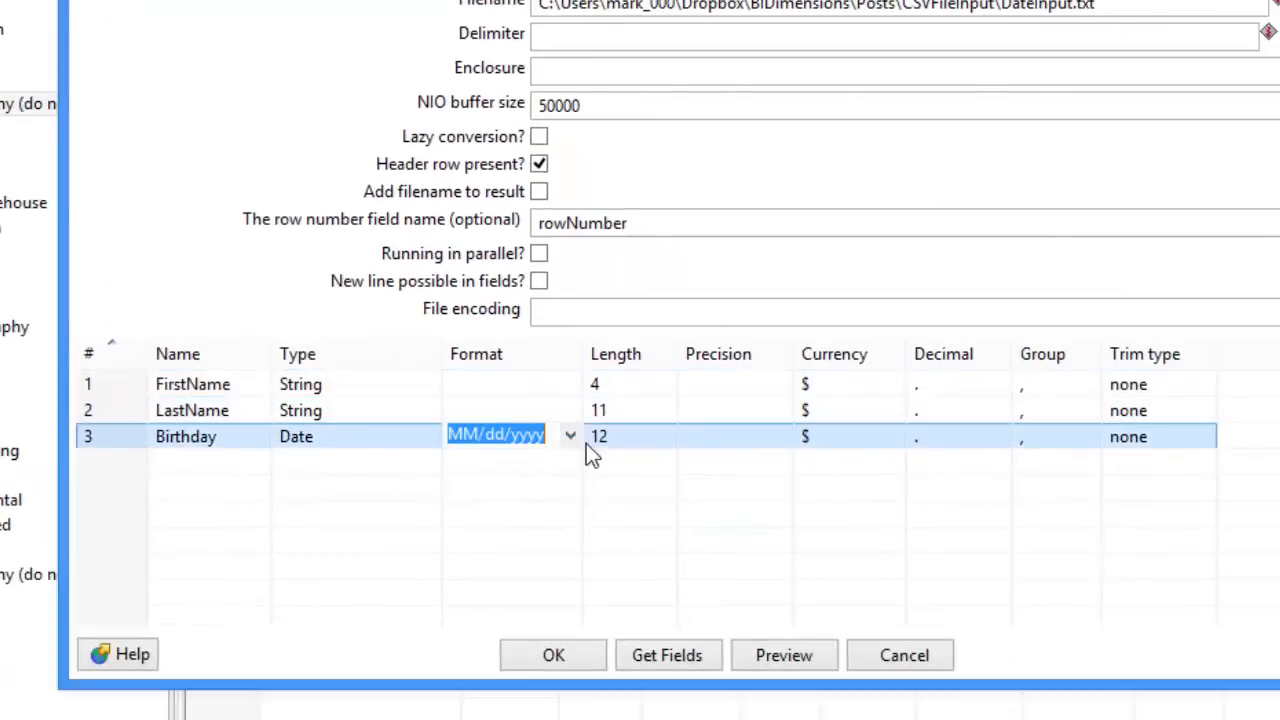
click(571, 435)
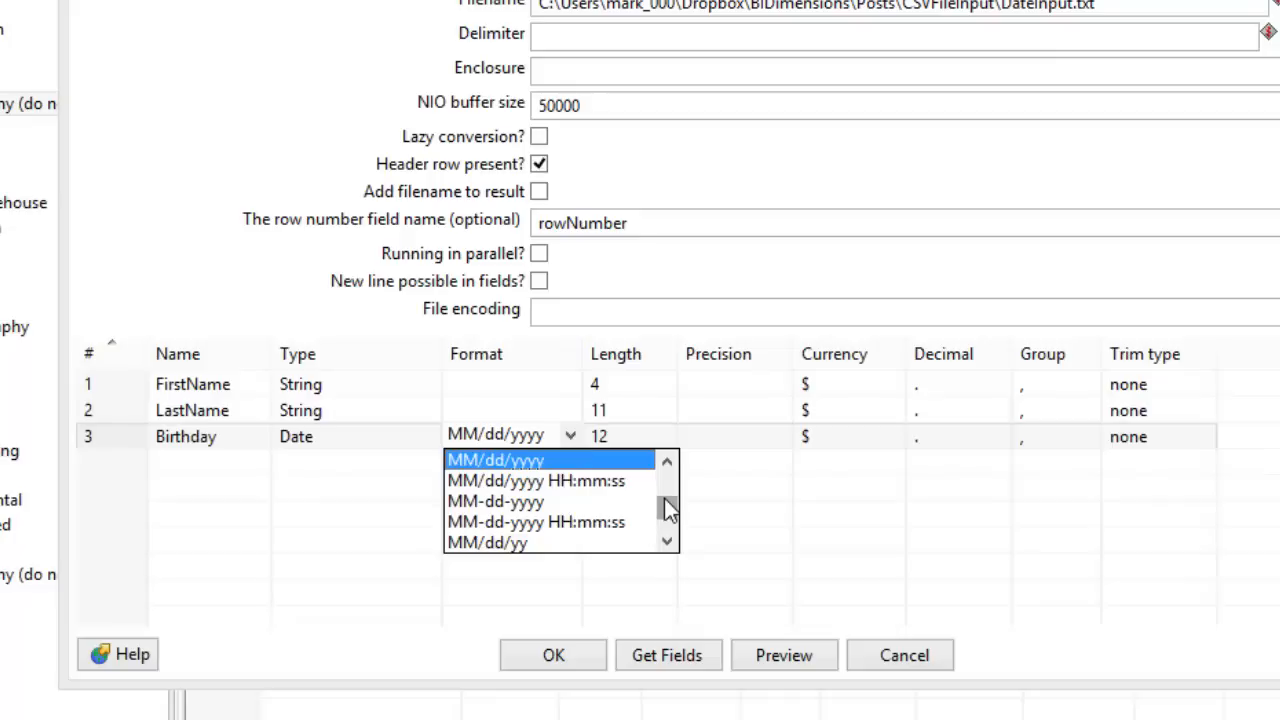
scroll(down, 3)
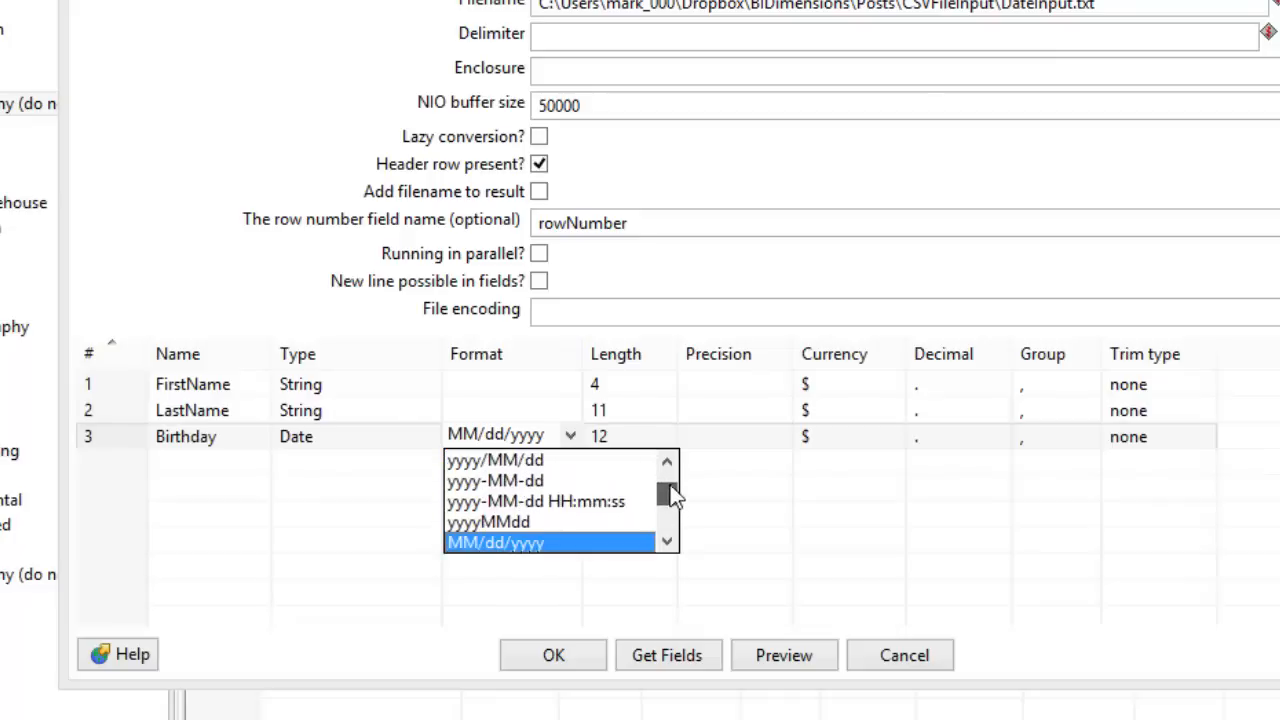
click(525, 541)
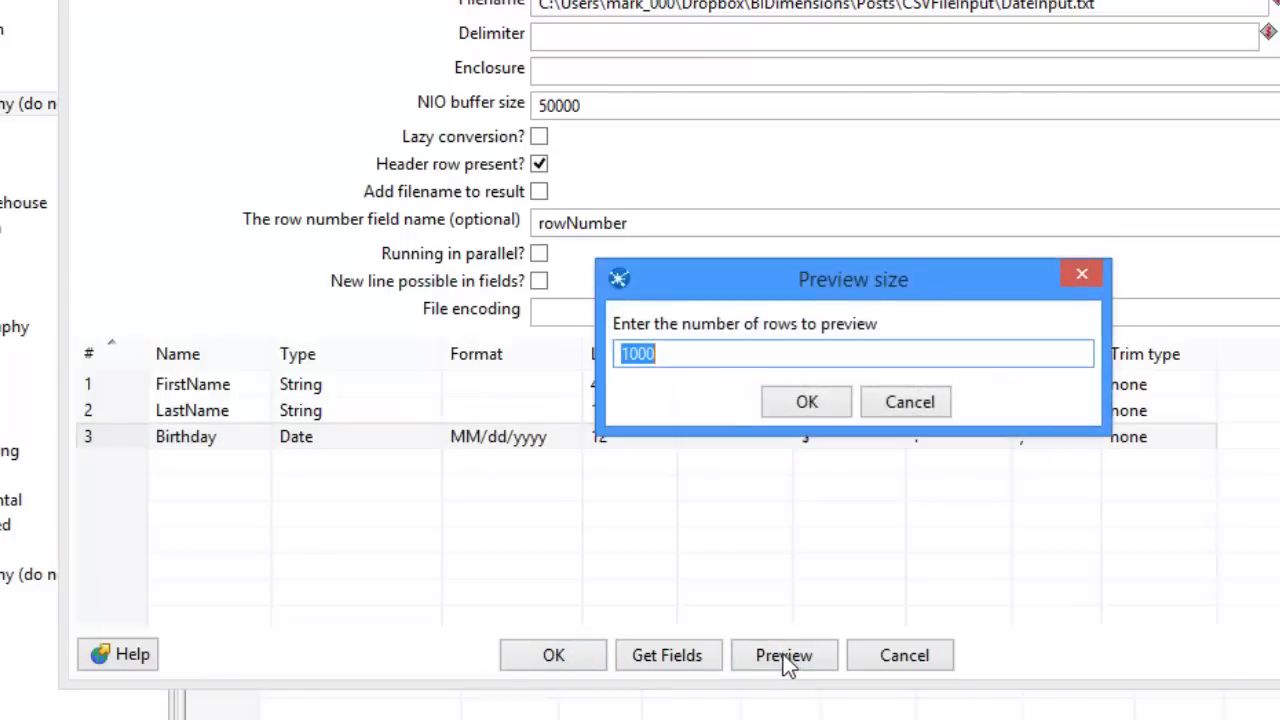
Preview the two DateInput rows with birthdays 02/07/1953 and 05/15/1951
click(805, 401)
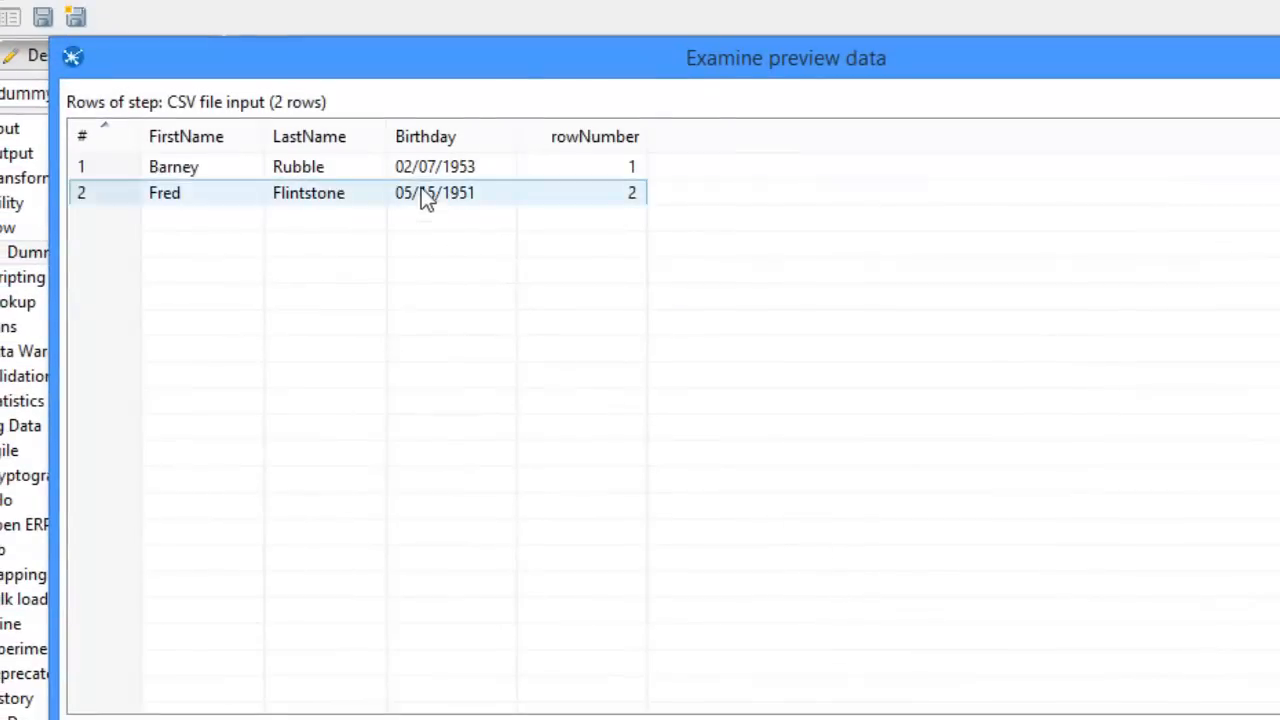
mouse_move(451, 207)
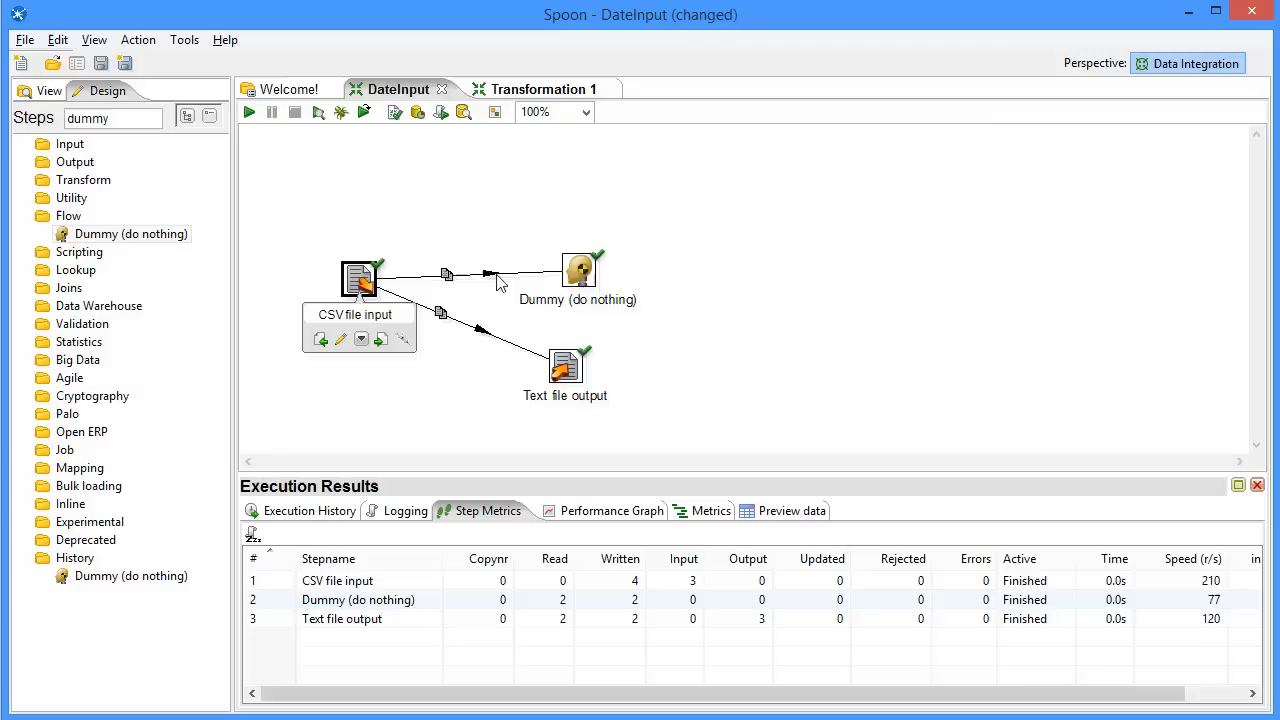
mouse_move(580, 275)
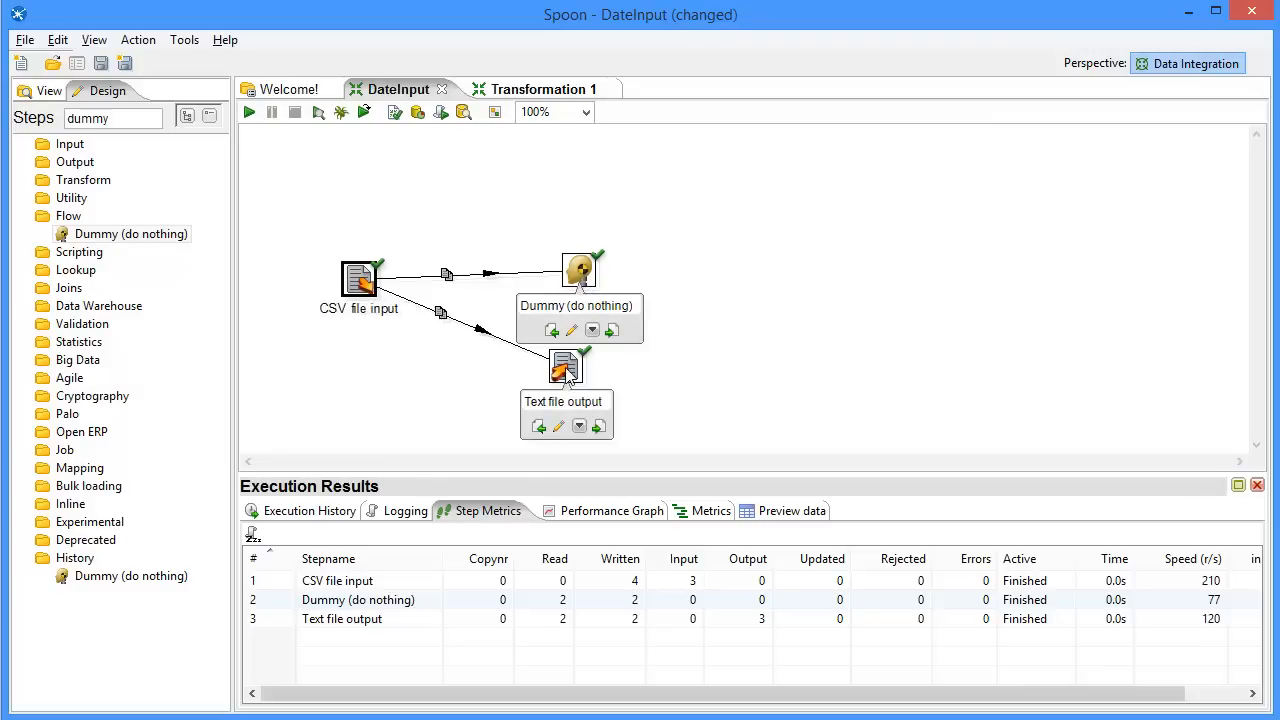
mouse_move(568, 372)
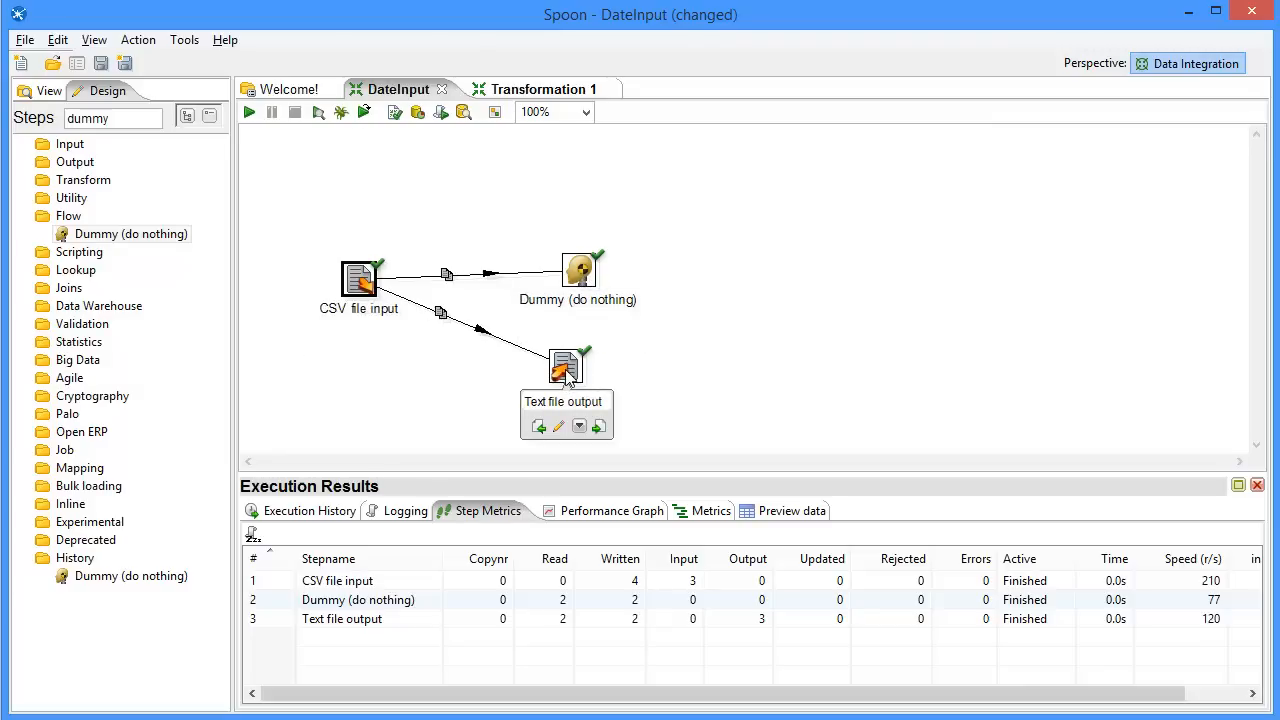
Review the Text file output field formats, then run the transformation locally to rewrite out.txt
double_click(566, 367)
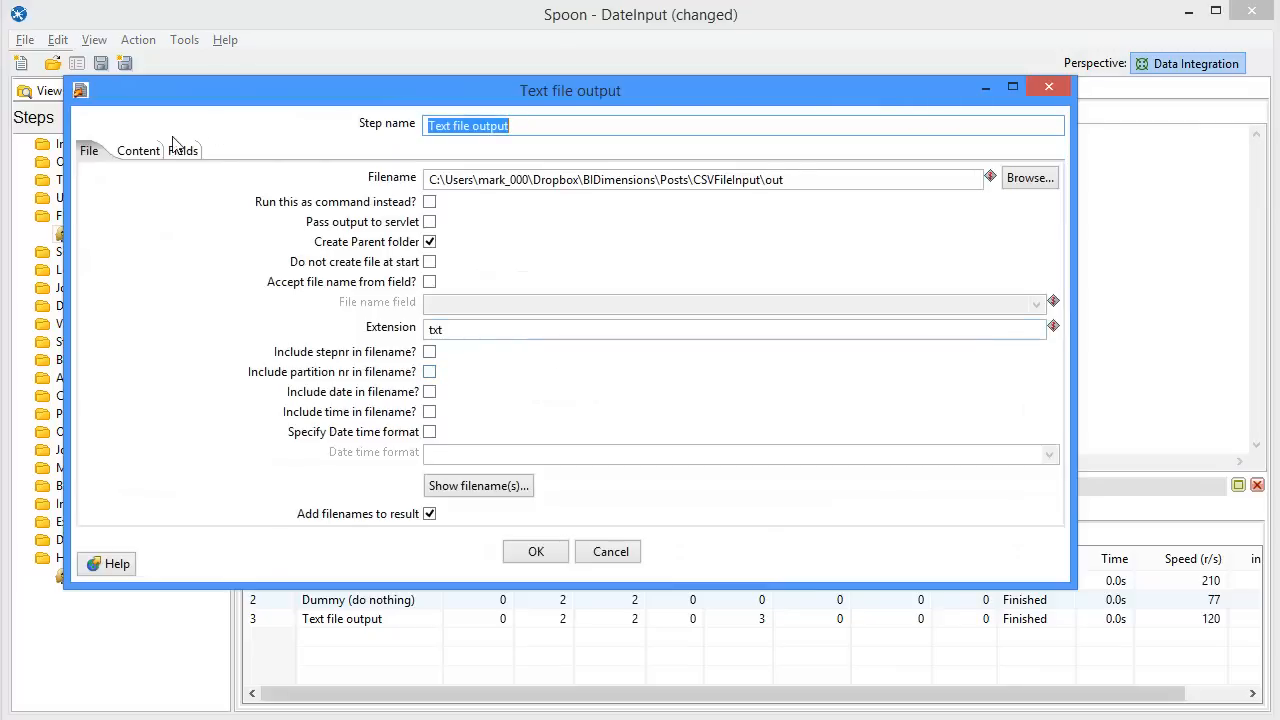
click(183, 150)
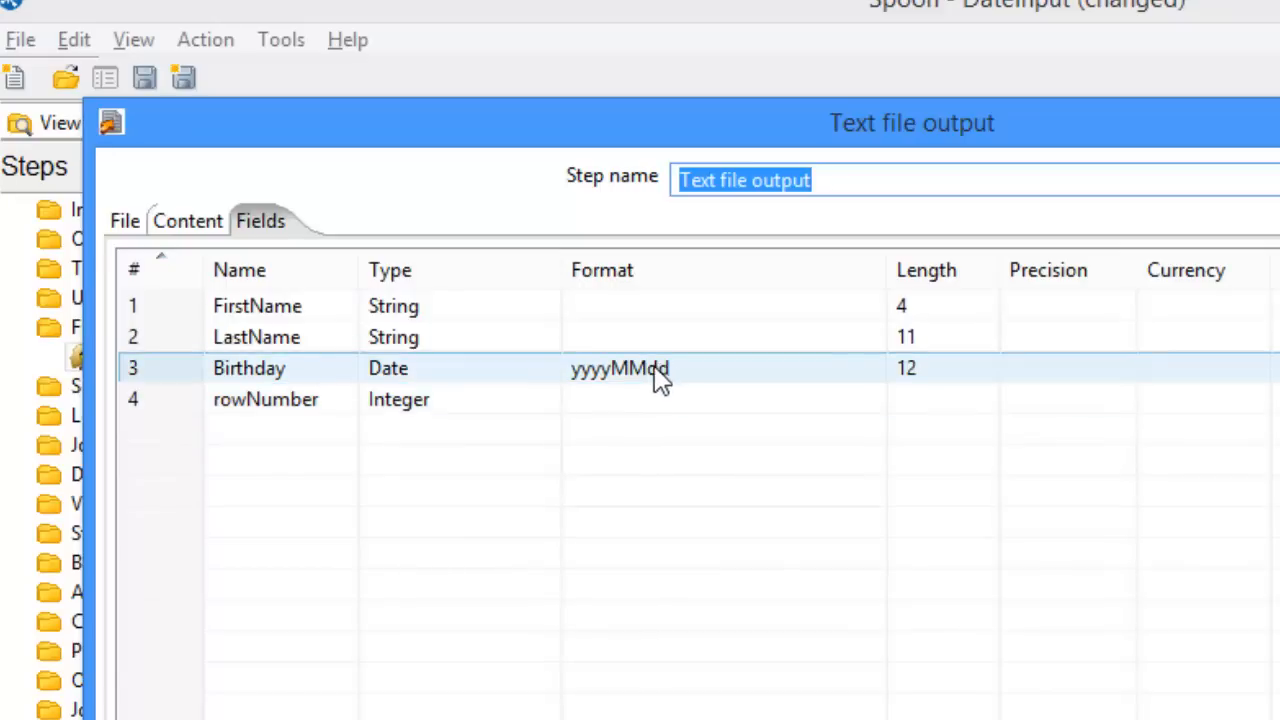
mouse_move(615, 395)
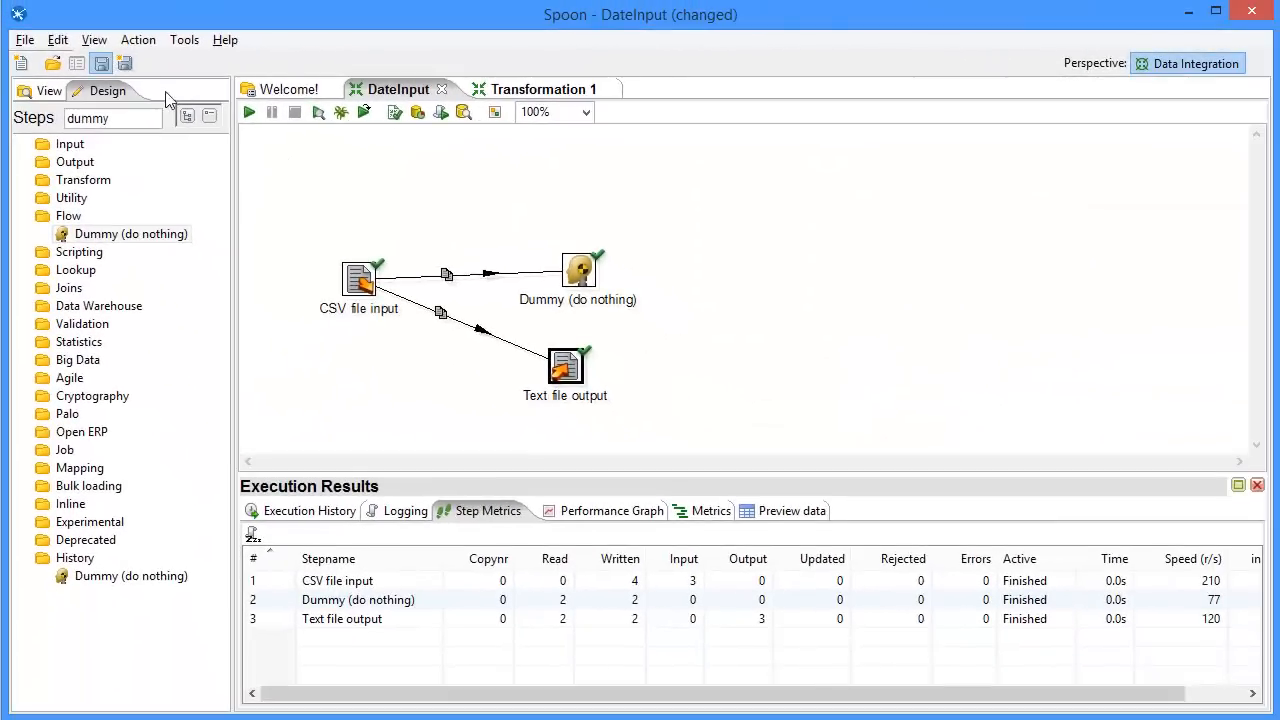
click(248, 112)
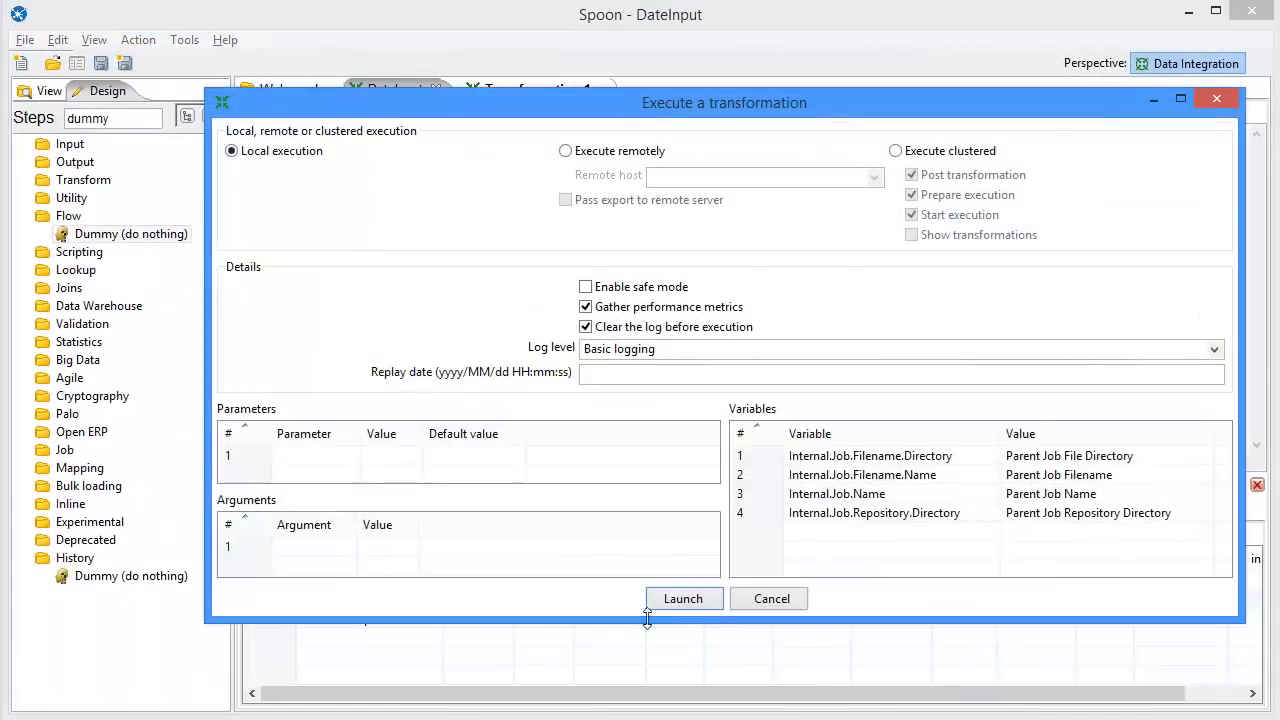
click(683, 599)
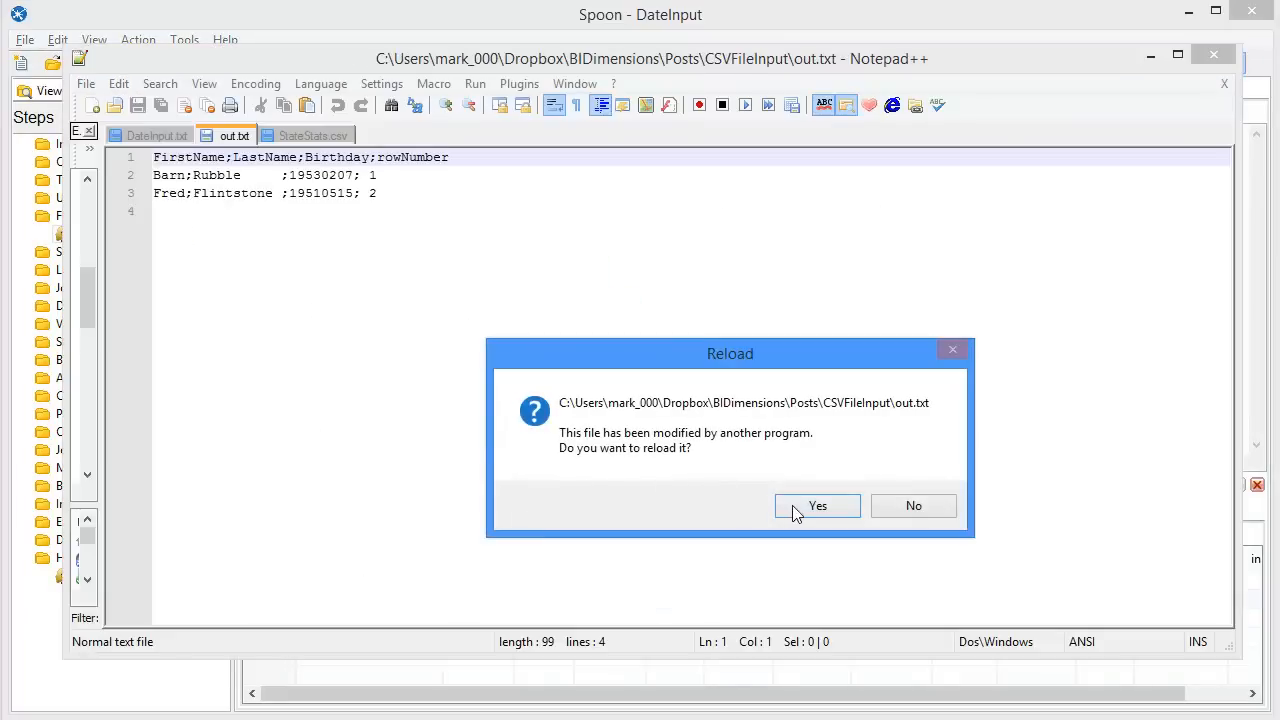
Reload out.txt showing birthday 19530207, then return to the transformation designer
click(817, 506)
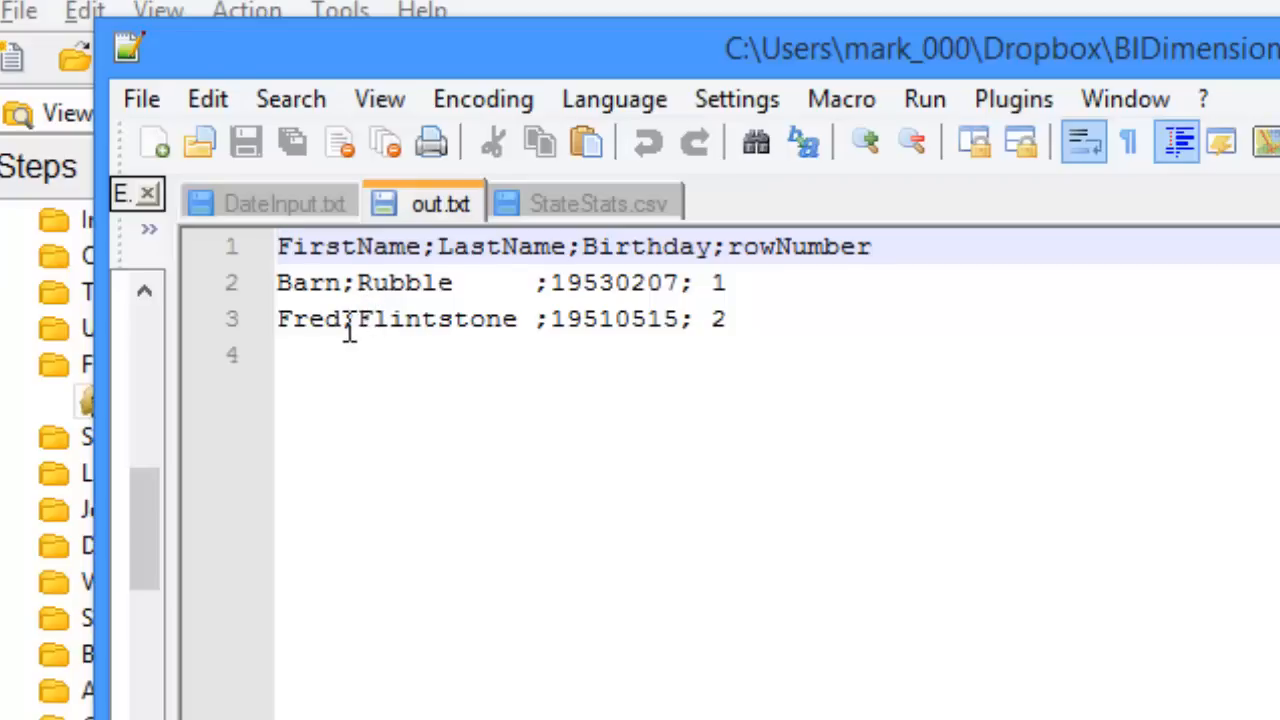
mouse_move(413, 343)
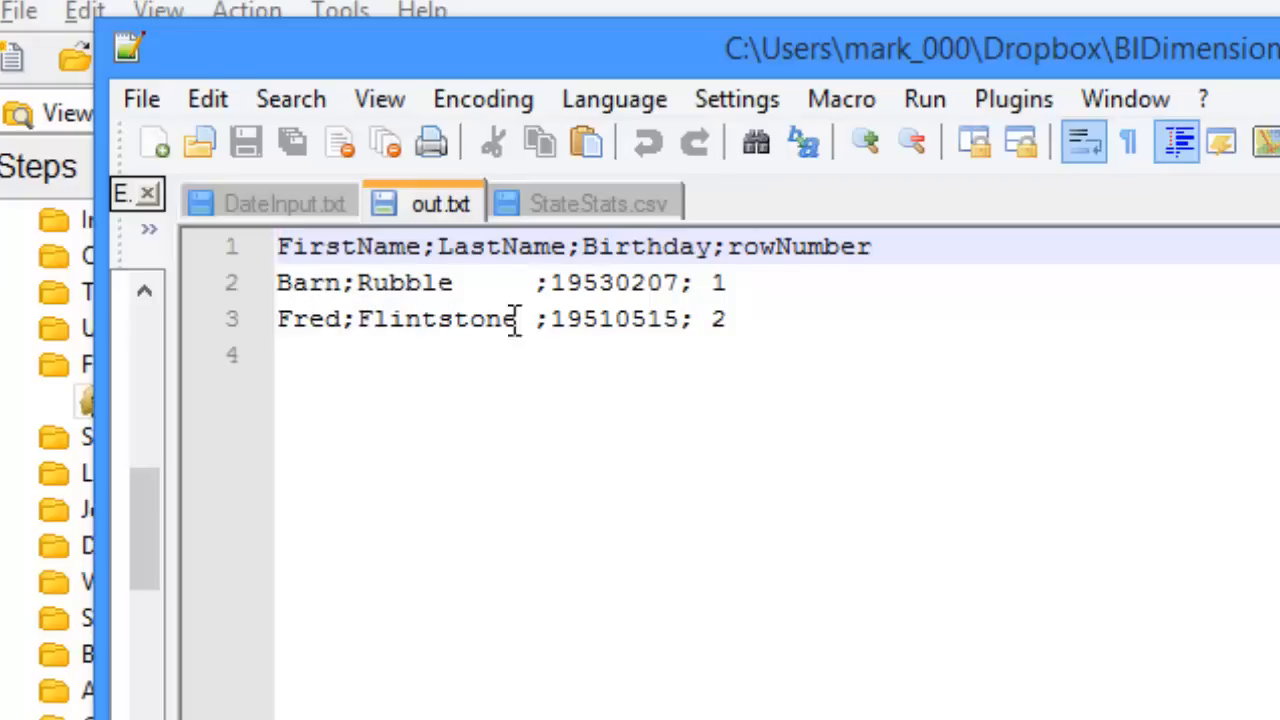
click(585, 283)
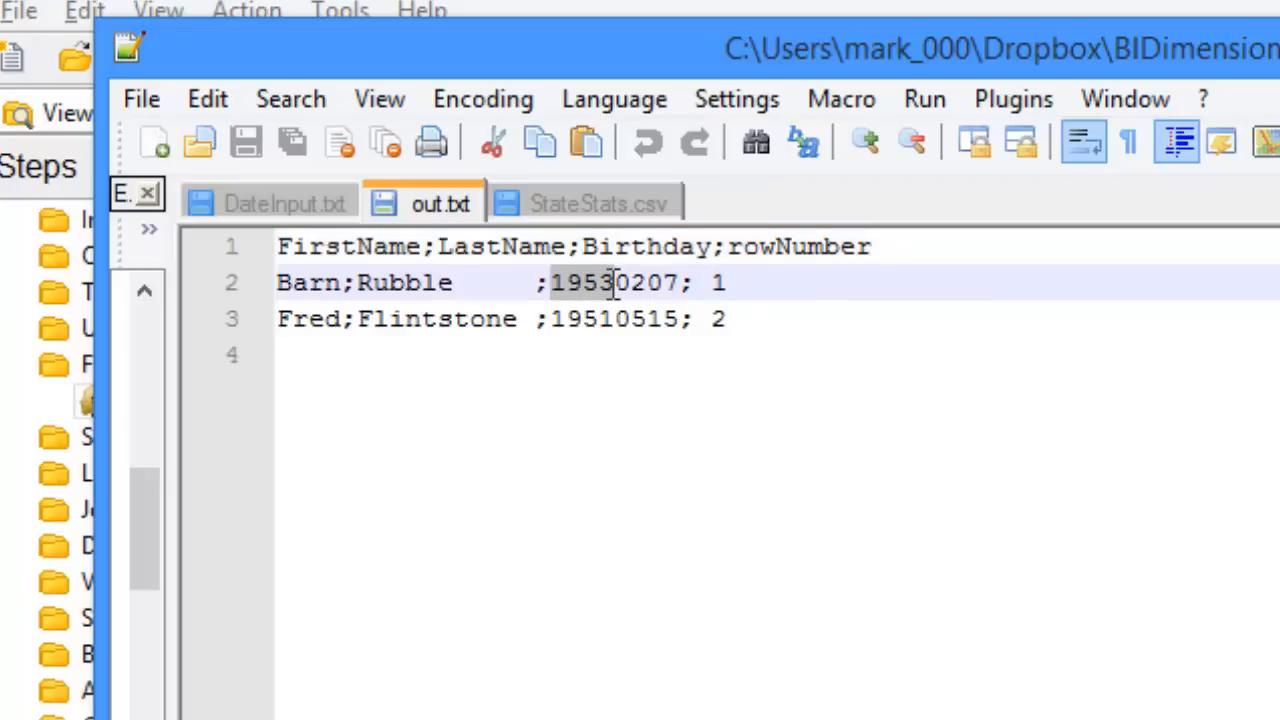
double_click(610, 283)
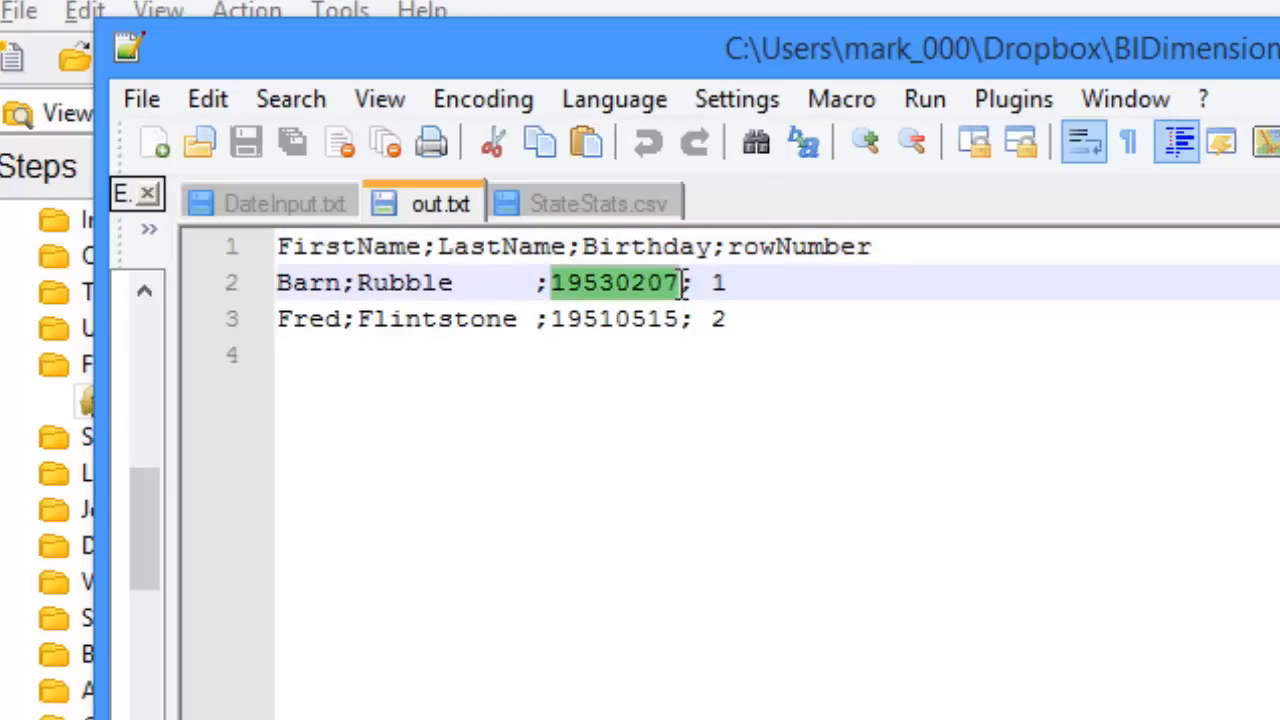
click(730, 283)
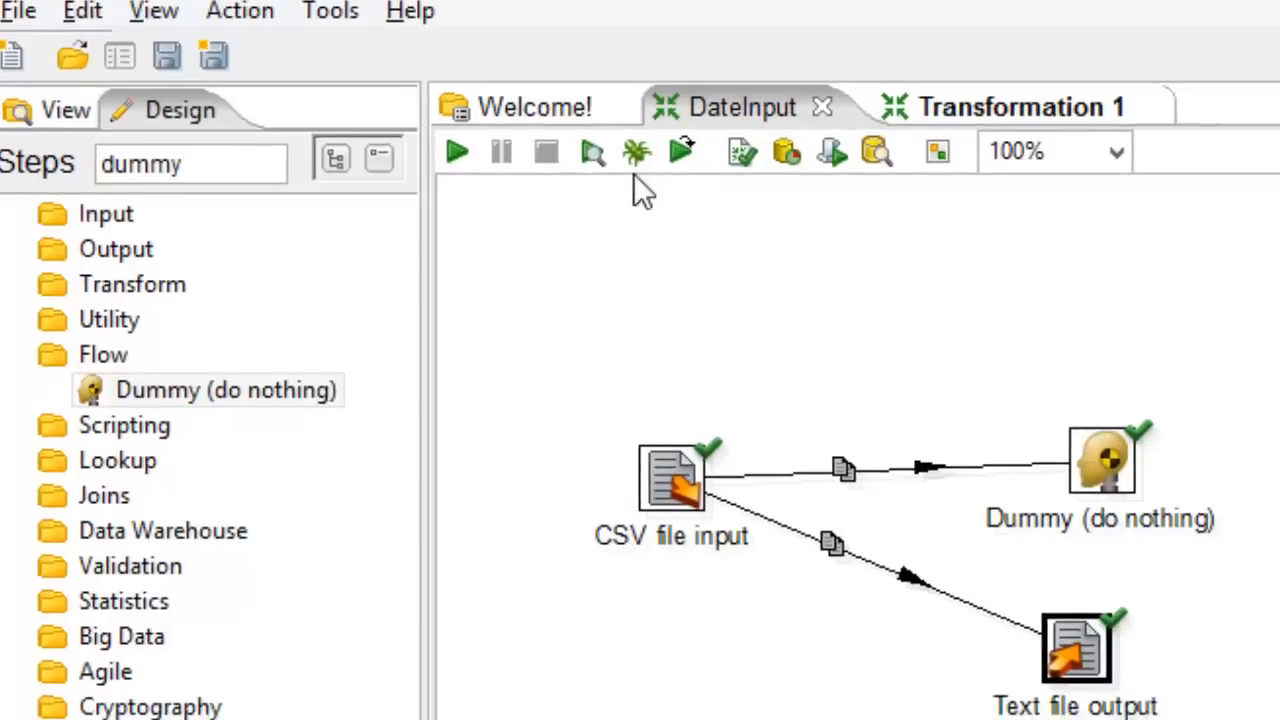
Set the Text file output Birthday field format to 'MMMM dd. yyyy' and confirm
double_click(1075, 660)
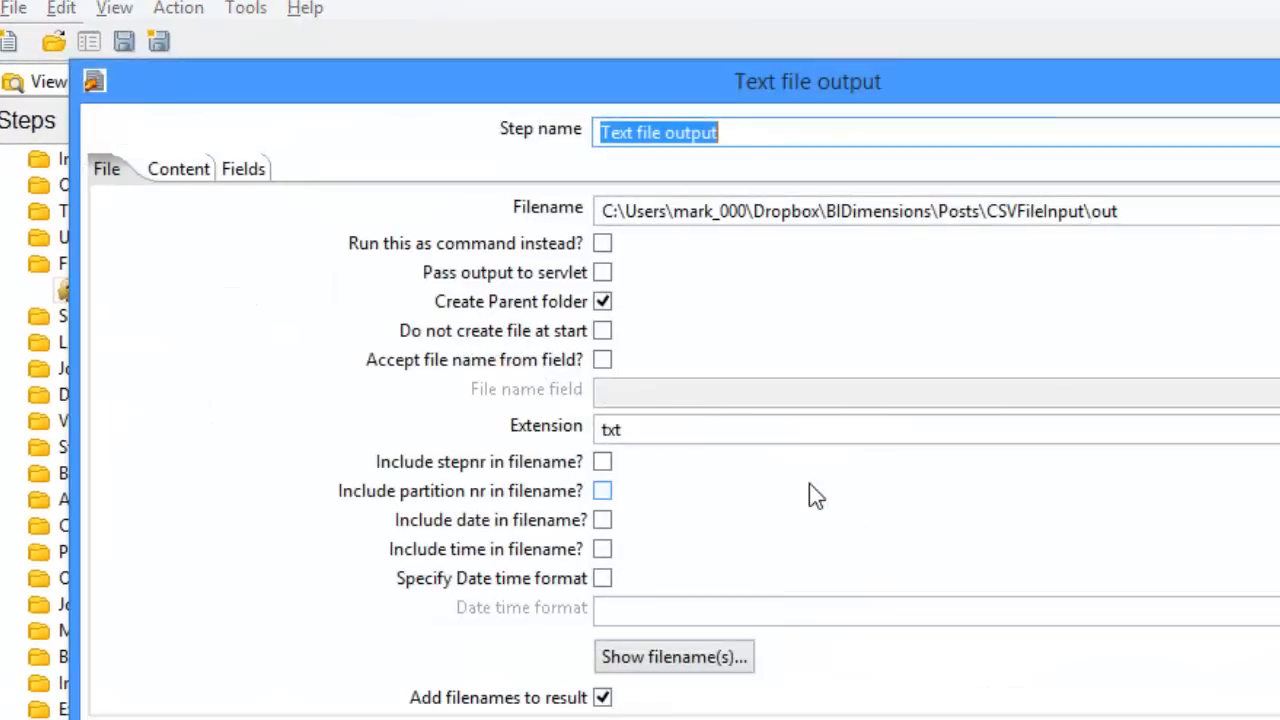
click(243, 168)
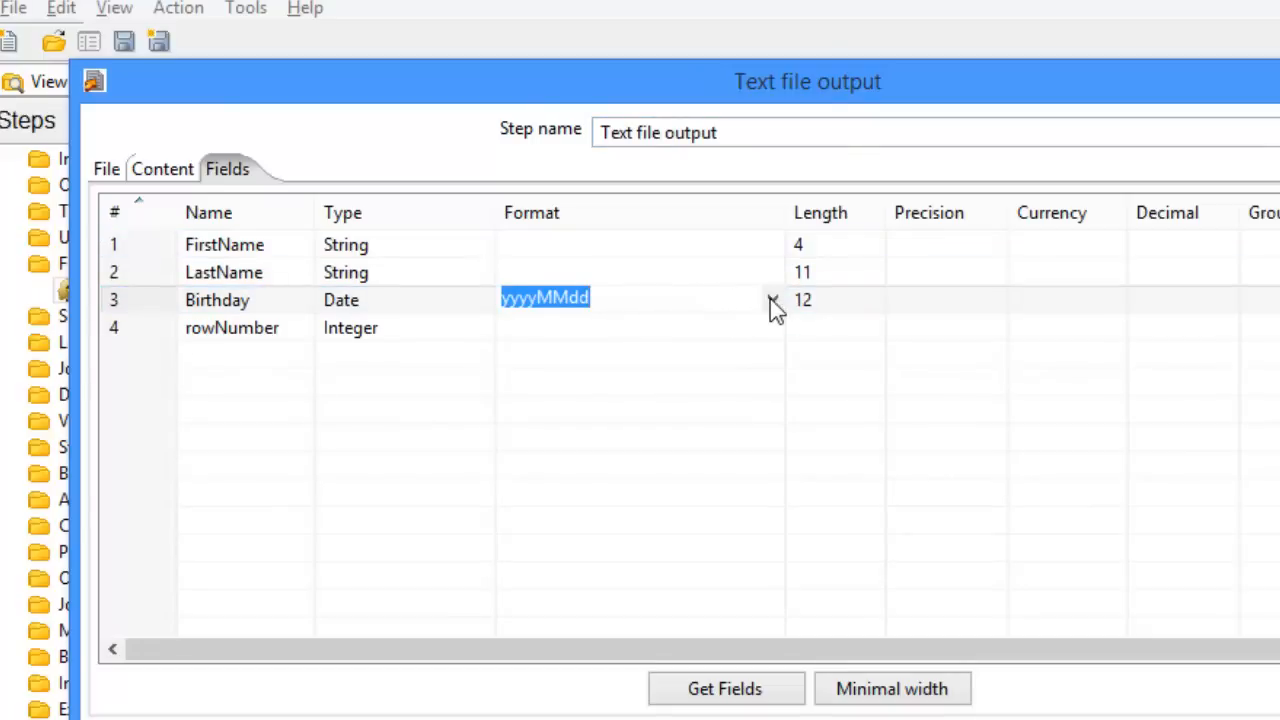
click(767, 297)
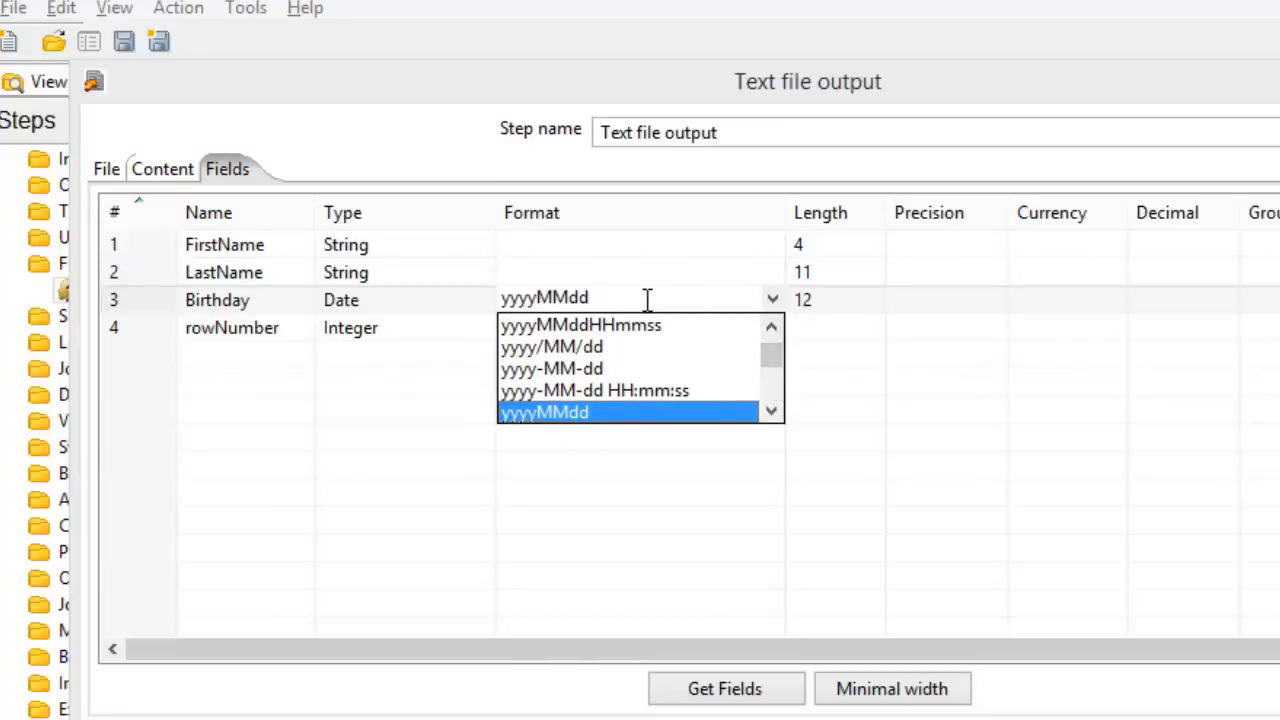
click(555, 411)
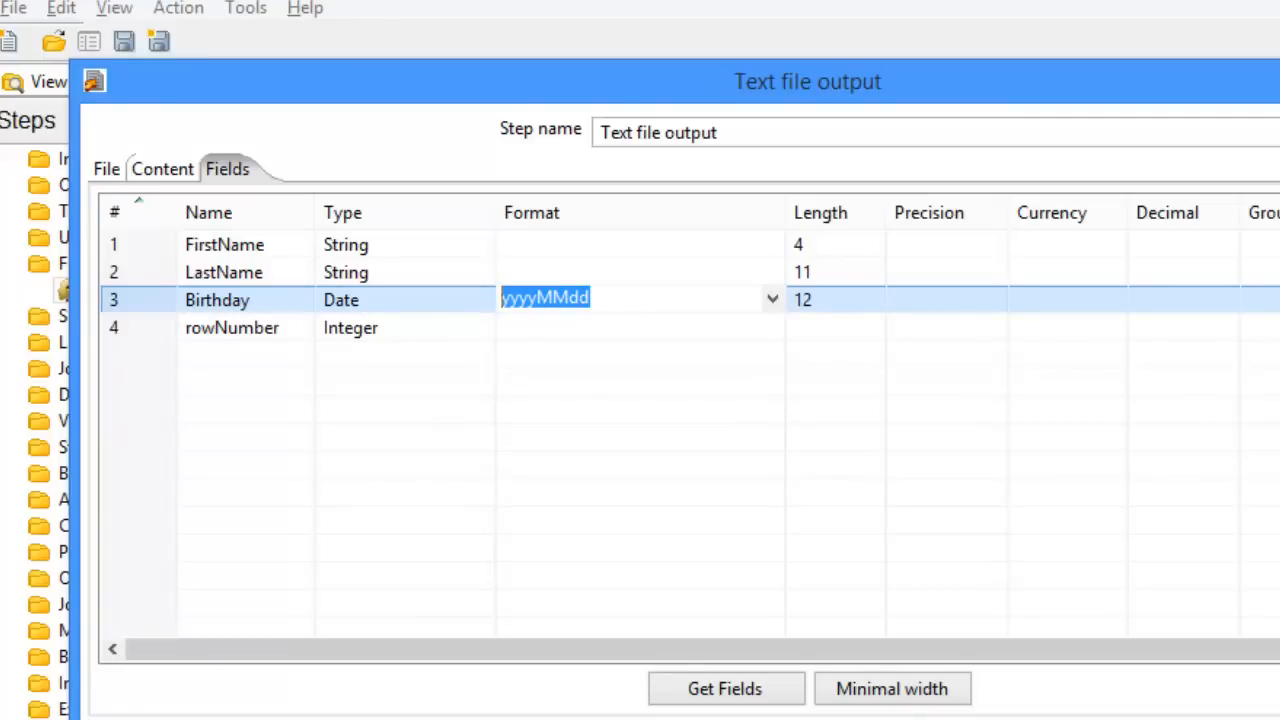
text(MMMM)
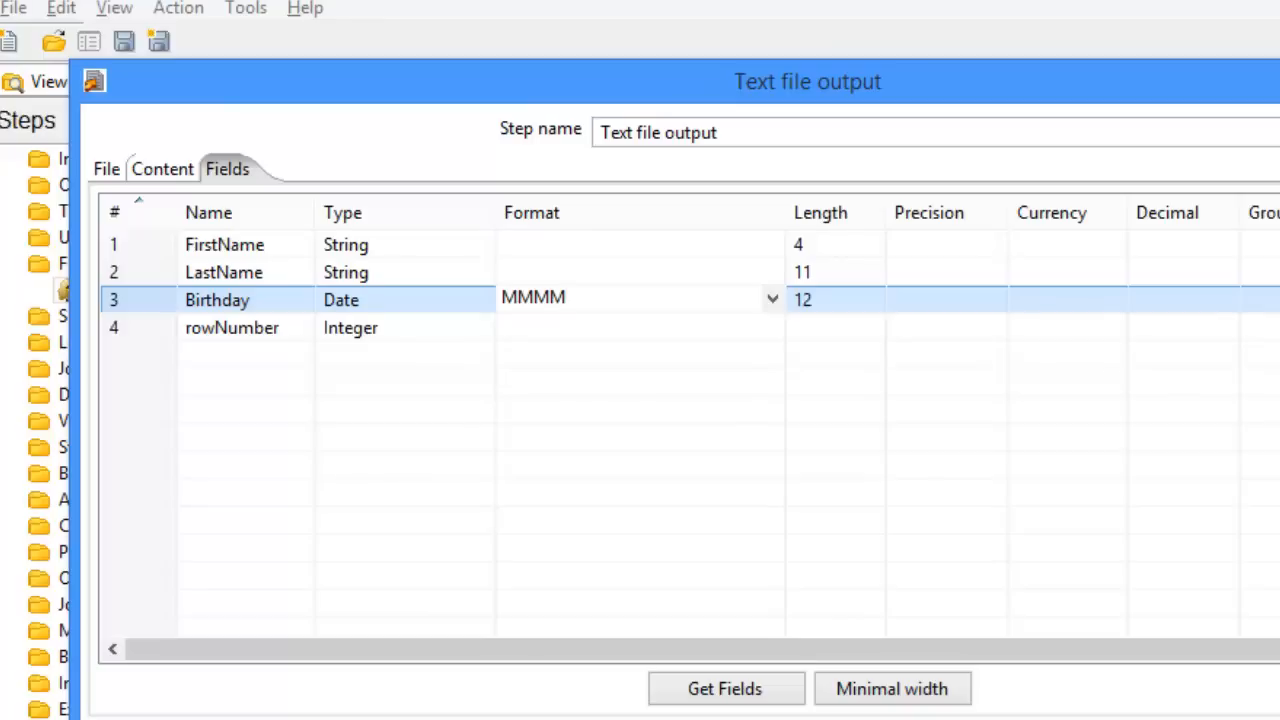
click(625, 297)
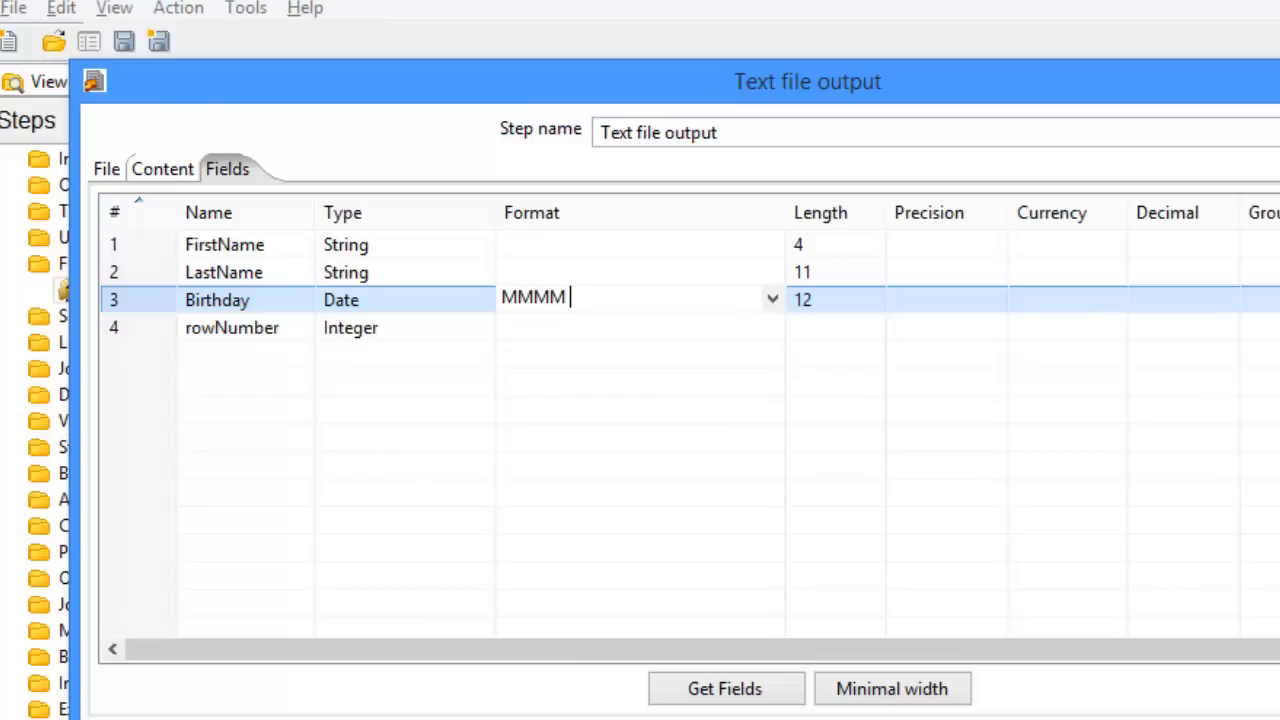
text(dd)
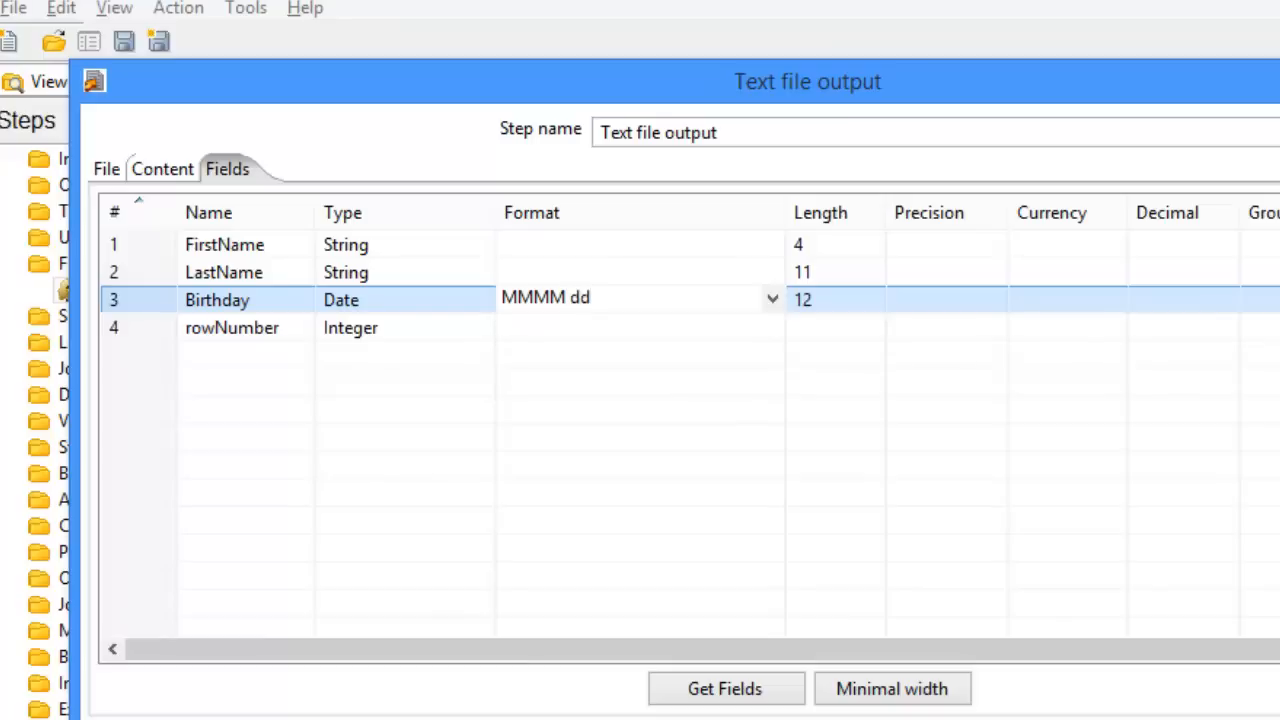
text(.)
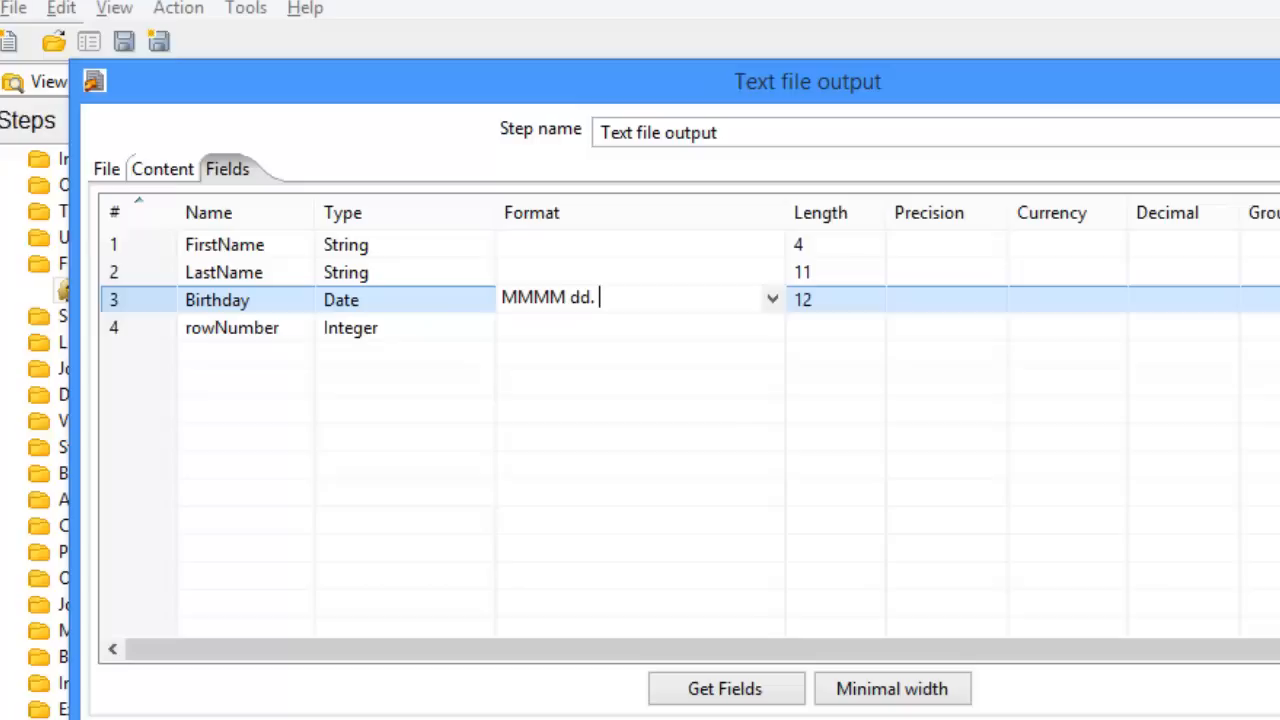
text(yyyy)
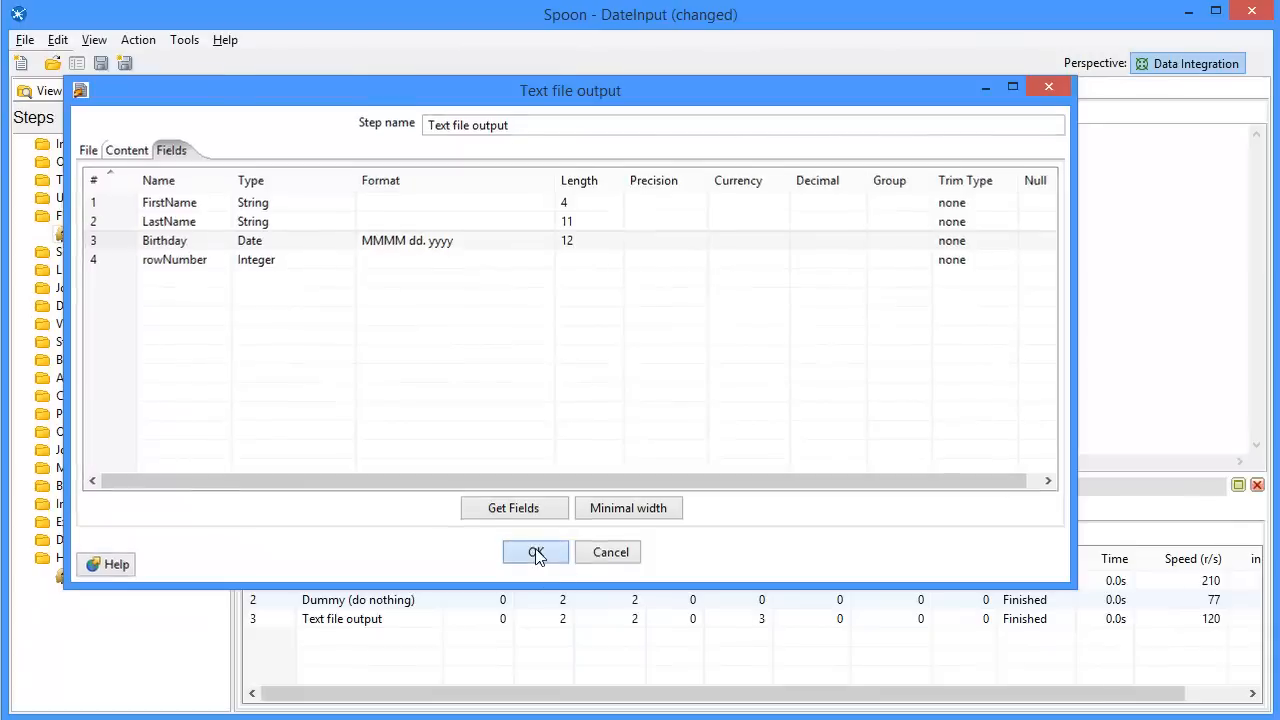
click(535, 552)
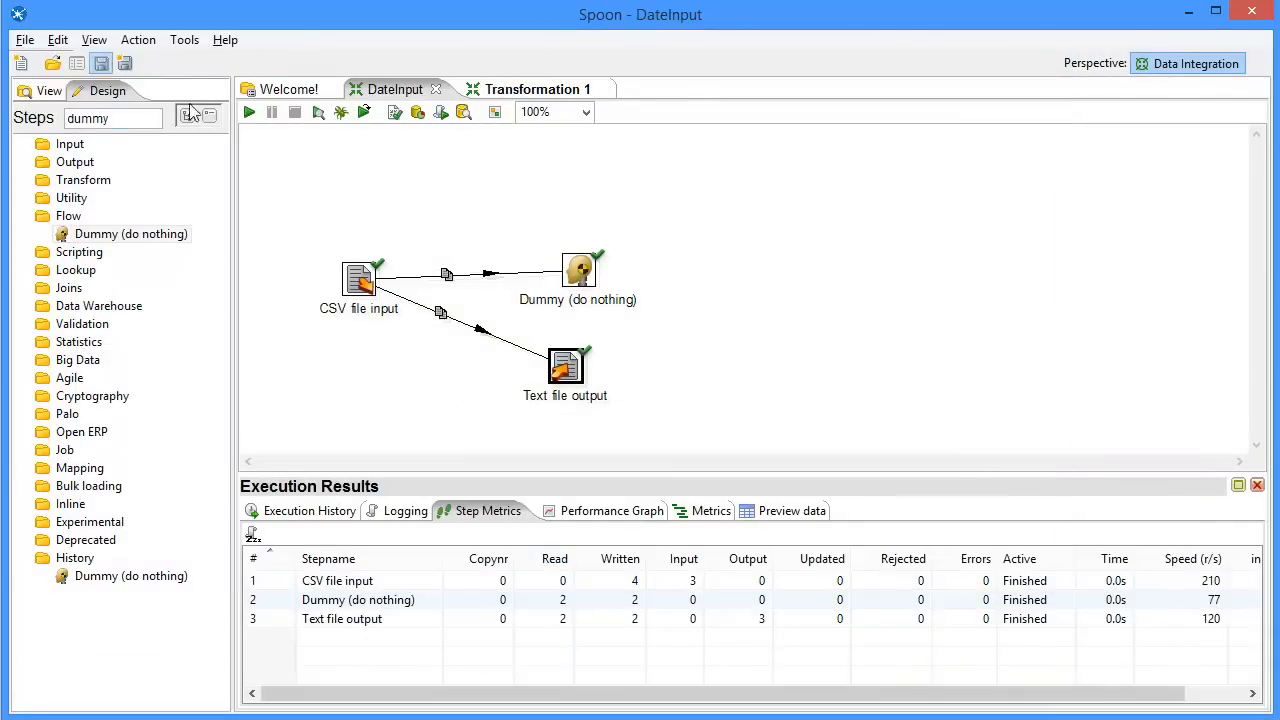
Run the transformation with local execution
click(247, 111)
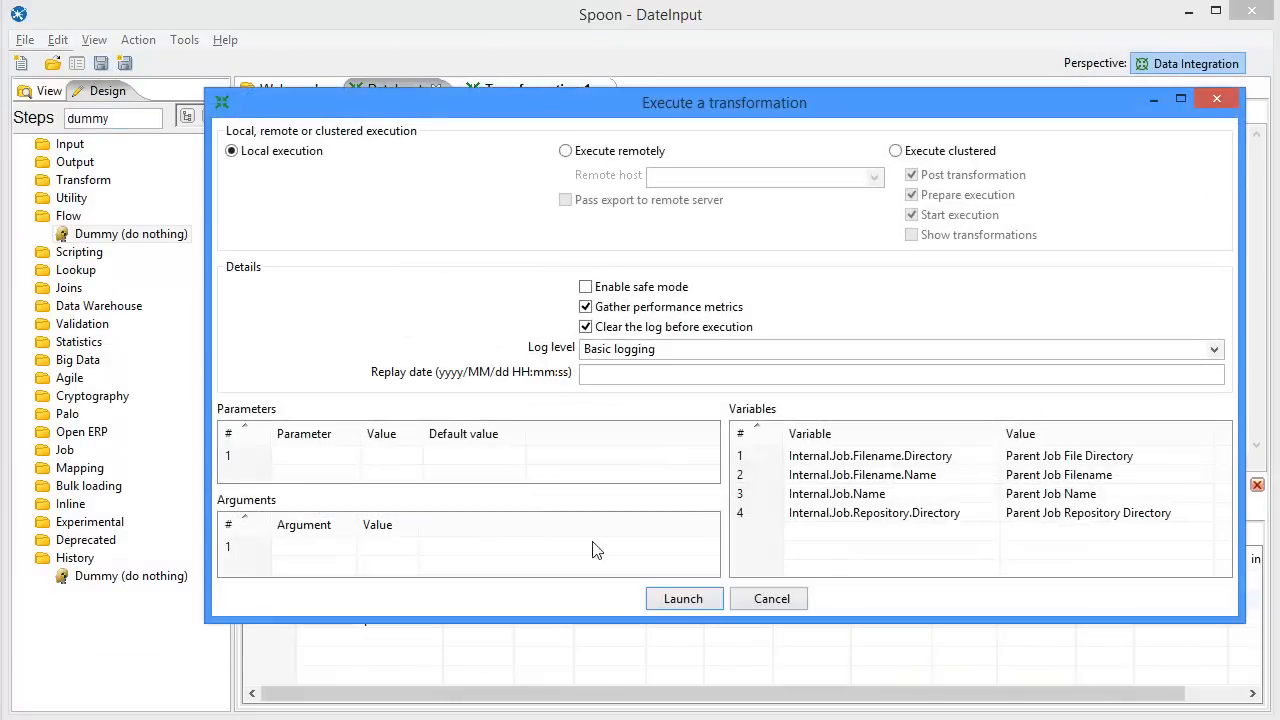
click(684, 598)
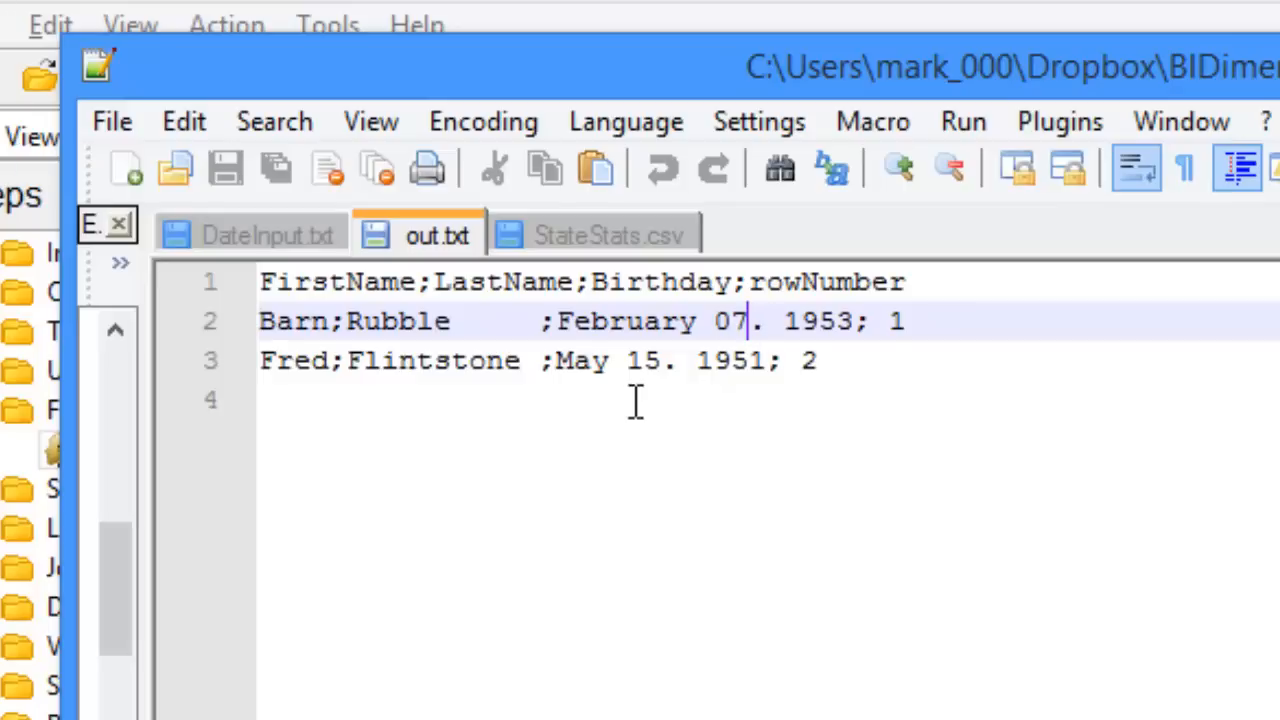
mouse_move(562, 321)
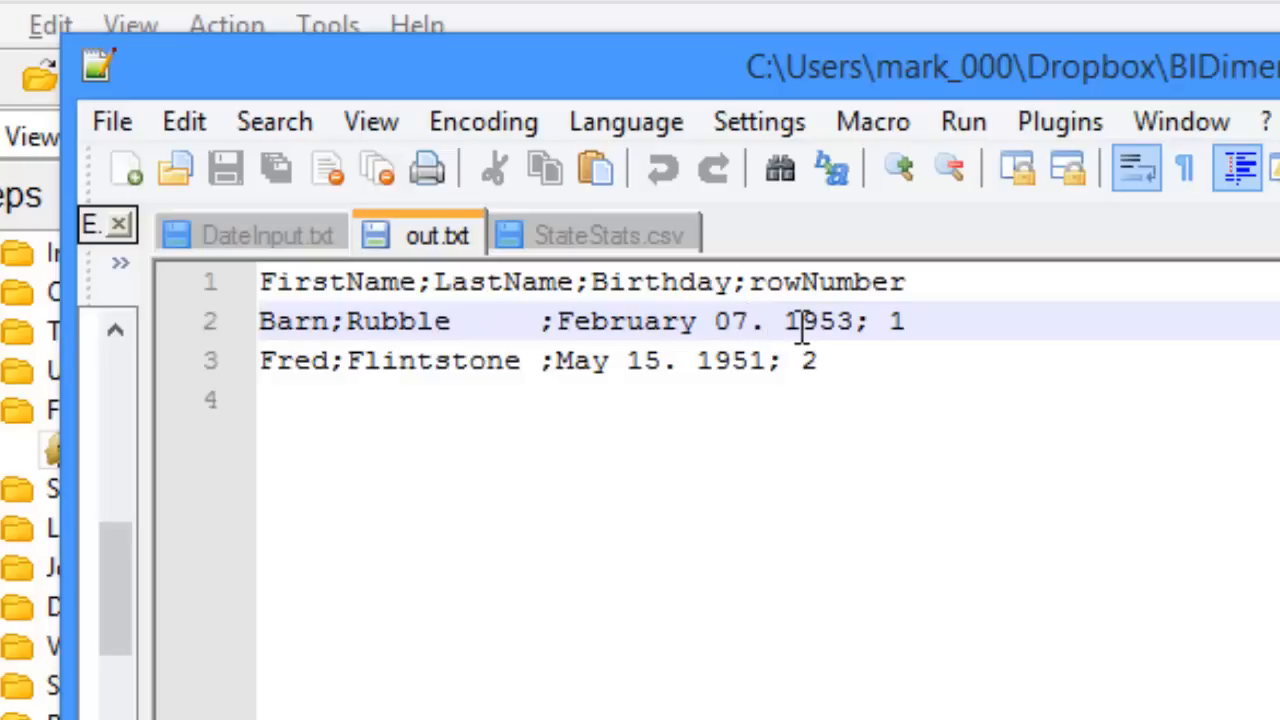
mouse_move(795, 361)
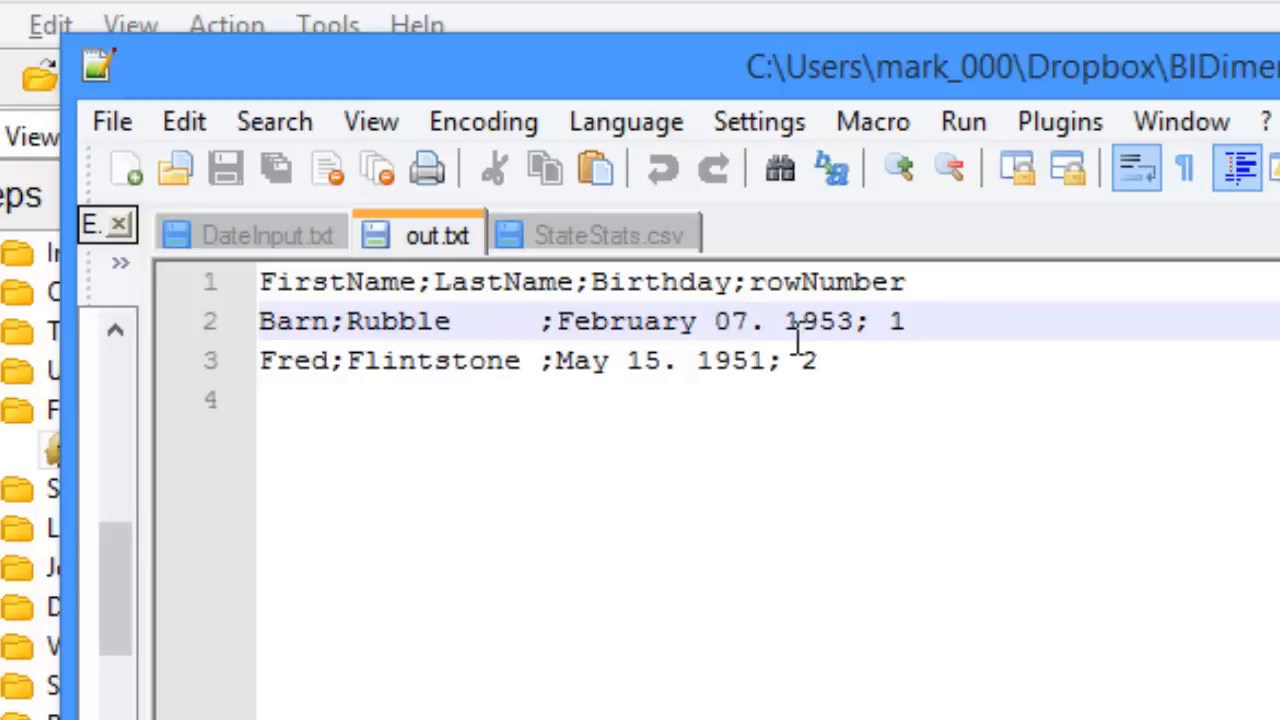
mouse_move(847, 322)
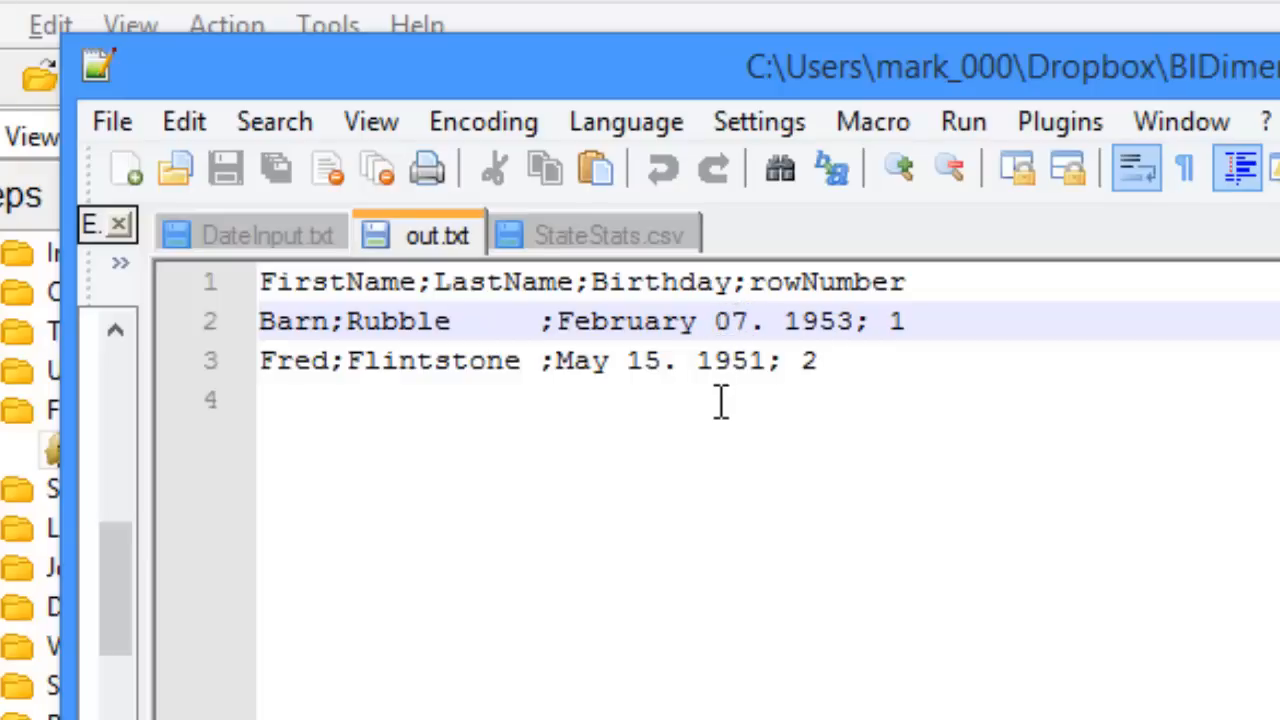
mouse_move(490, 80)
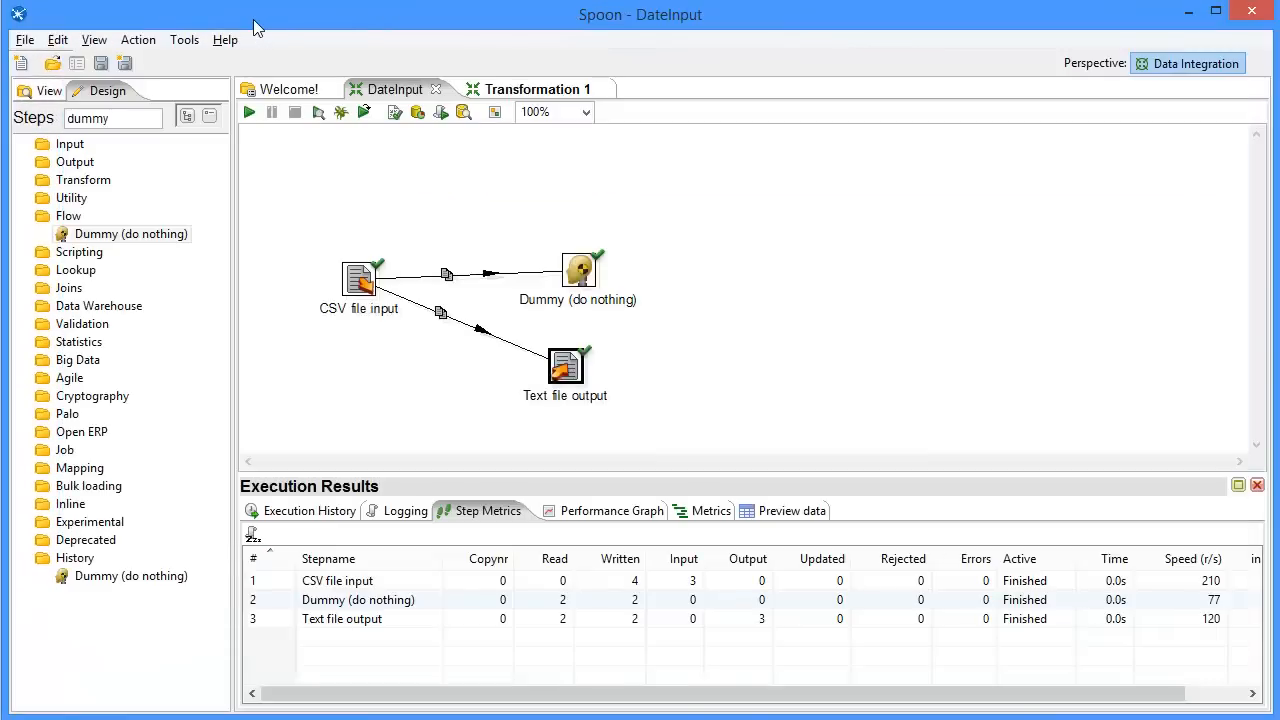
View the CSV file input settings, with Birthday read as Date MM/dd/yyyy
double_click(357, 280)
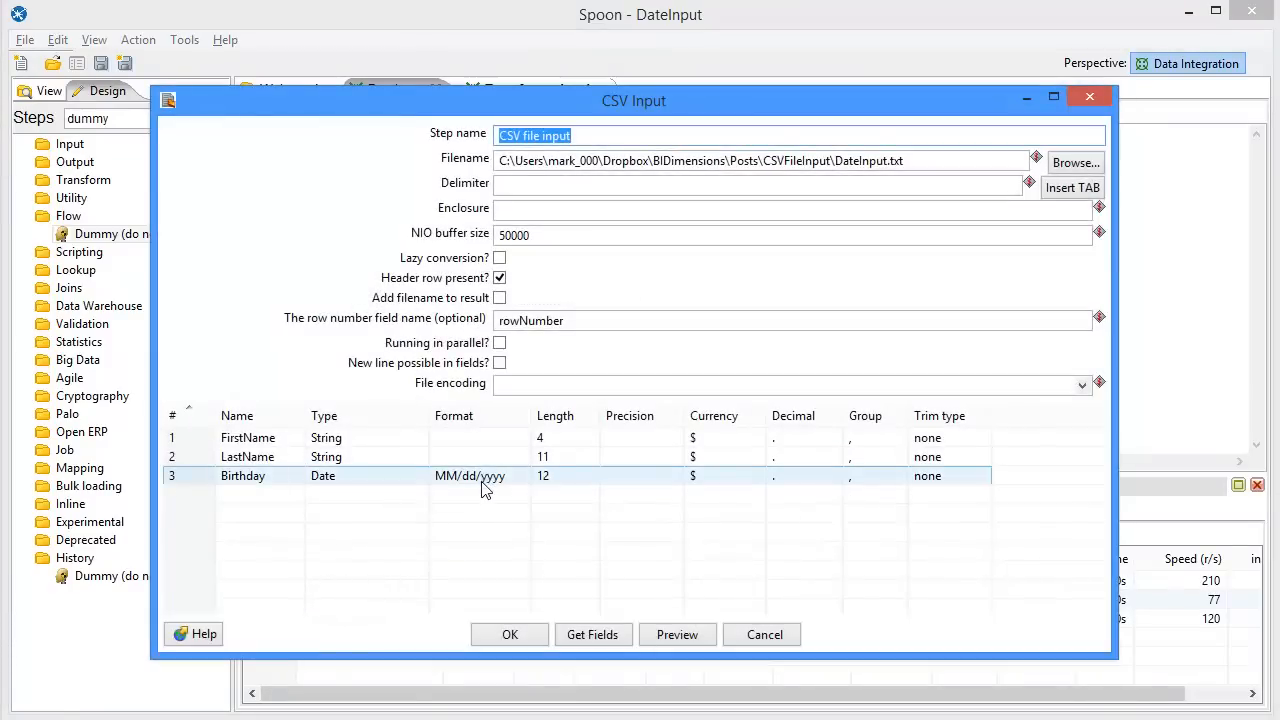
mouse_move(495, 483)
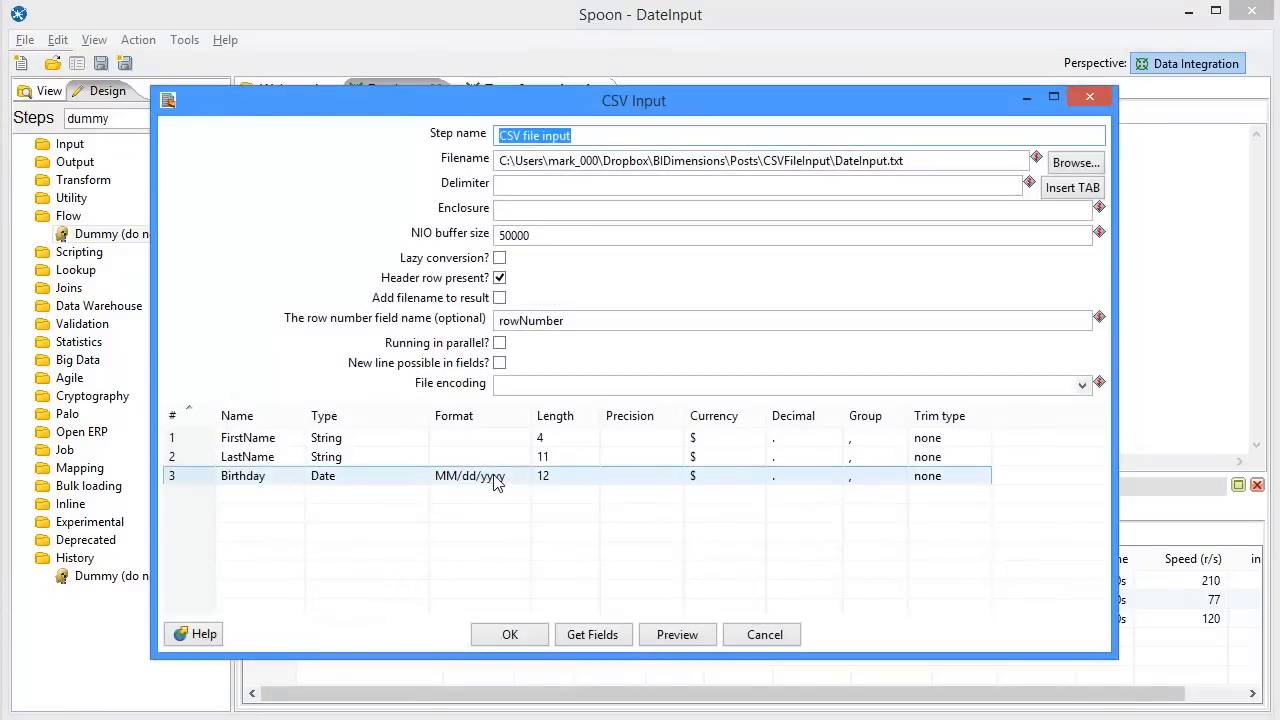